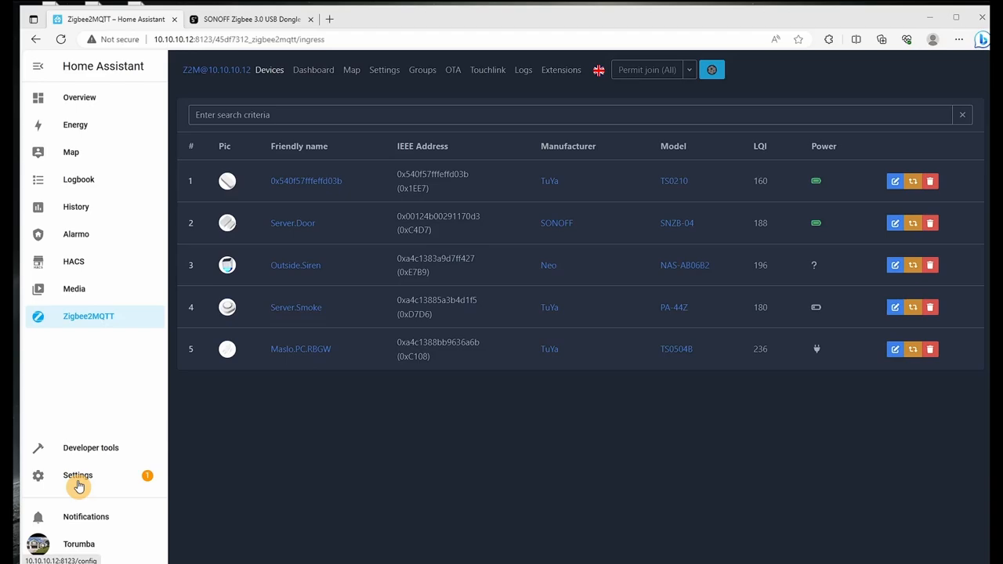
- Look up ZHA in Settings, then view the Sonoff dongle page and cc2538-bsl flashing guide
left_click(78, 475)
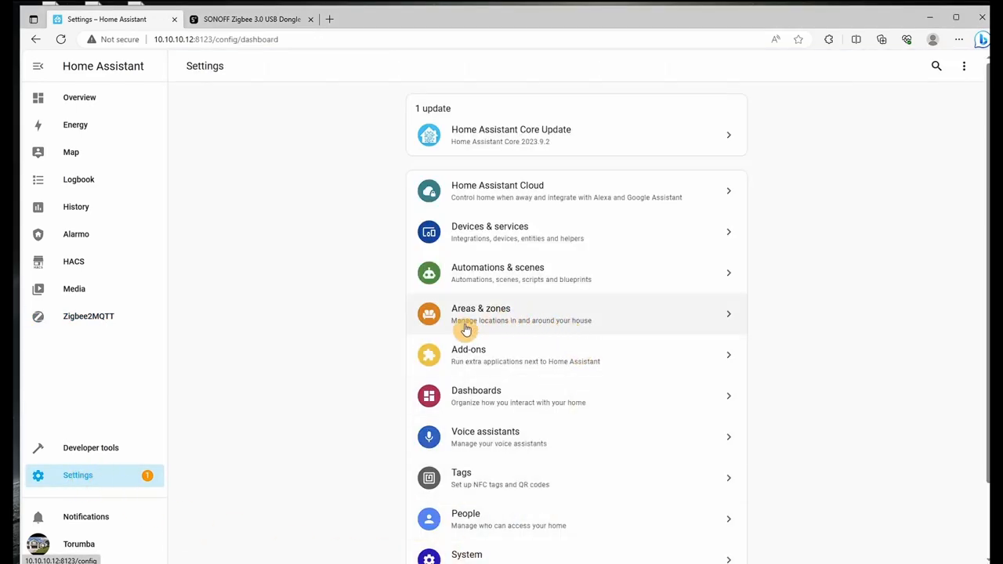
mouse_move(493, 238)
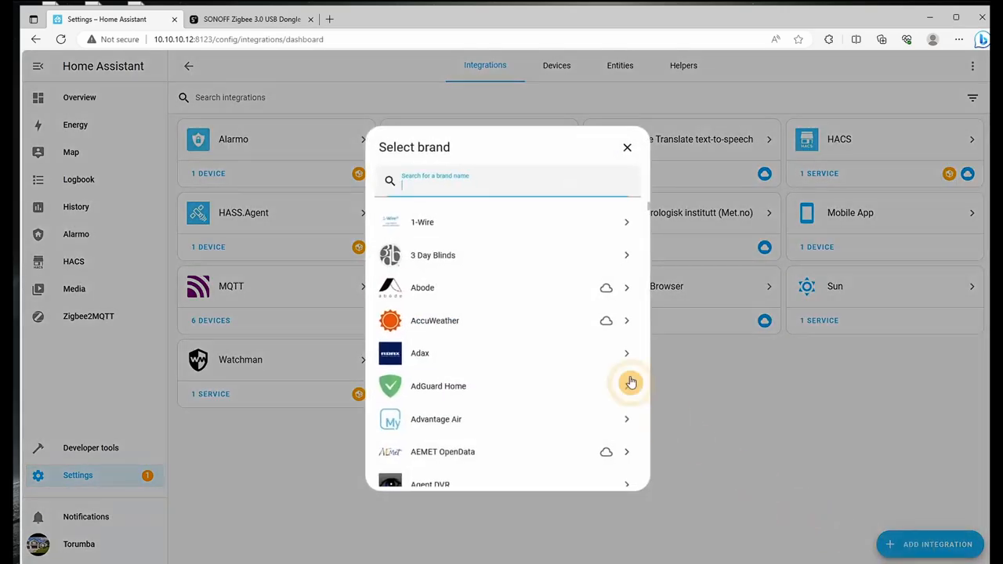
type("ZHA")
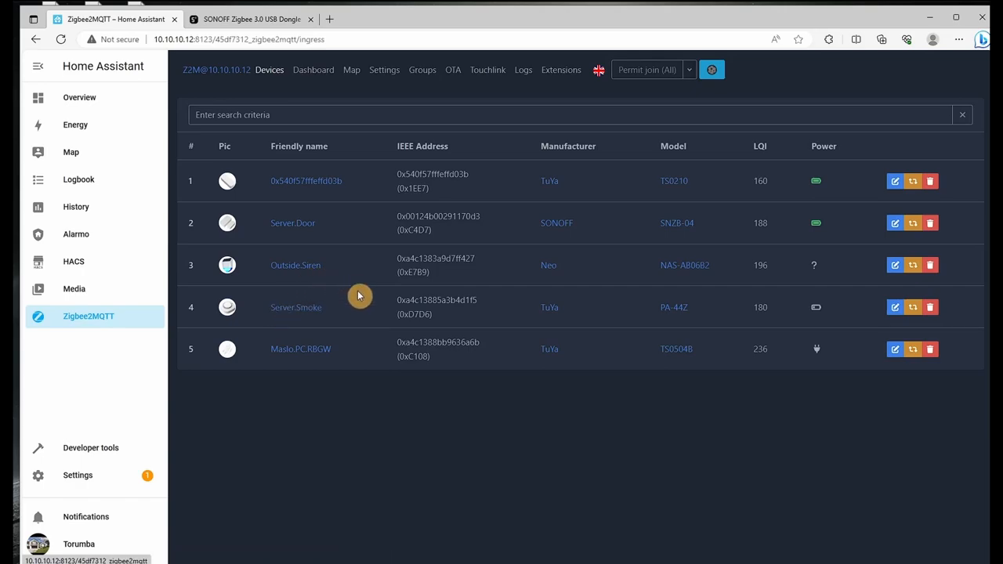
mouse_move(358, 310)
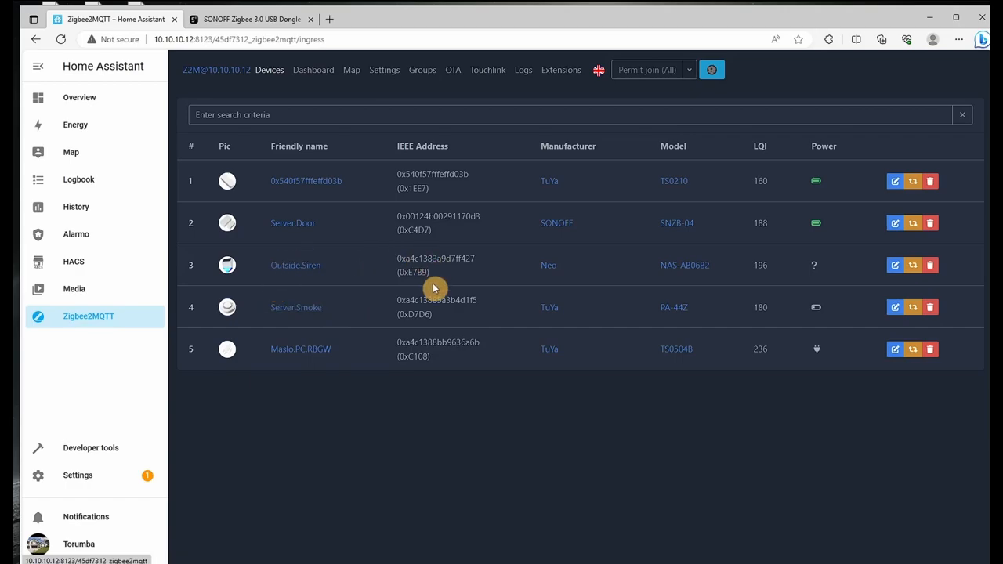
mouse_move(336, 306)
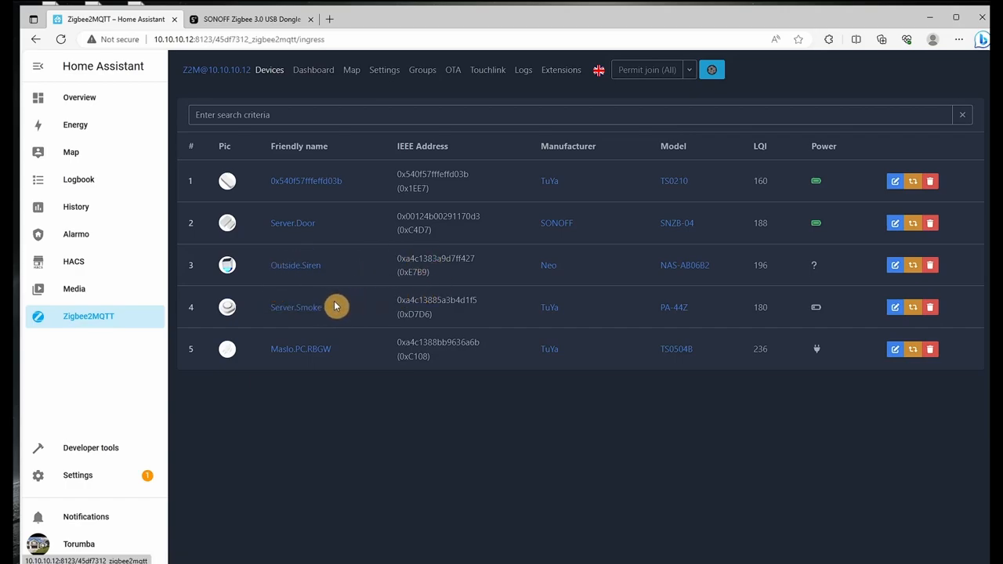
mouse_move(269, 330)
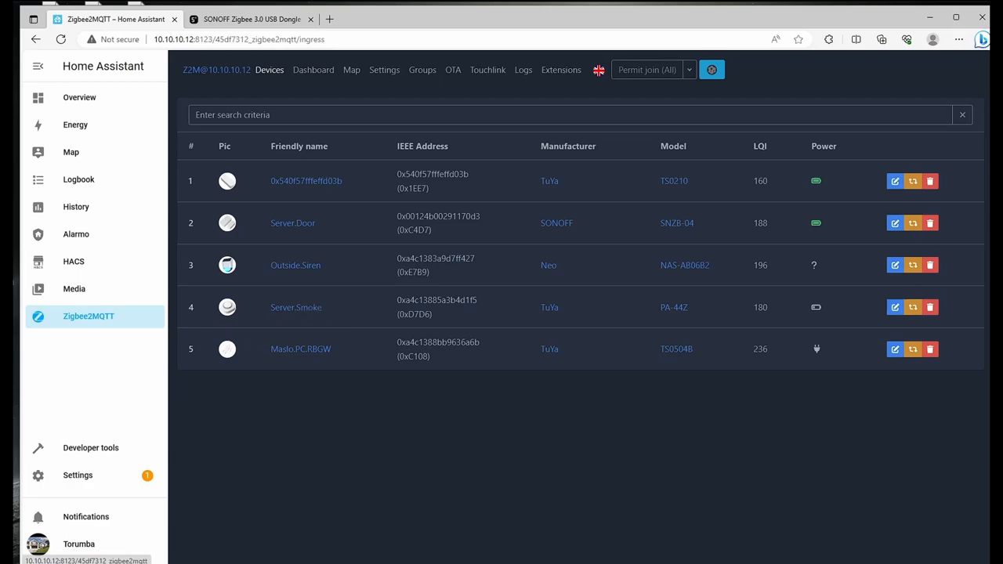
left_click(384, 19)
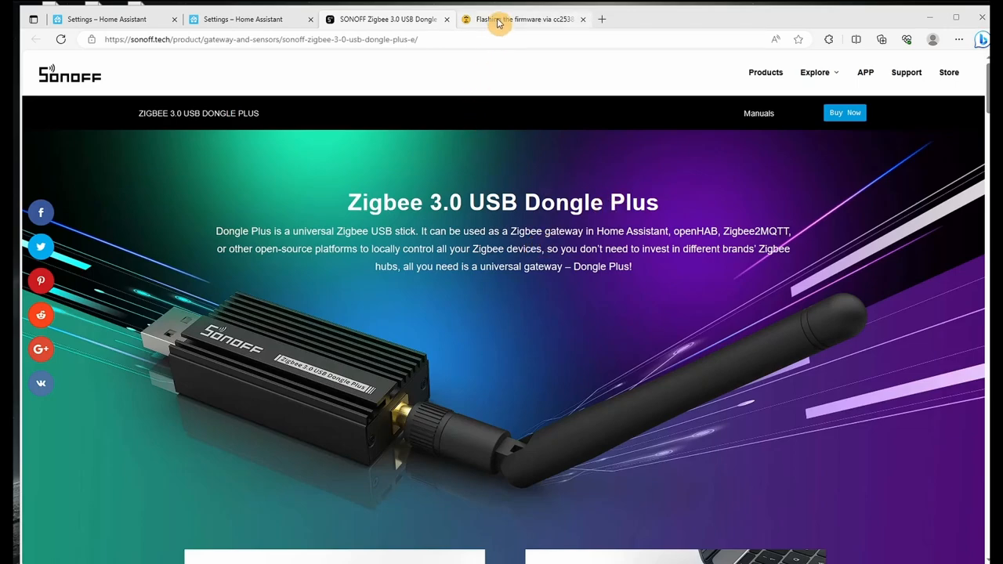
left_click(517, 19)
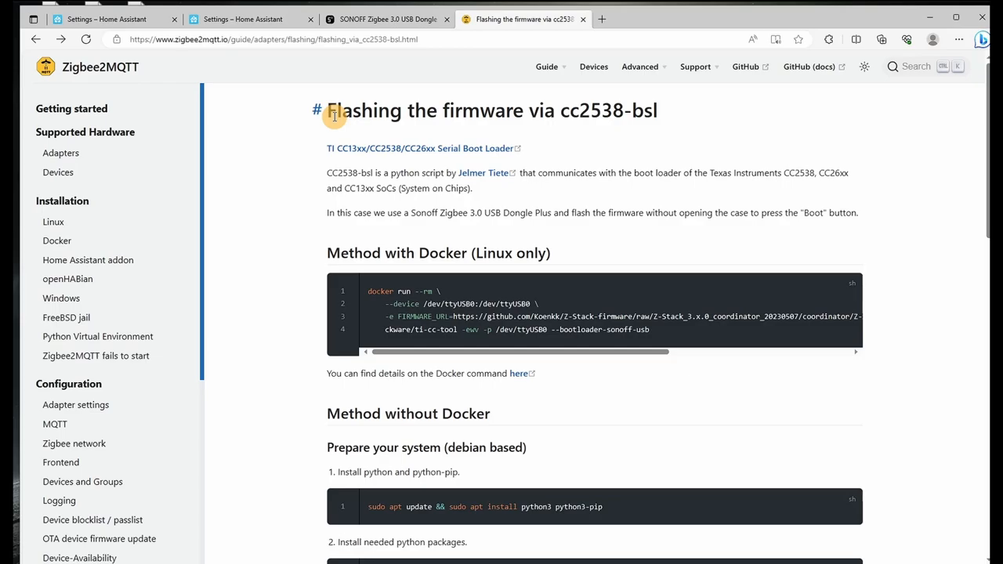
mouse_move(324, 133)
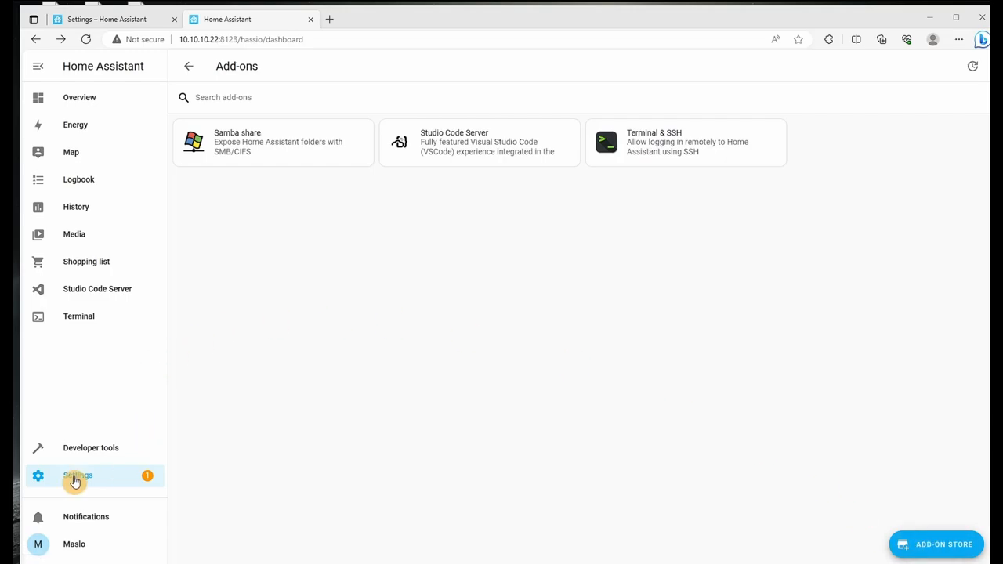
- Find the Mosquitto broker add-on by searching the add-on store for 'mqtt'
left_click(78, 475)
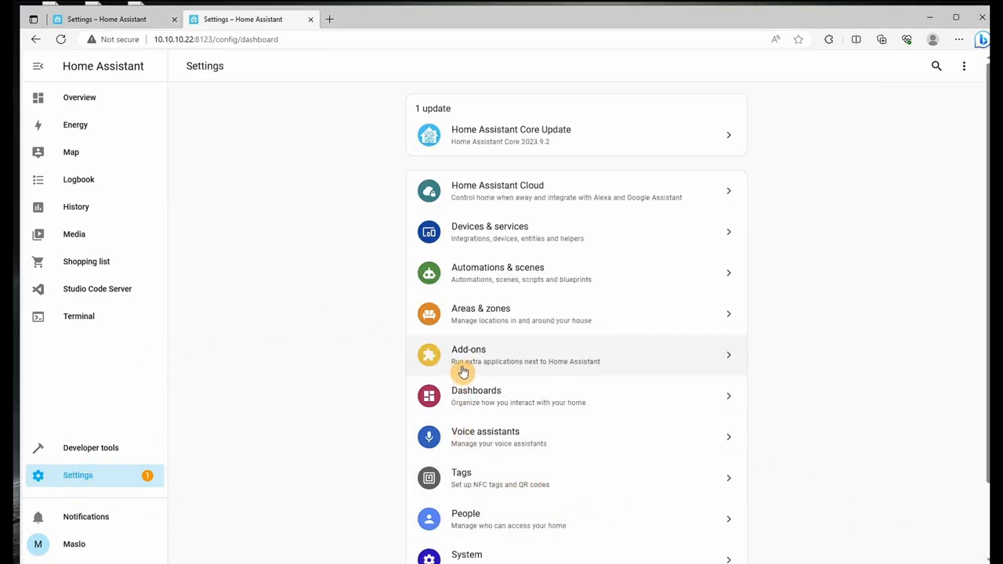
left_click(468, 354)
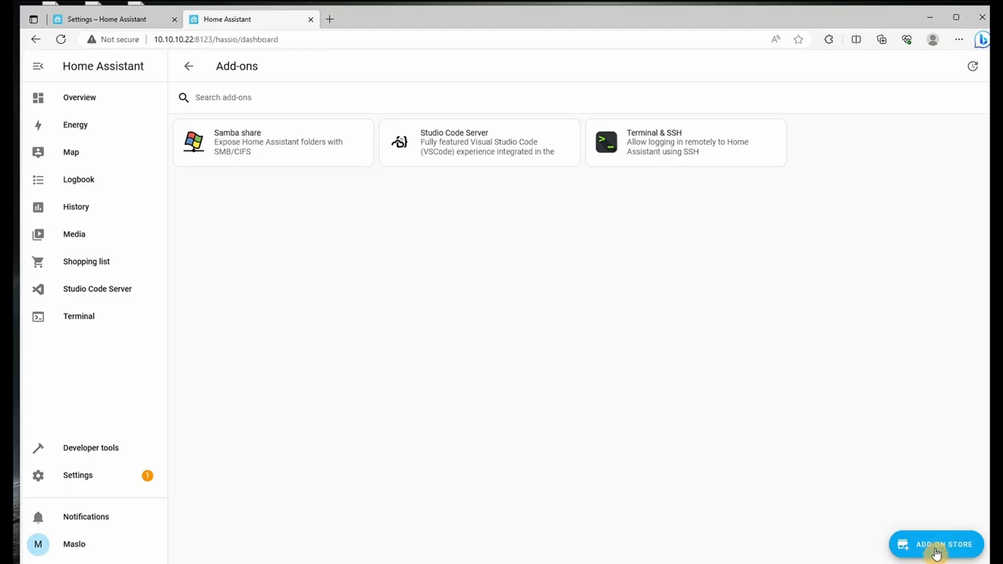
left_click(936, 543)
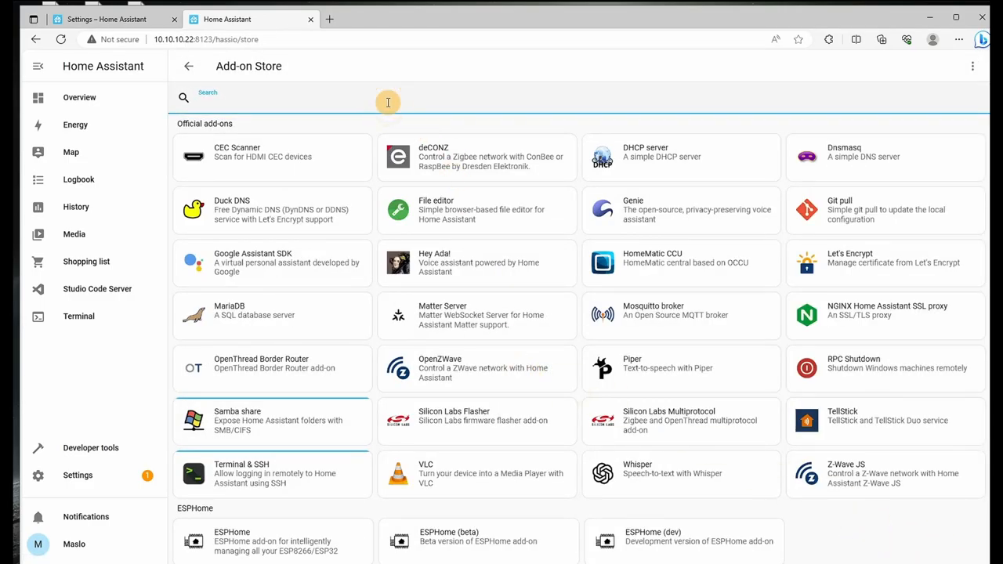
type("mqtt")
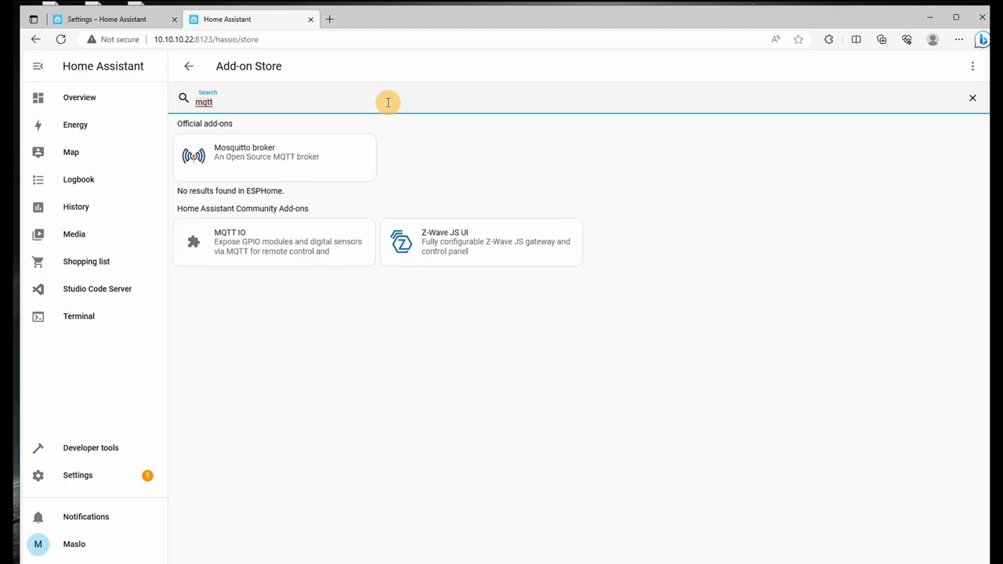
left_click(274, 157)
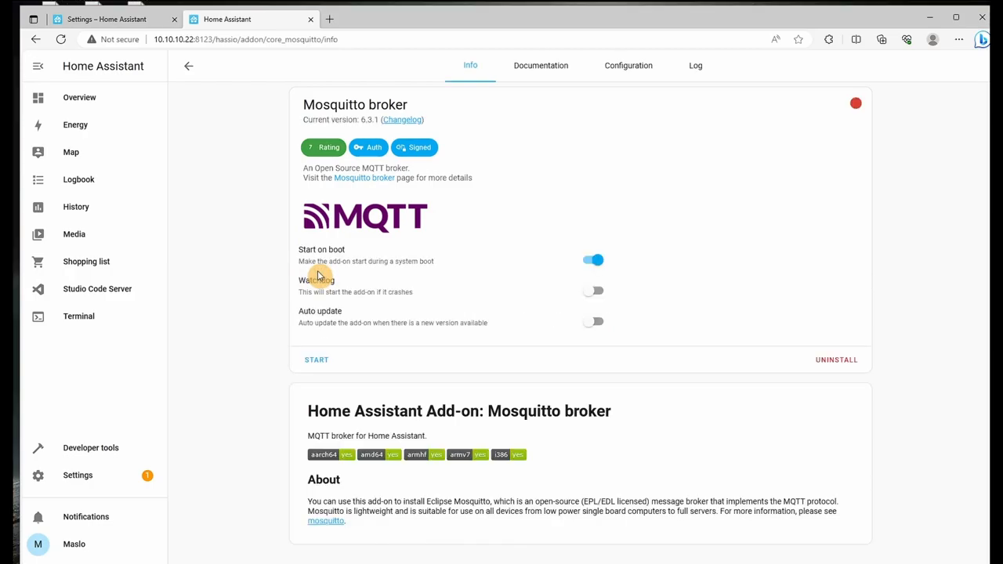
- Enable start on boot, watchdog and auto update for the Mosquitto broker
left_click(593, 291)
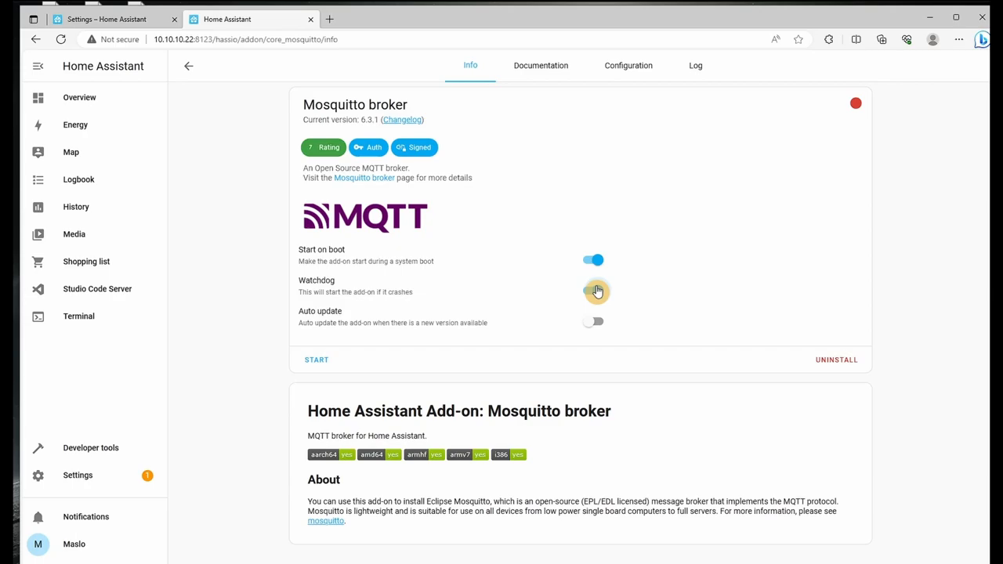
left_click(593, 291)
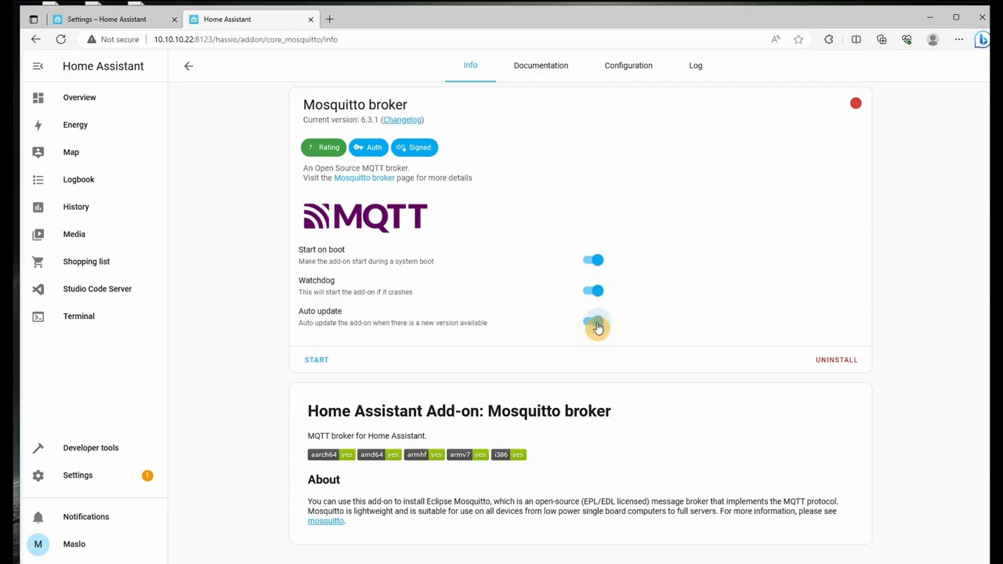
left_click(628, 65)
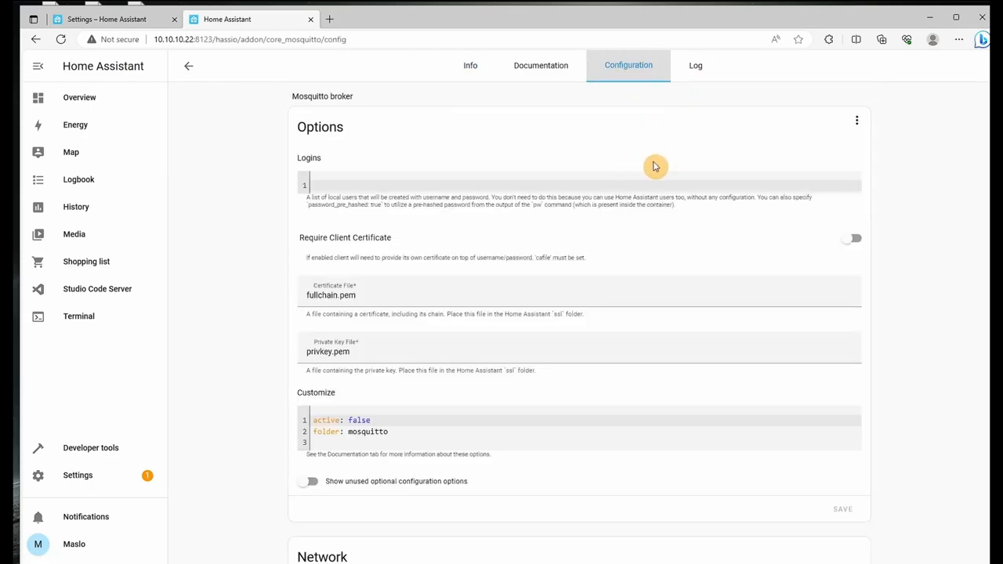
- Review the broker's configuration, start the Mosquitto broker, and return to the add-on store
scroll("down", 3)
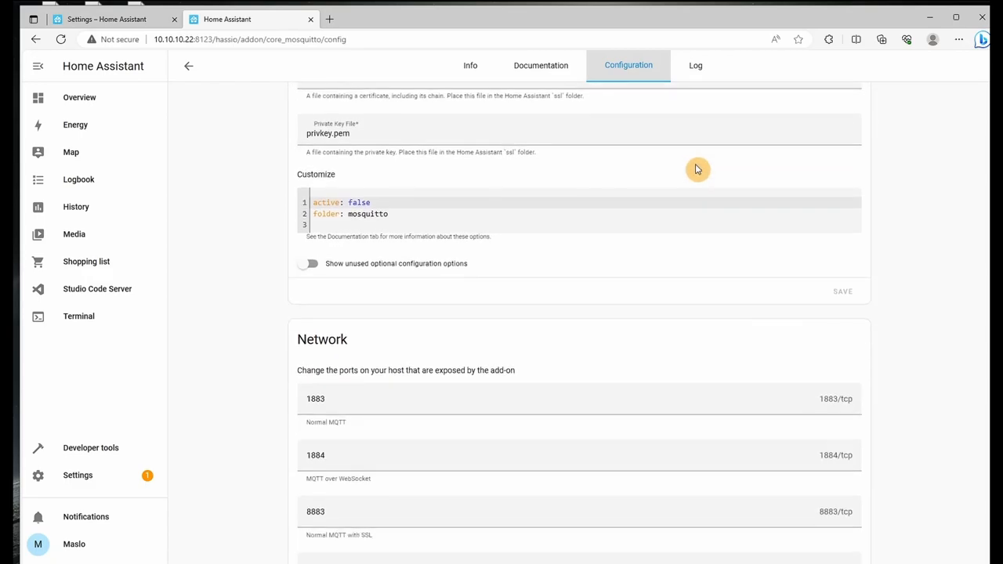
scroll("down", 3)
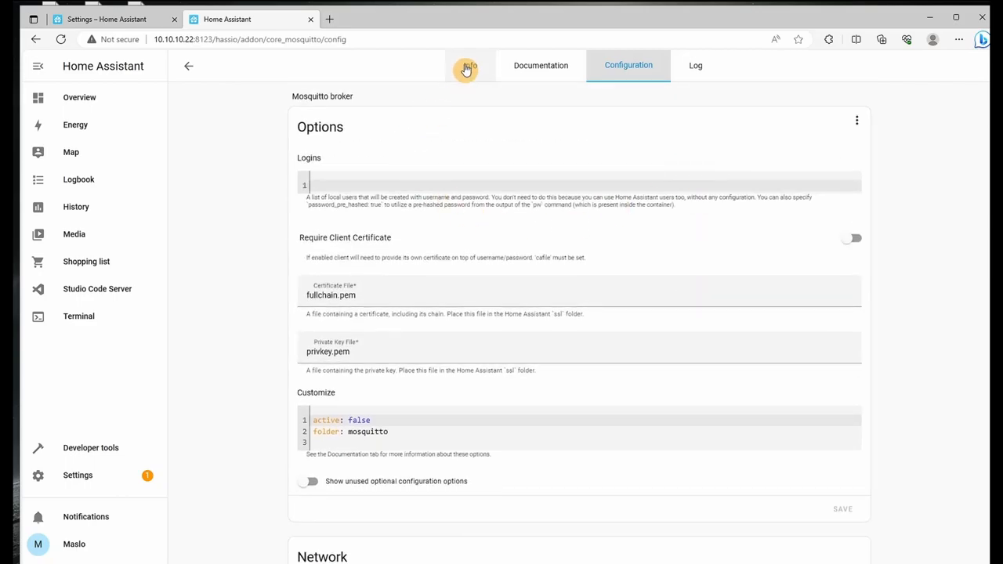
left_click(470, 65)
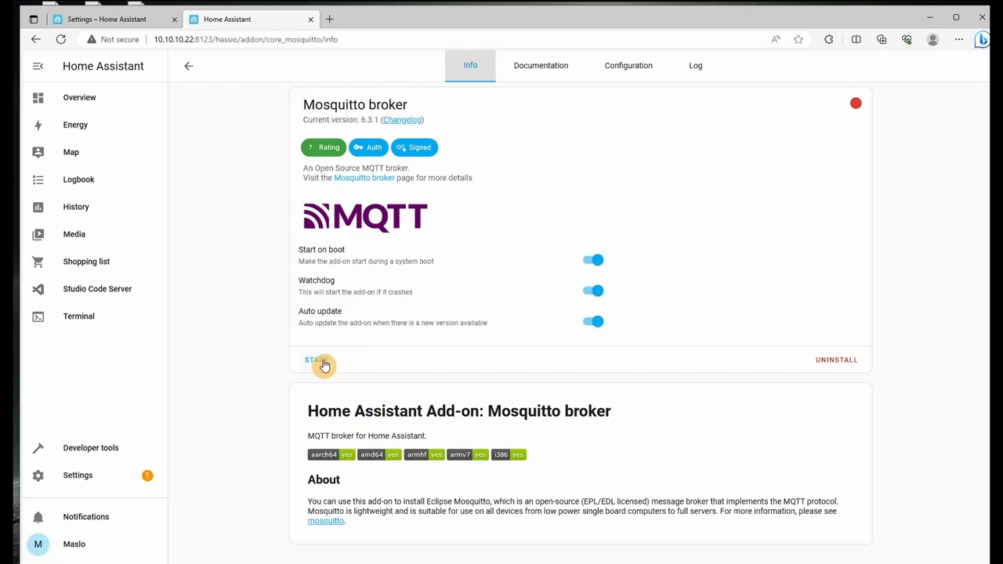
left_click(317, 359)
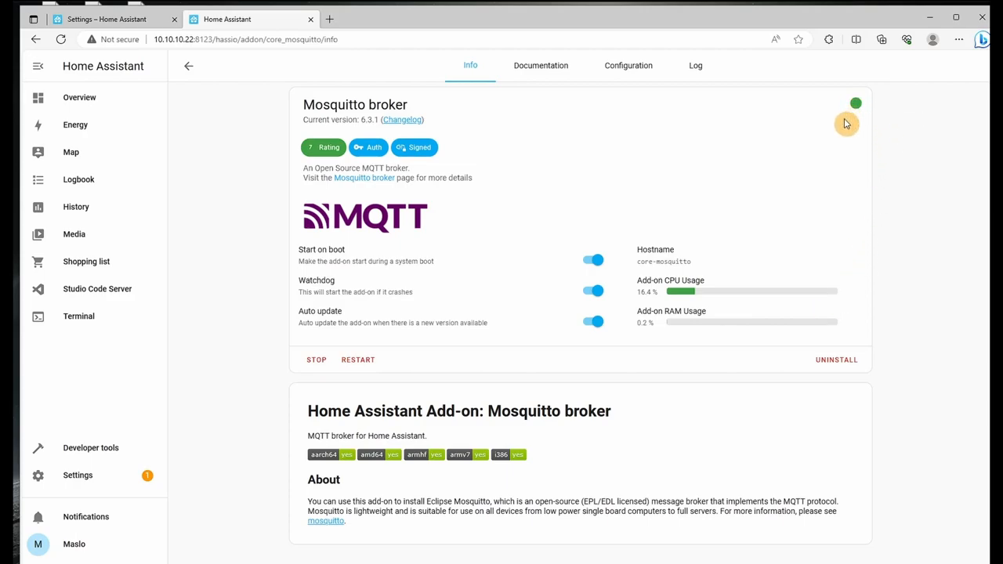
left_click(189, 65)
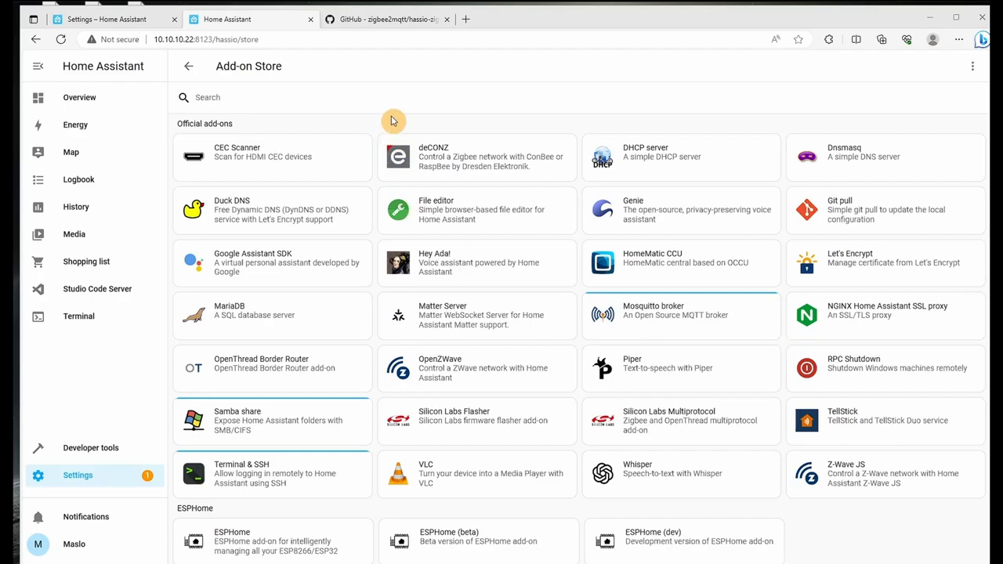
- Search the add-on store for 'zigbee', clear the empty result, and switch to the GitHub guide
type("zigbee2mqtt")
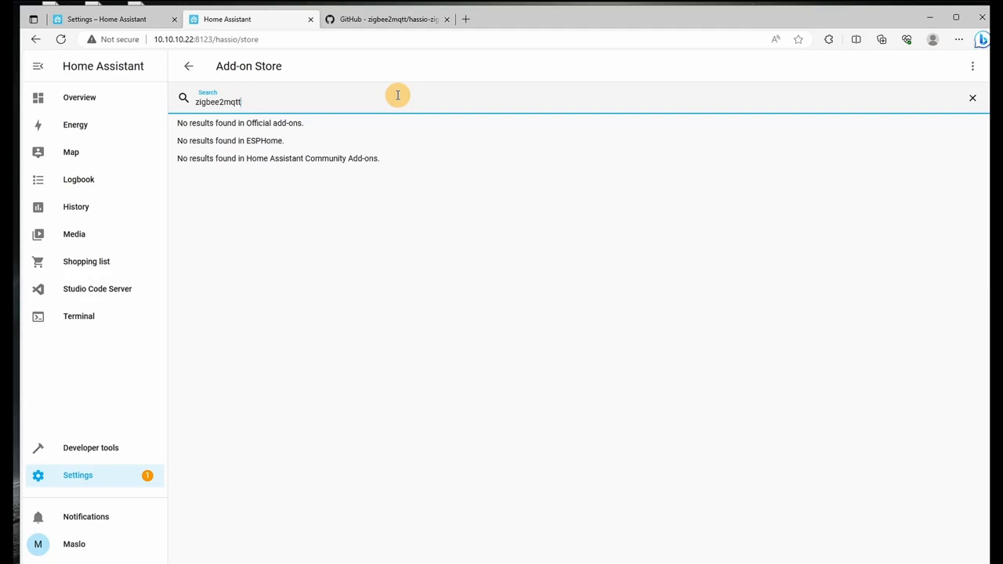
left_click(973, 97)
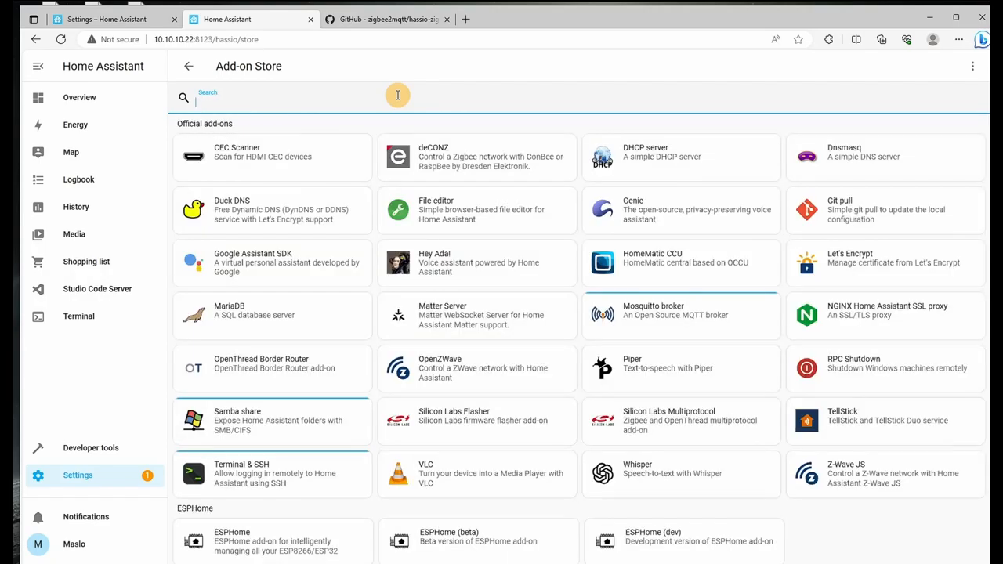
left_click(384, 19)
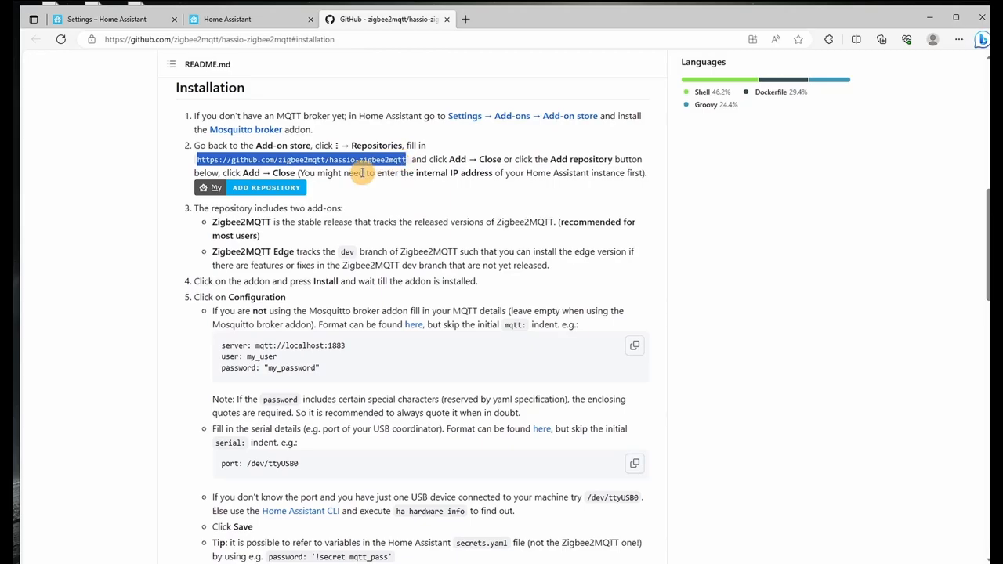
- Switch back to the Home Assistant add-on store tab
left_click(227, 19)
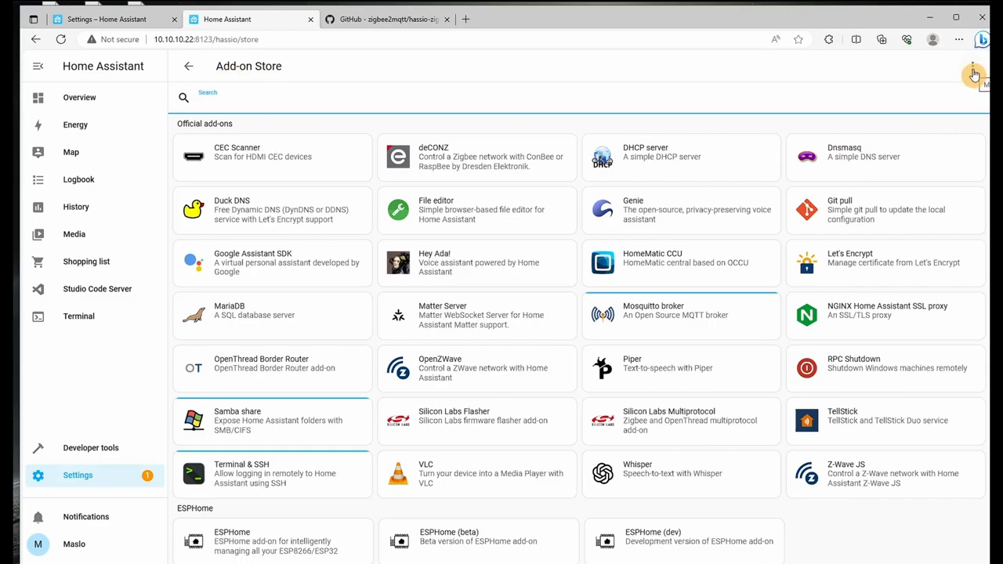
left_click(974, 66)
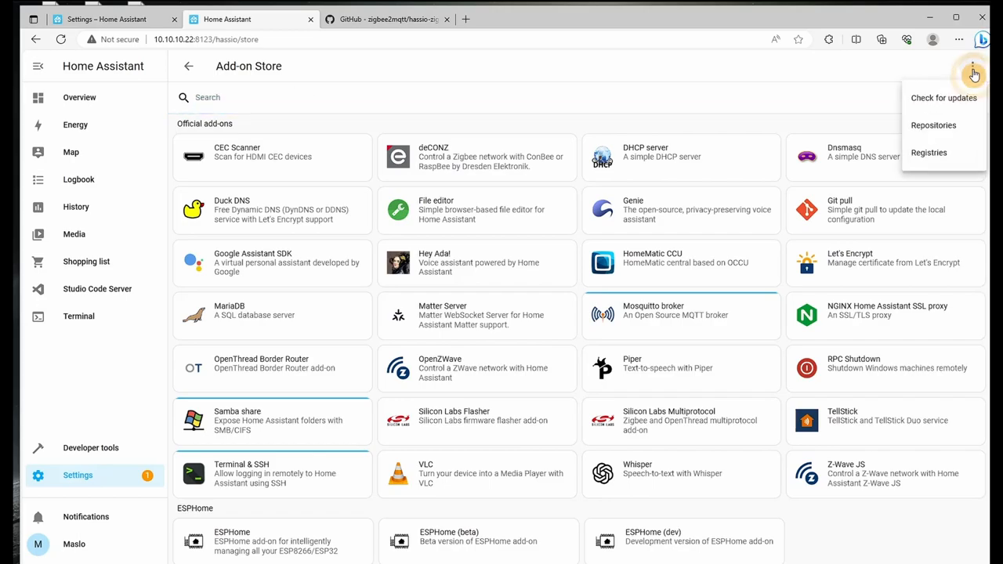
left_click(933, 124)
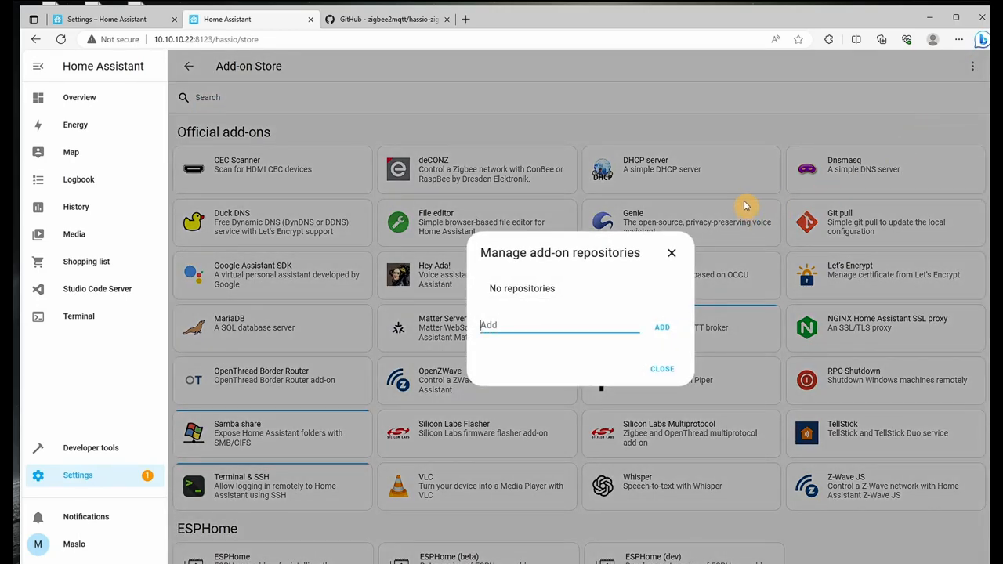
type("https://github.com/zigbee2mqtt/hassio-zigbee2mqtt")
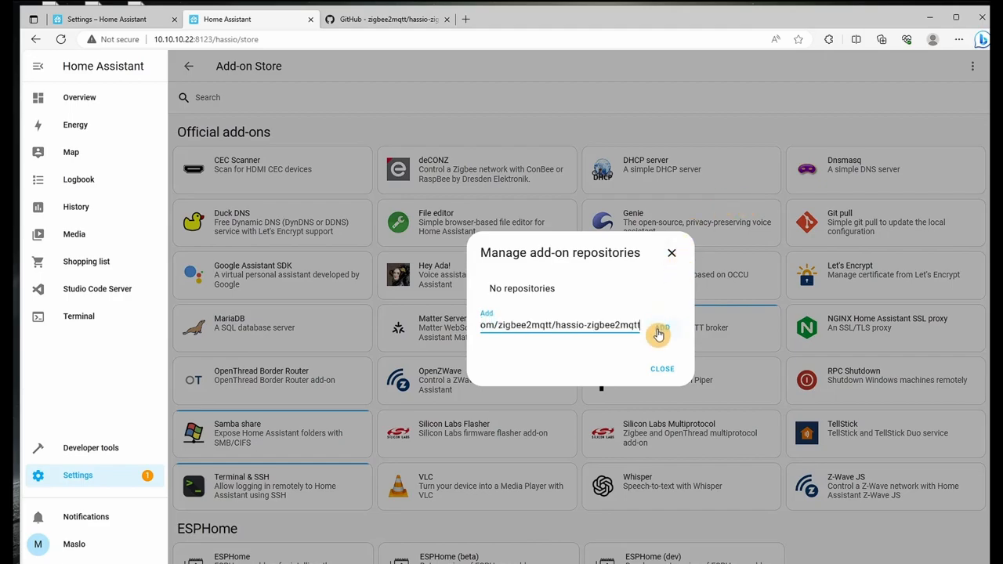
left_click(661, 325)
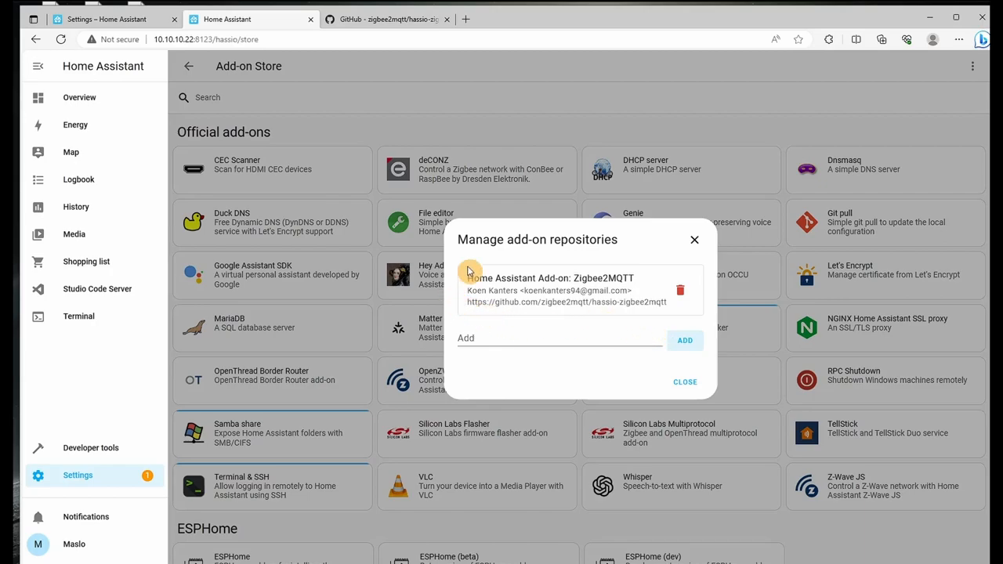
mouse_move(697, 327)
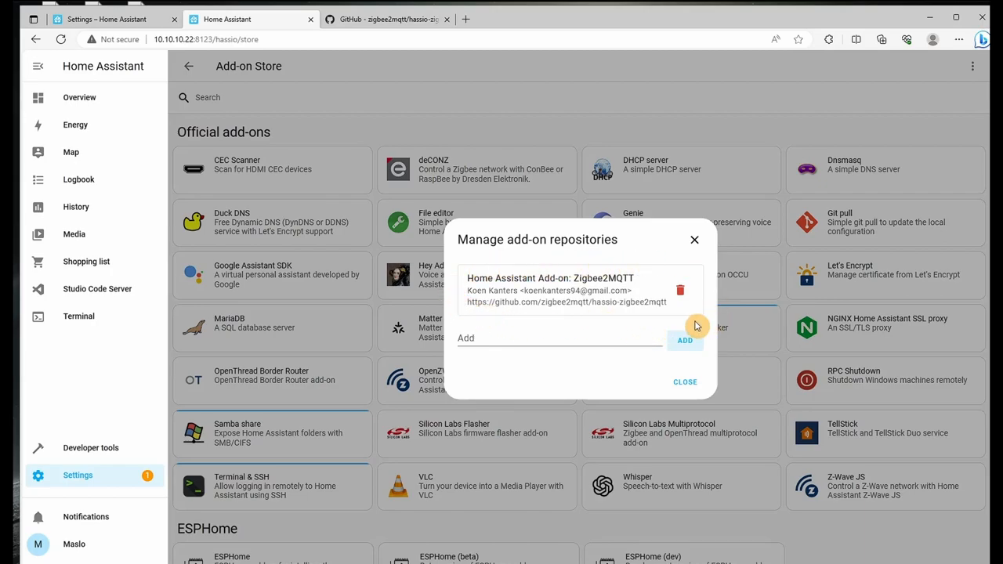
left_click(685, 382)
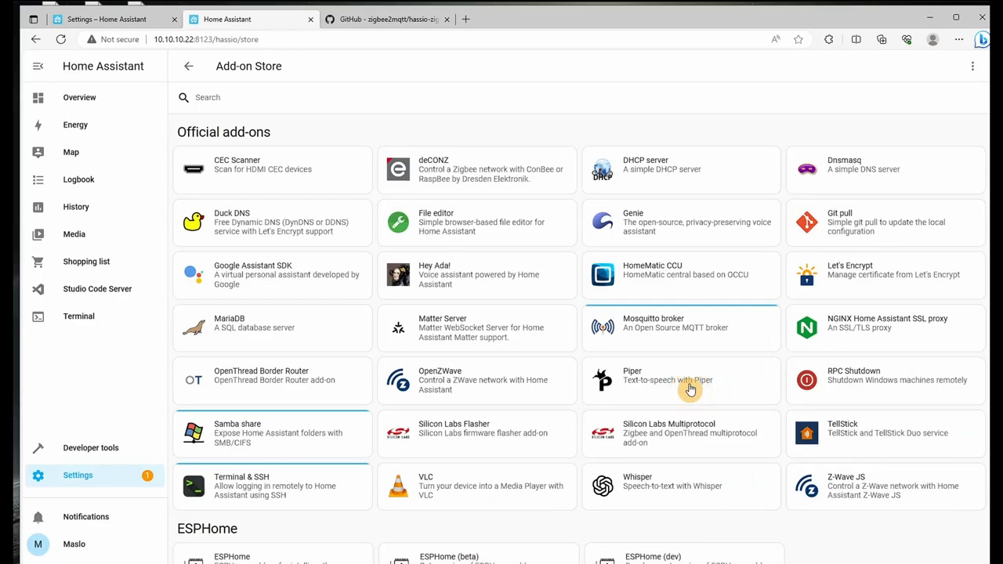
mouse_move(105, 53)
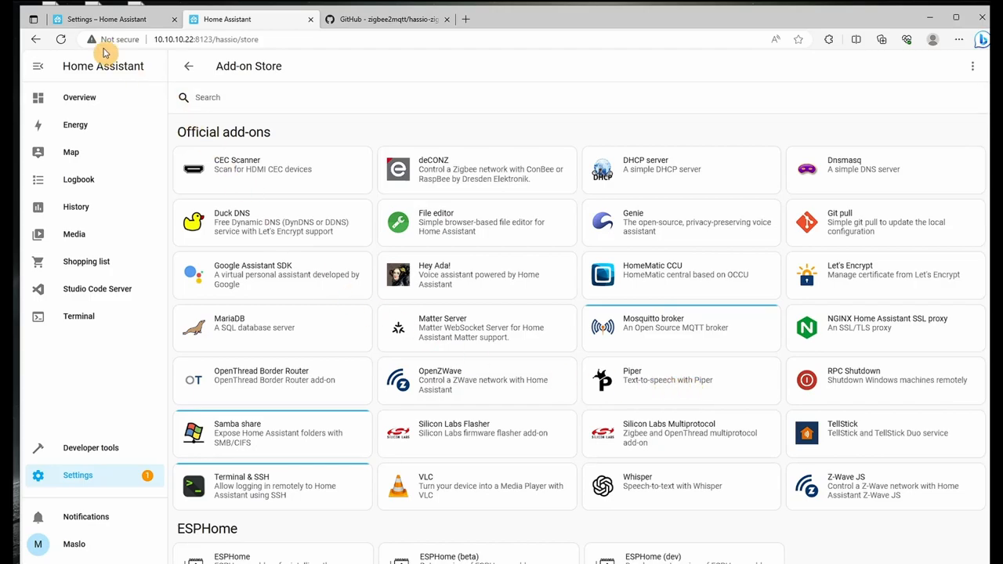
- Scroll to the new Zigbee2MQTT section and open the Zigbee2MQTT add-on
scroll("down", 3)
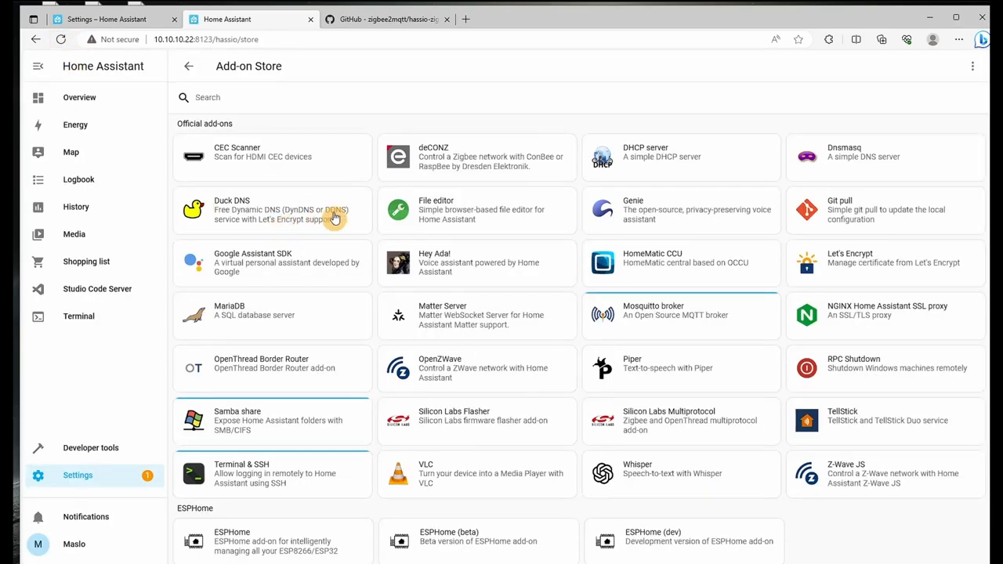
scroll("down", 3)
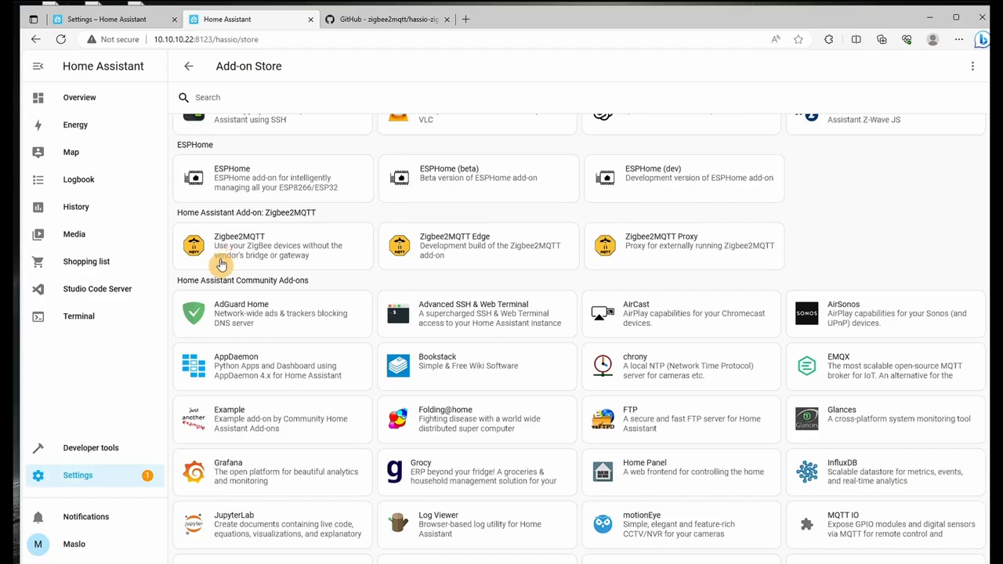
mouse_move(222, 265)
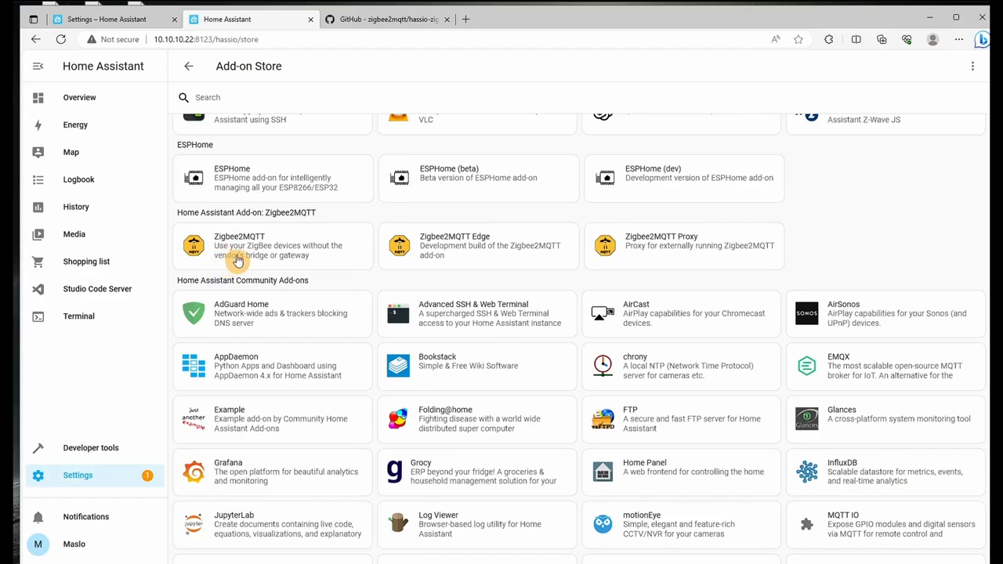
mouse_move(314, 269)
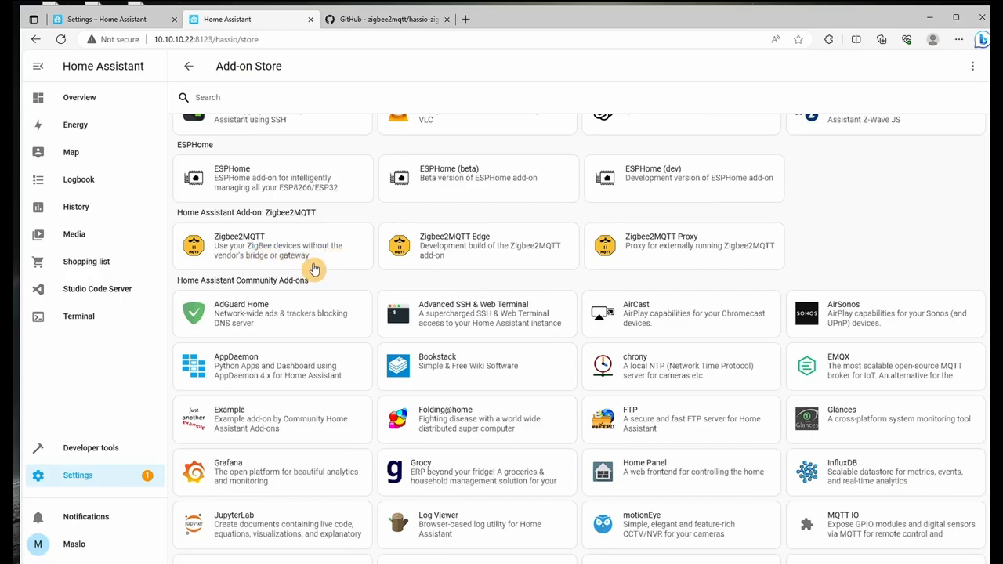
mouse_move(341, 264)
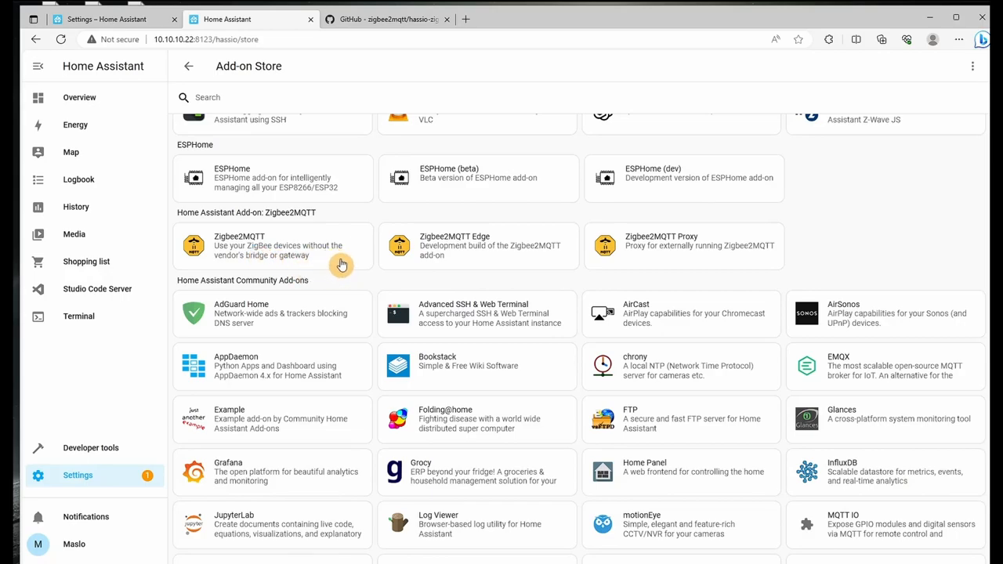
left_click(272, 245)
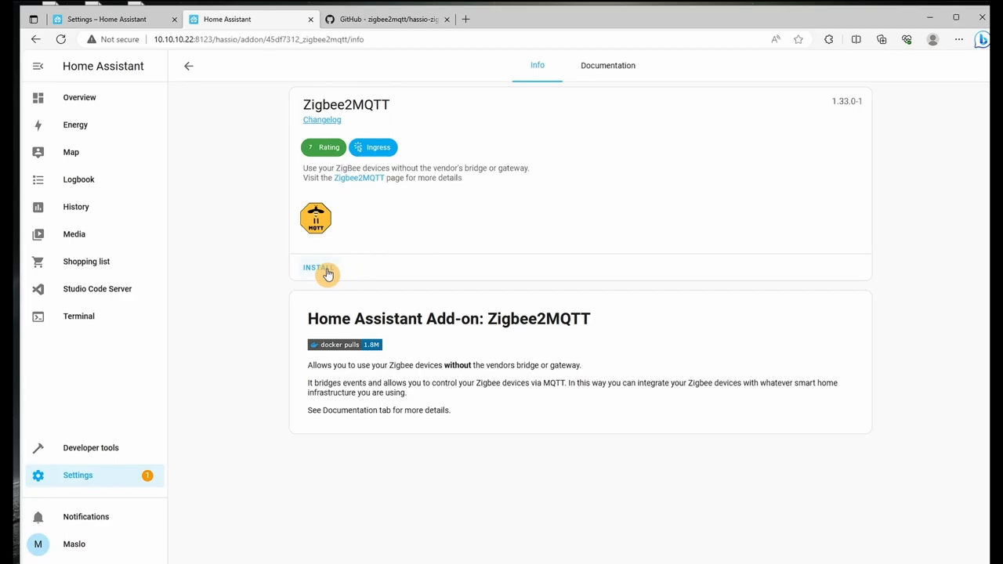
- Install Zigbee2MQTT and turn on its watchdog and Show in sidebar options
left_click(316, 267)
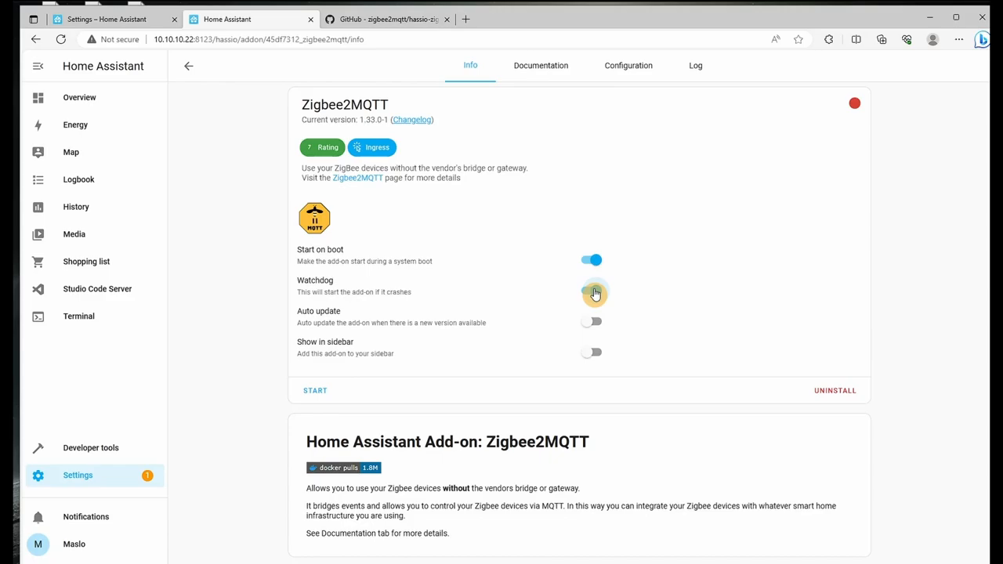
left_click(591, 291)
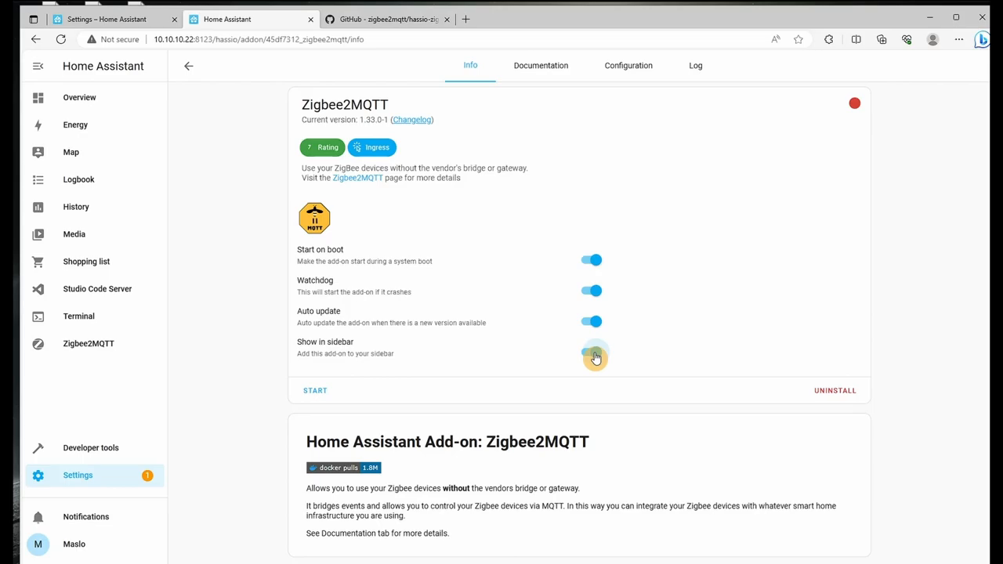
left_click(592, 352)
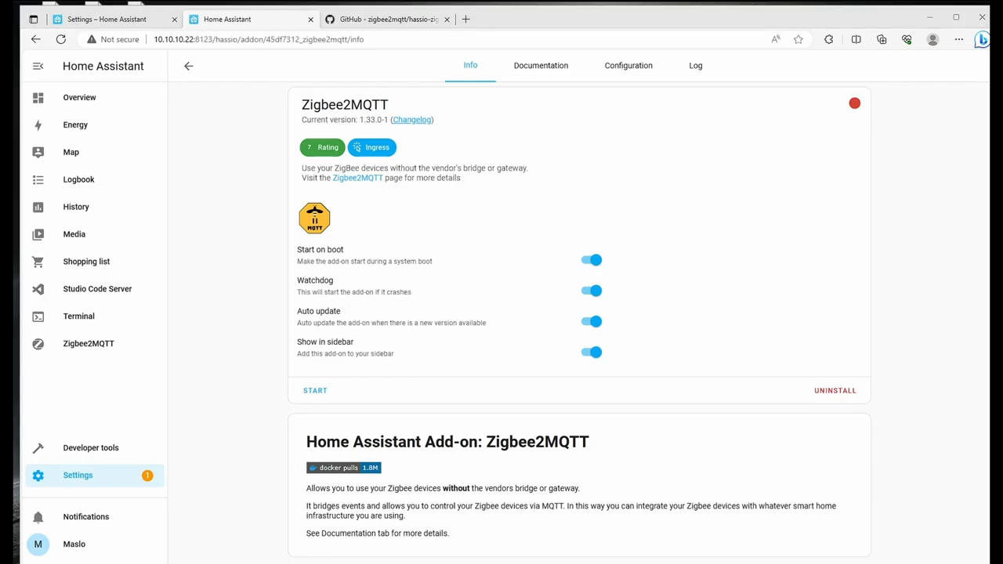
mouse_move(735, 394)
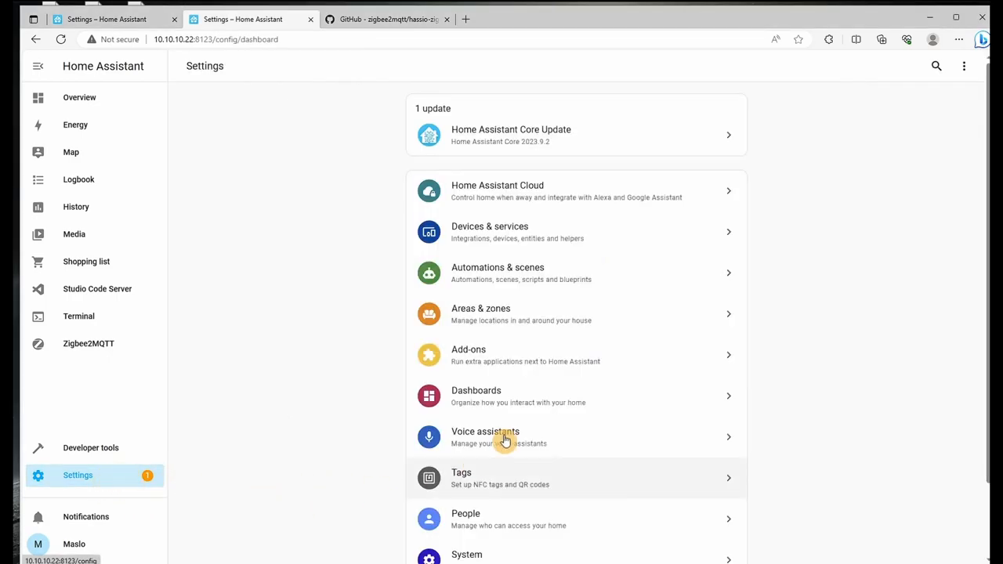
- Create person 'mqtt' with a local-network-only administrator login
left_click(465, 519)
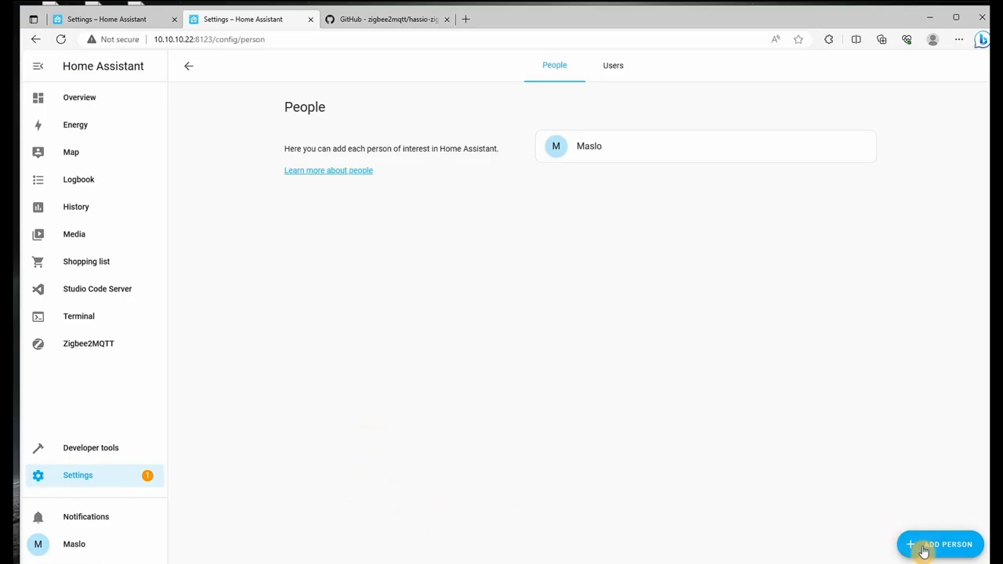
left_click(939, 544)
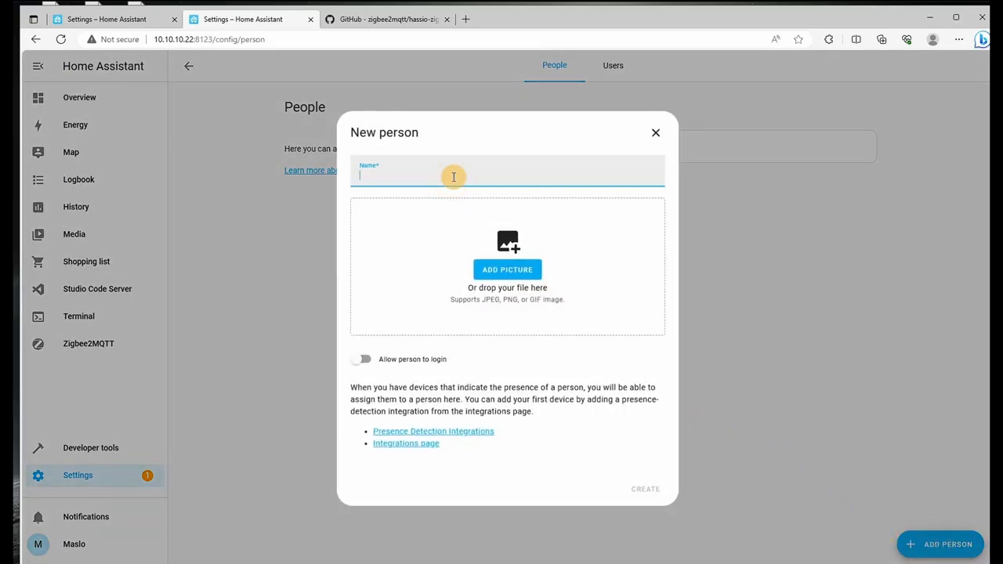
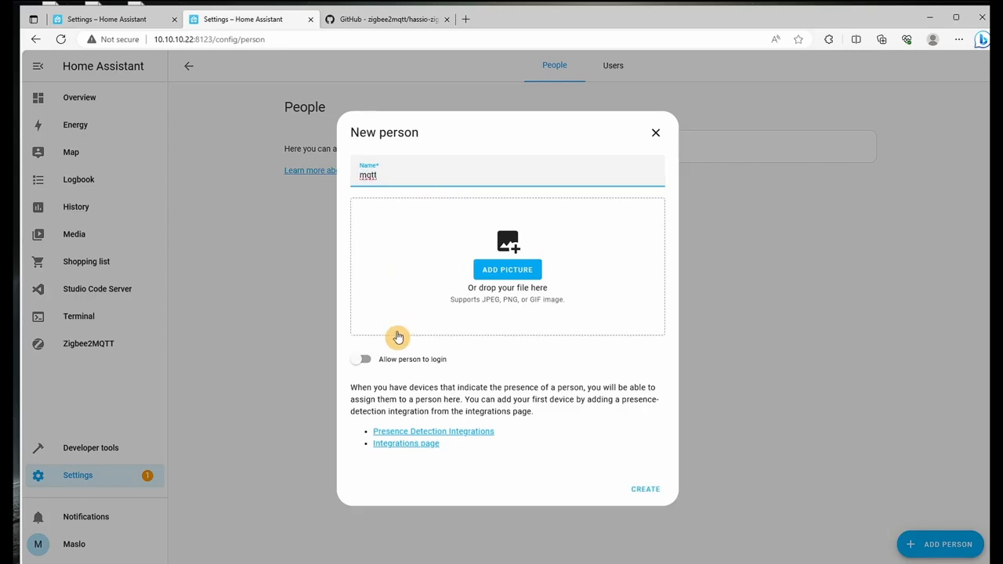
left_click(361, 359)
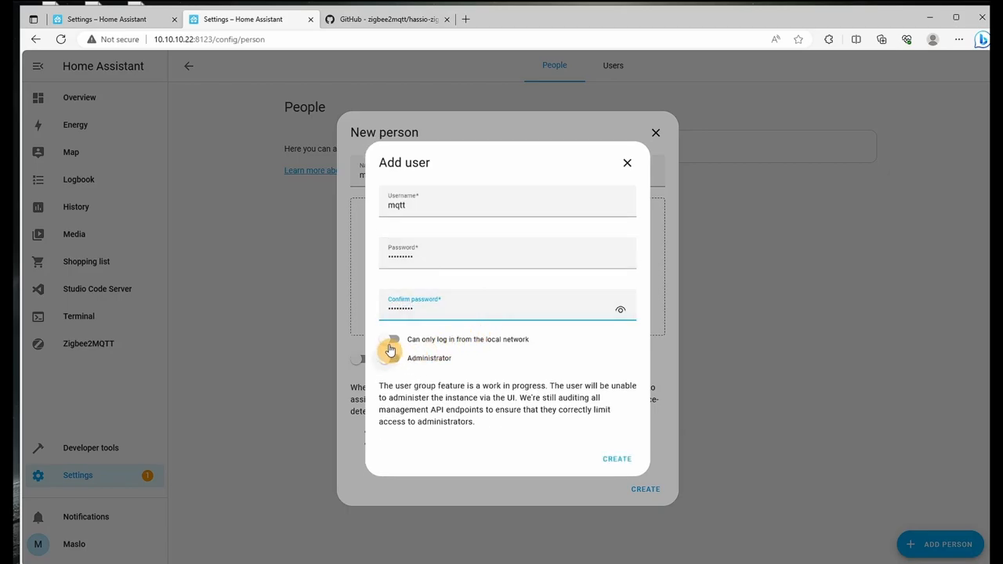
left_click(390, 347)
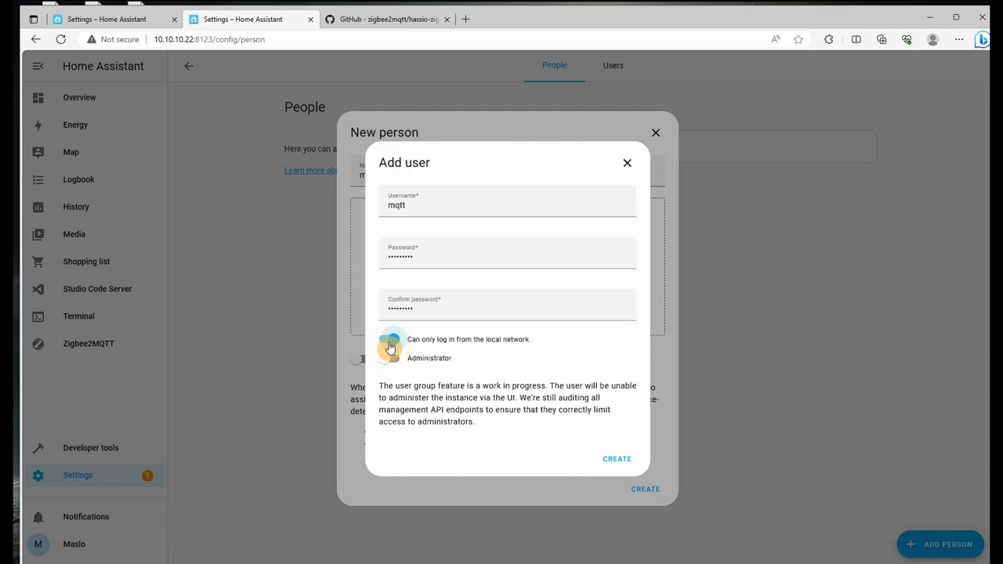
left_click(390, 340)
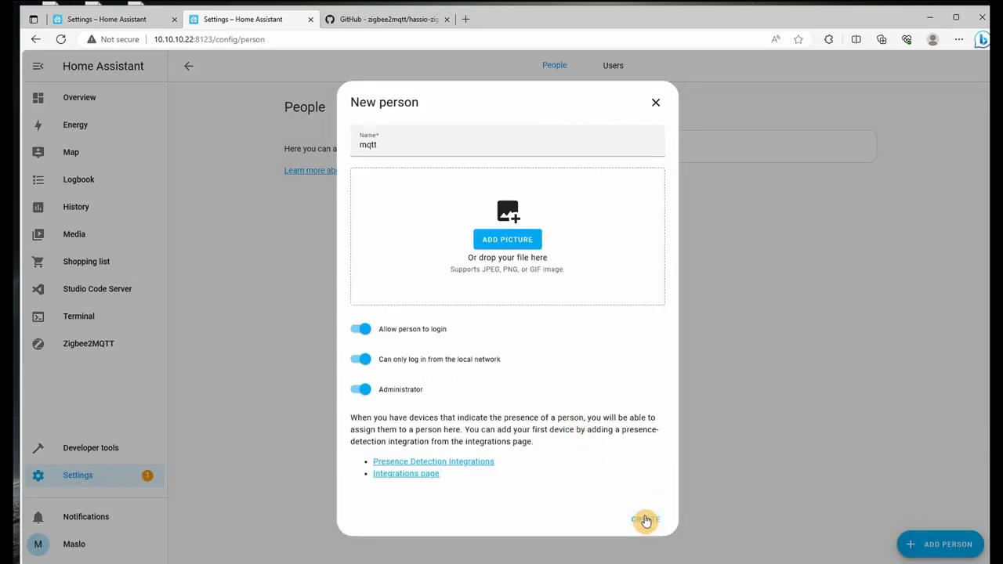
left_click(645, 520)
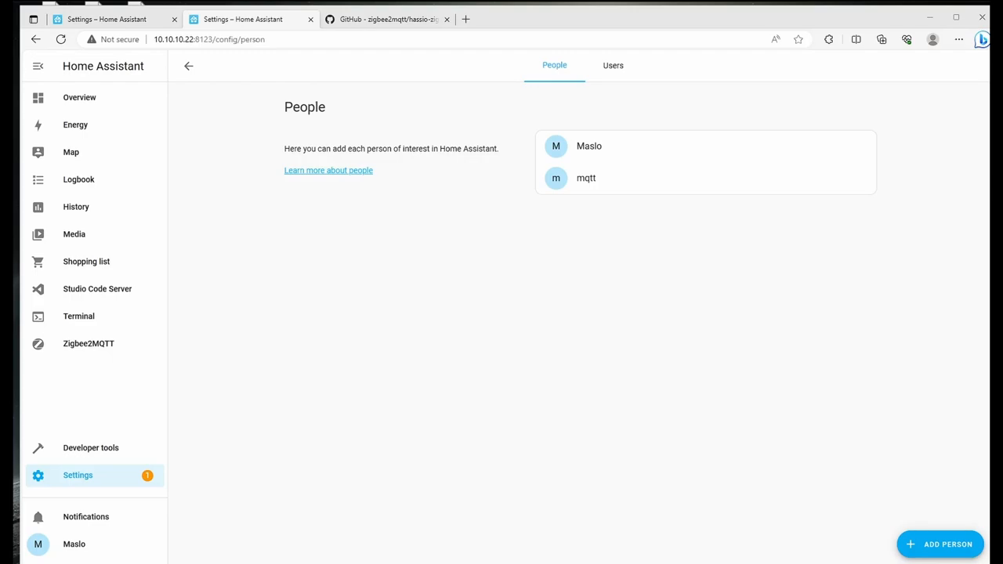
mouse_move(100, 344)
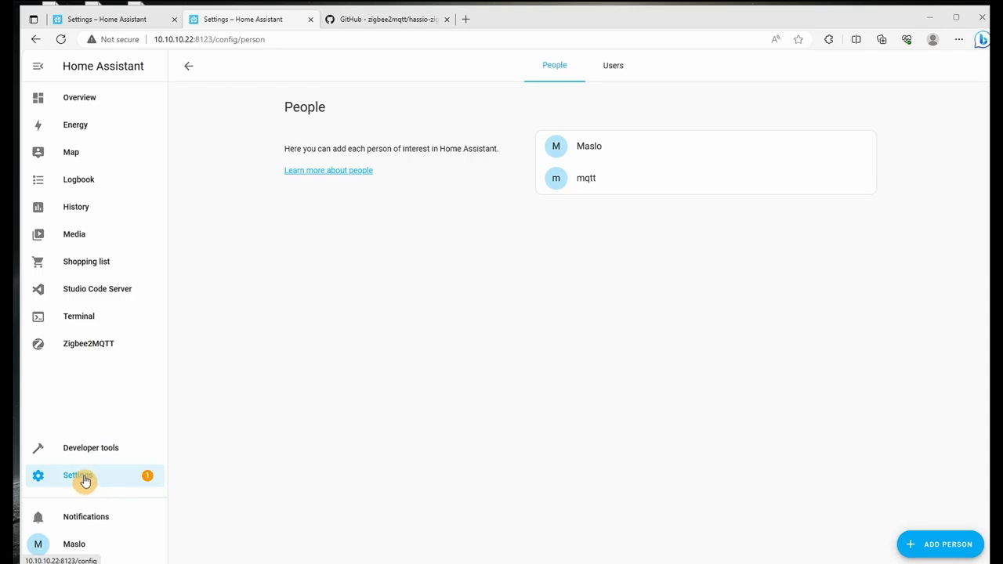
- Open the Zigbee2MQTT add-on's Configuration tab via Settings > Add-ons
left_click(78, 474)
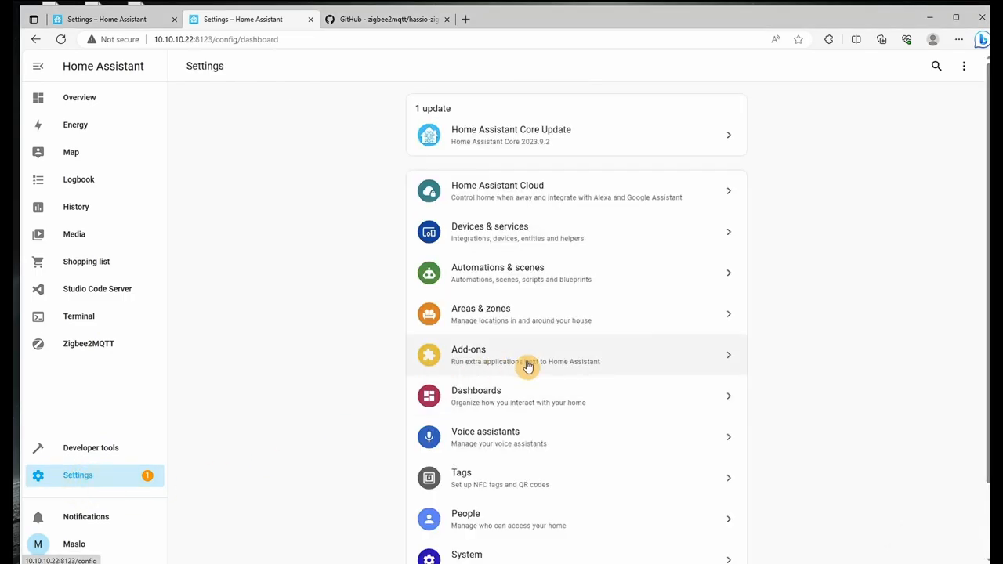
left_click(525, 355)
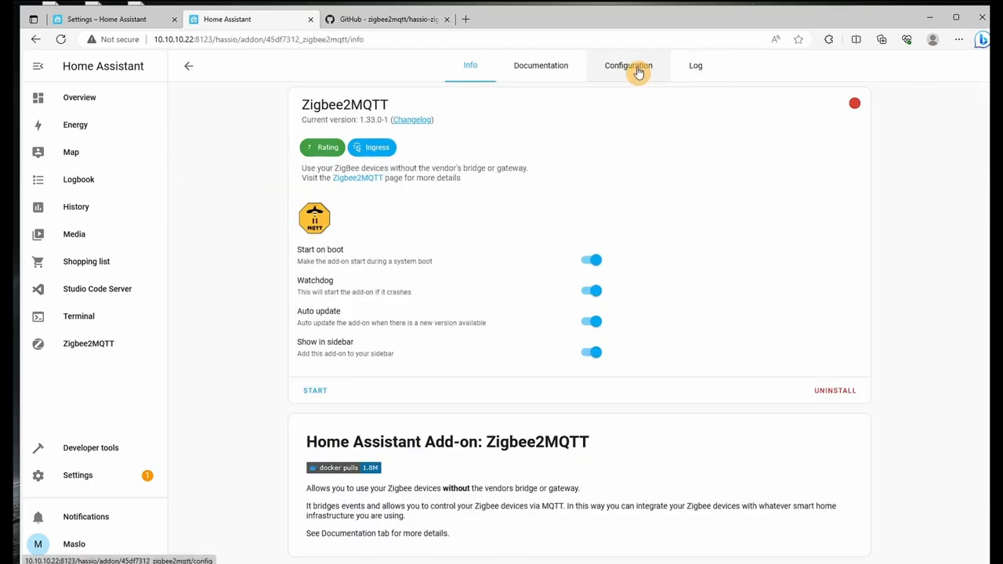
left_click(628, 65)
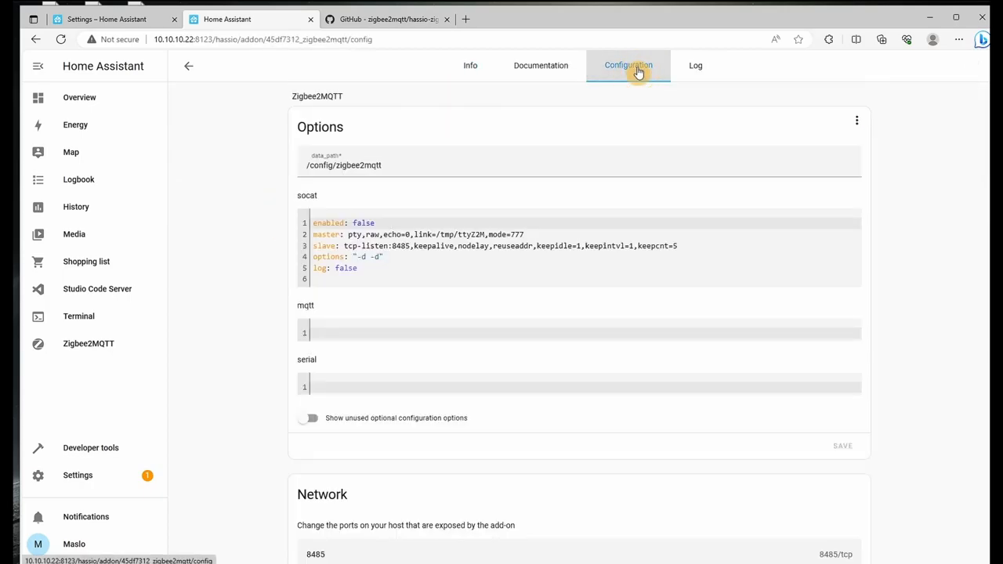
- Enter server: mqtt://core-mosquitto:1883 in the Zigbee2MQTT mqtt options
left_click(434, 332)
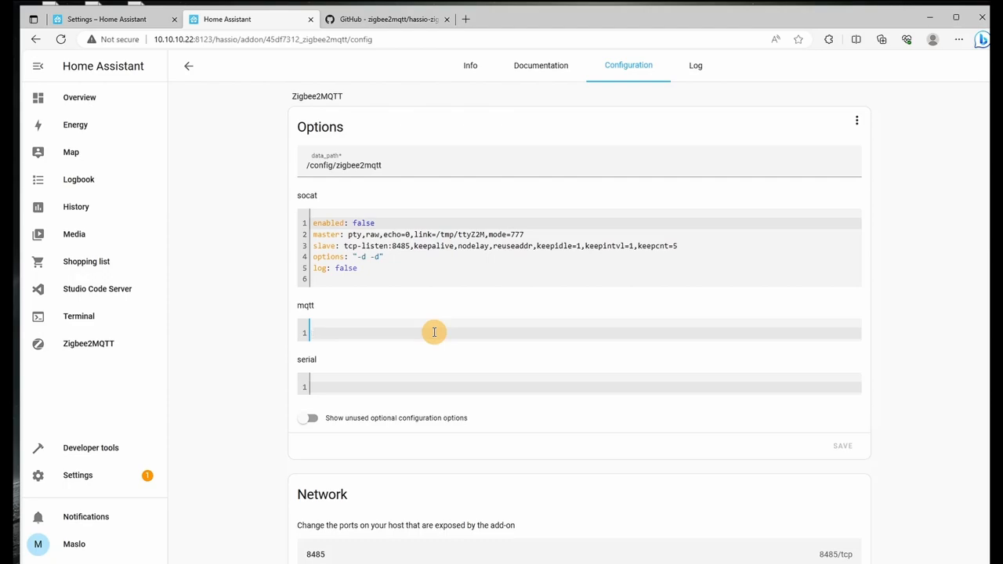
type("m")
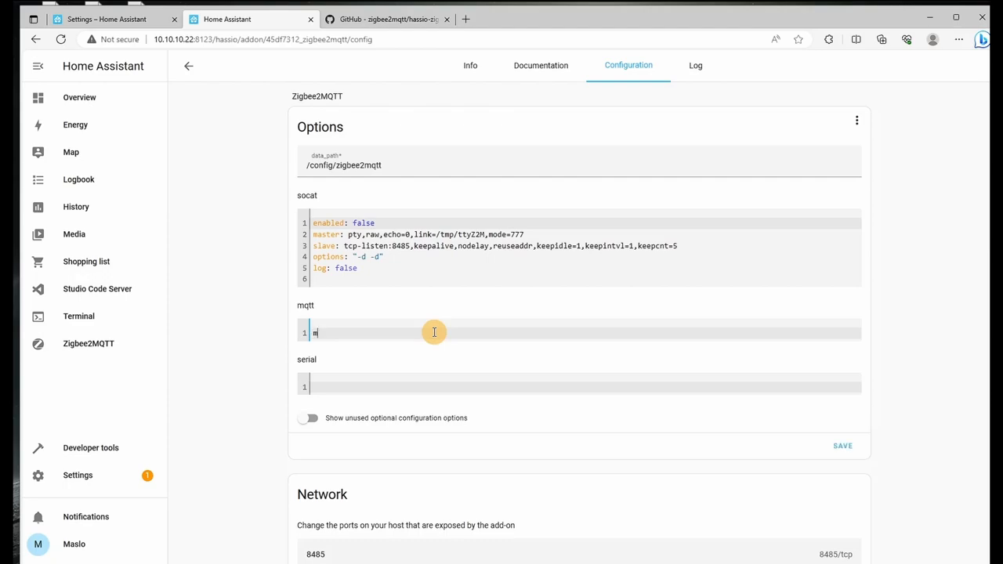
type("server:")
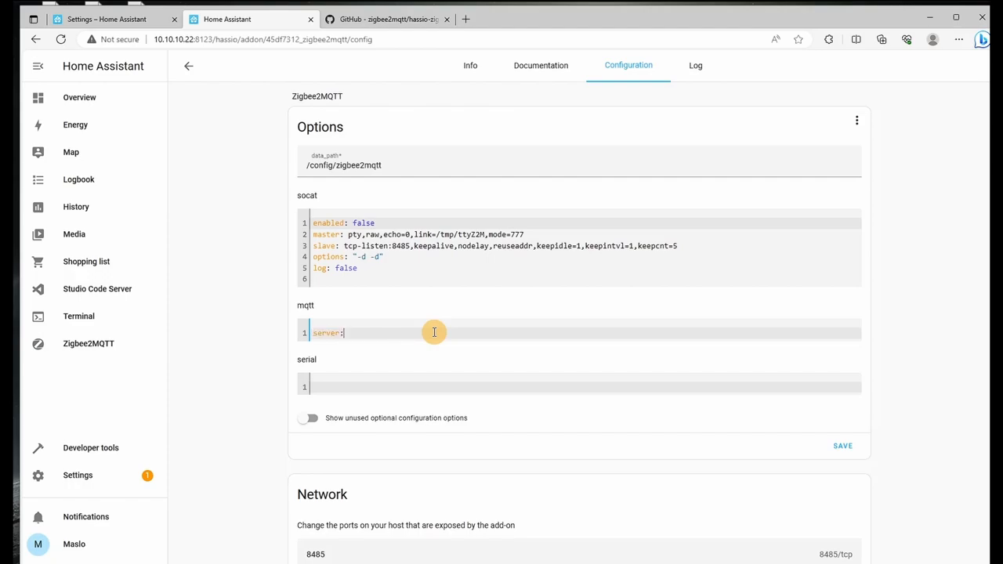
type("m")
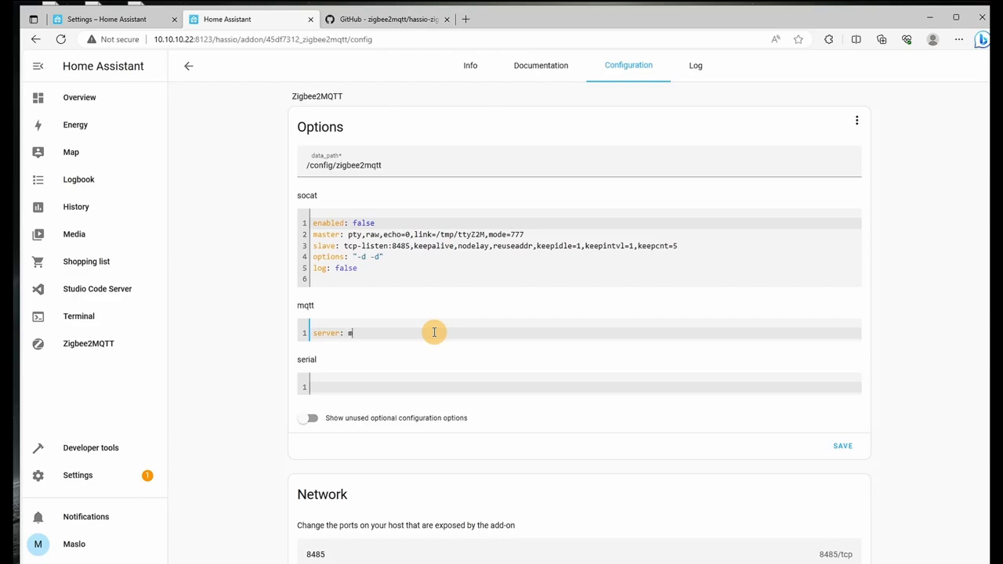
type("qtt")
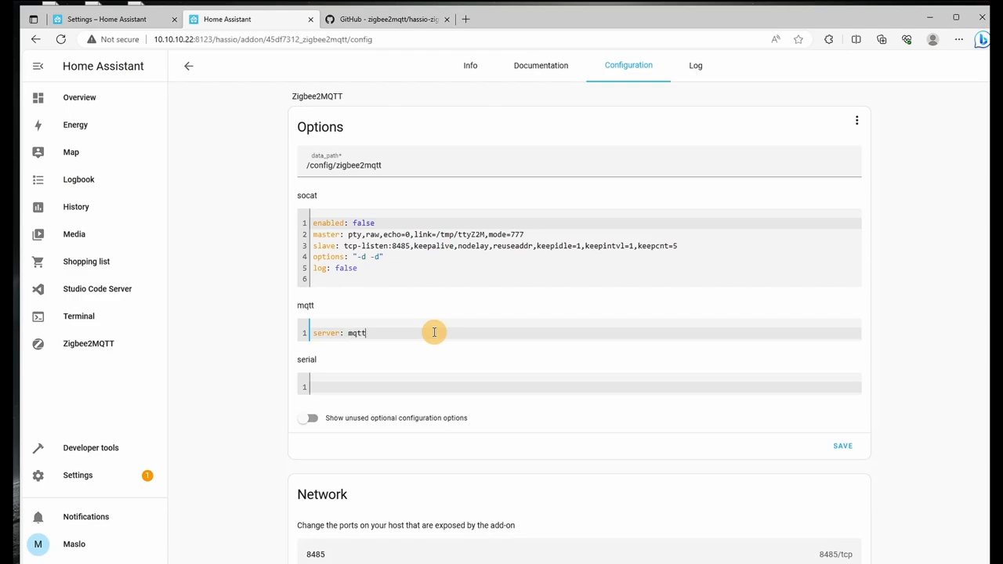
type("://c")
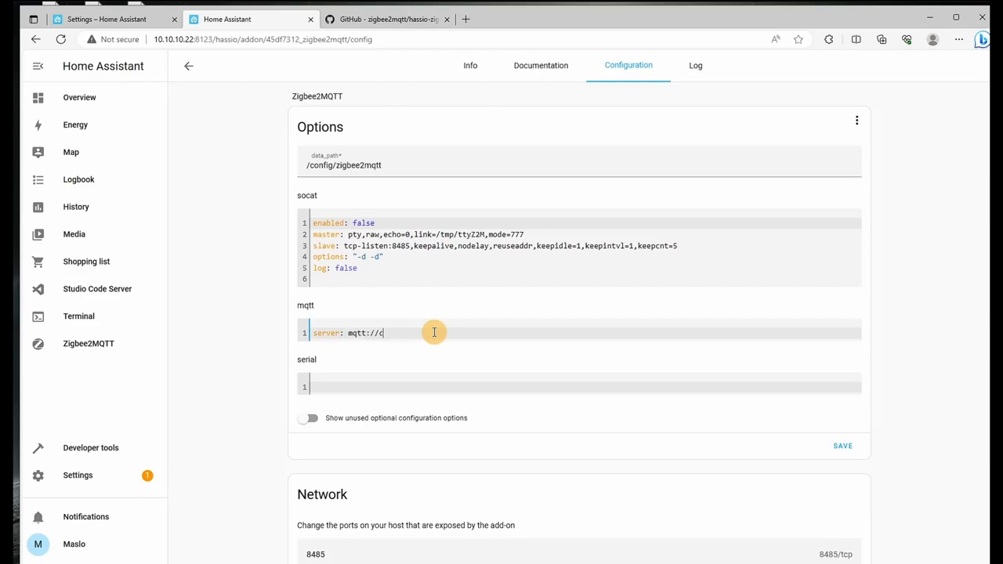
type("ore-mosquitto")
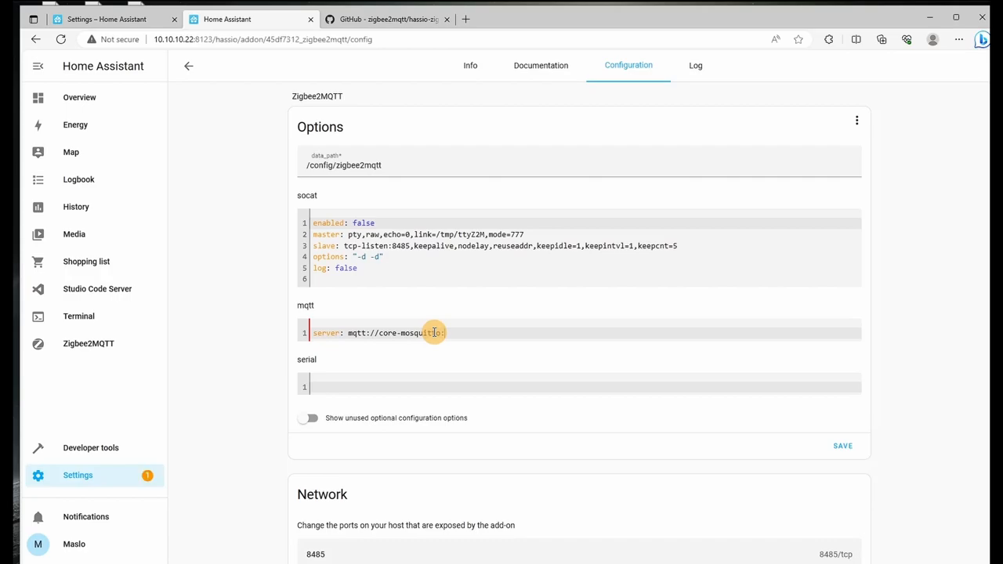
type(":1883")
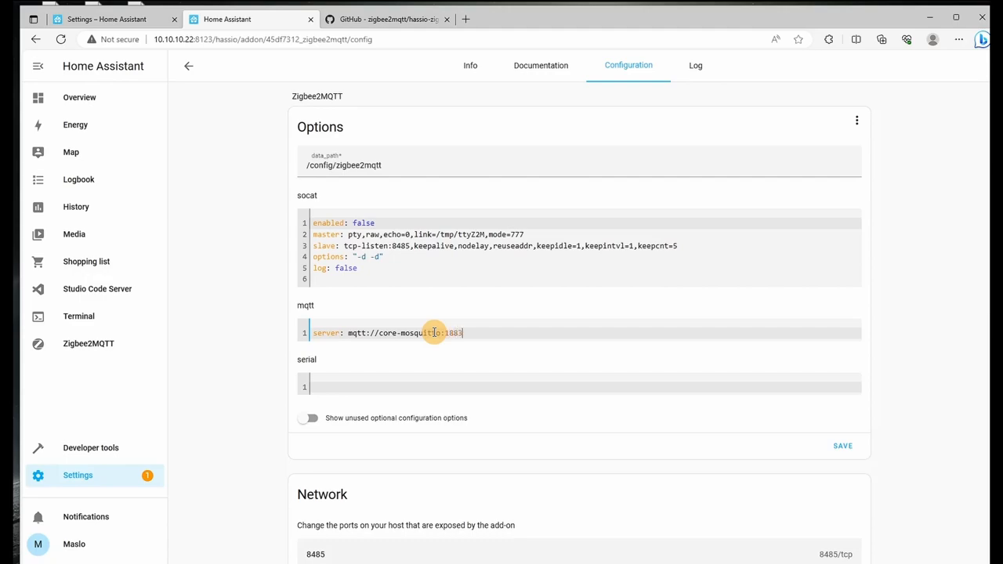
key("enter")
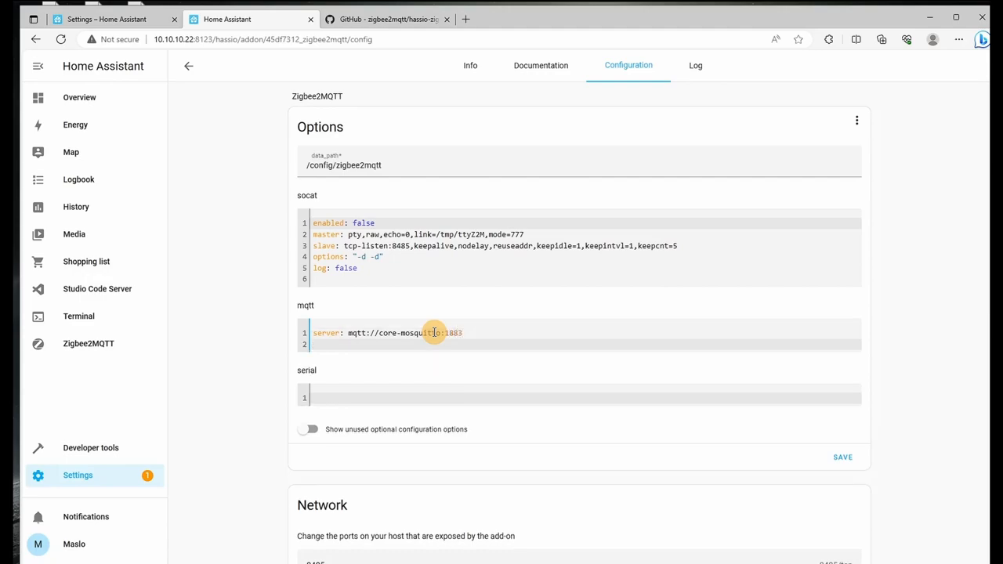
type("user")
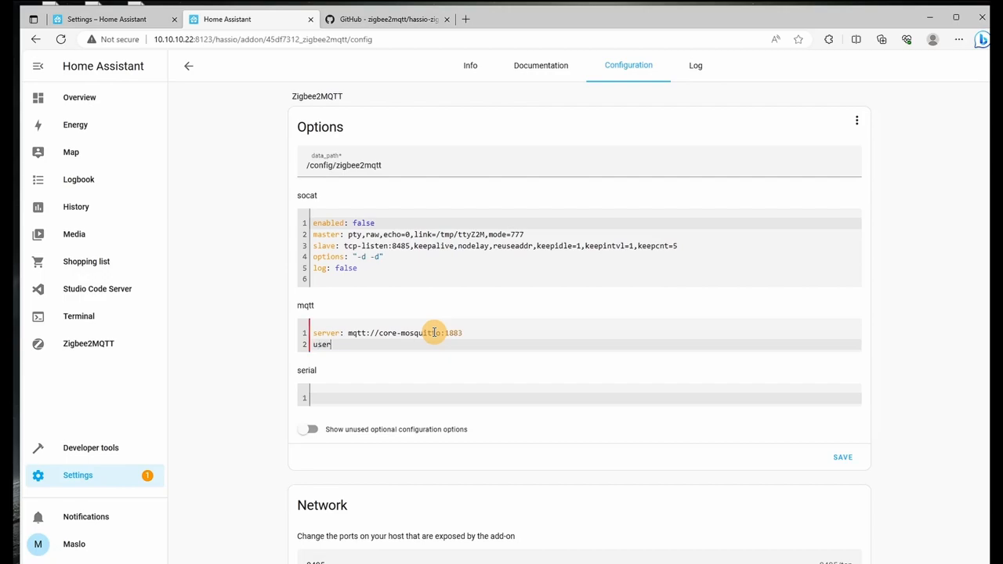
type(":")
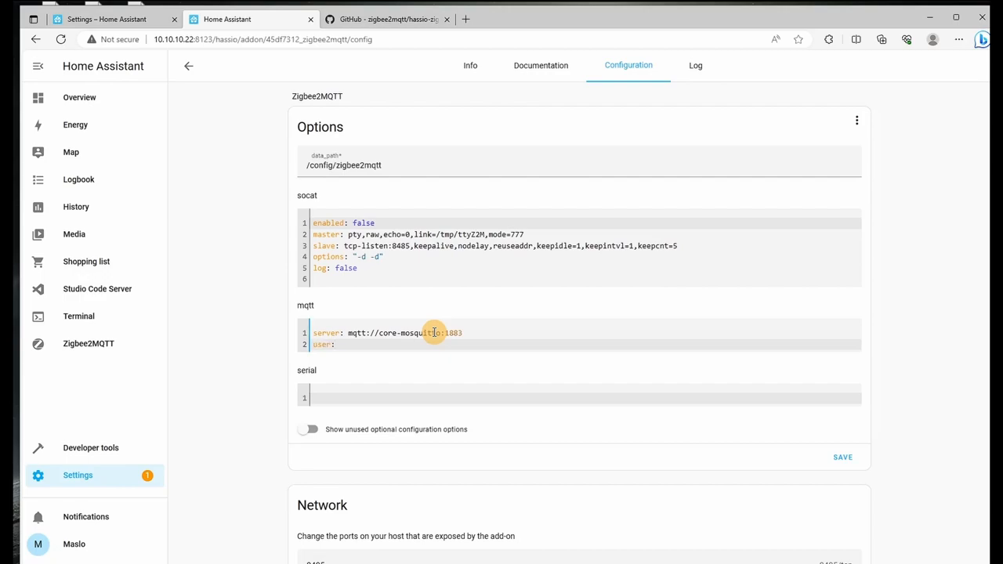
left_click(339, 345)
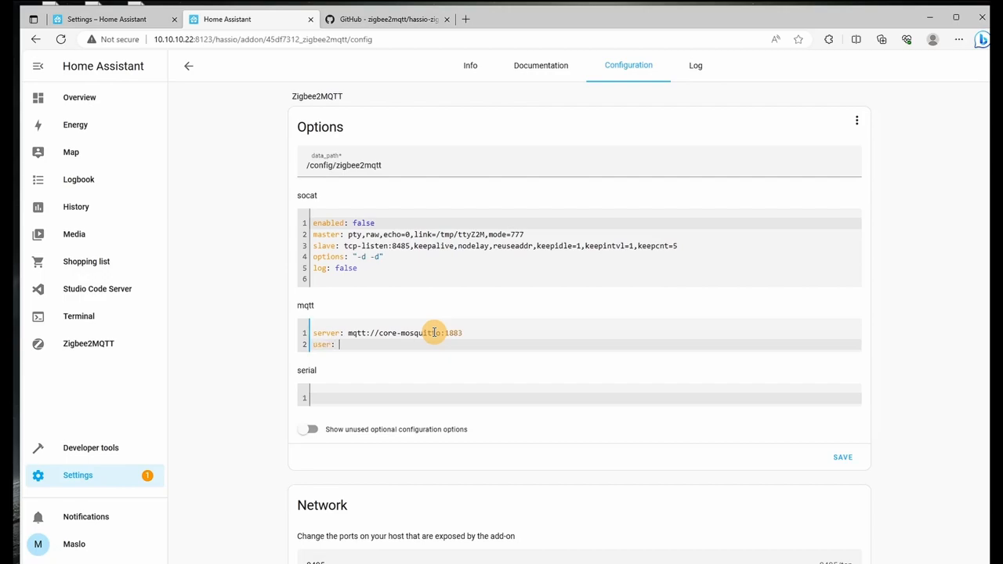
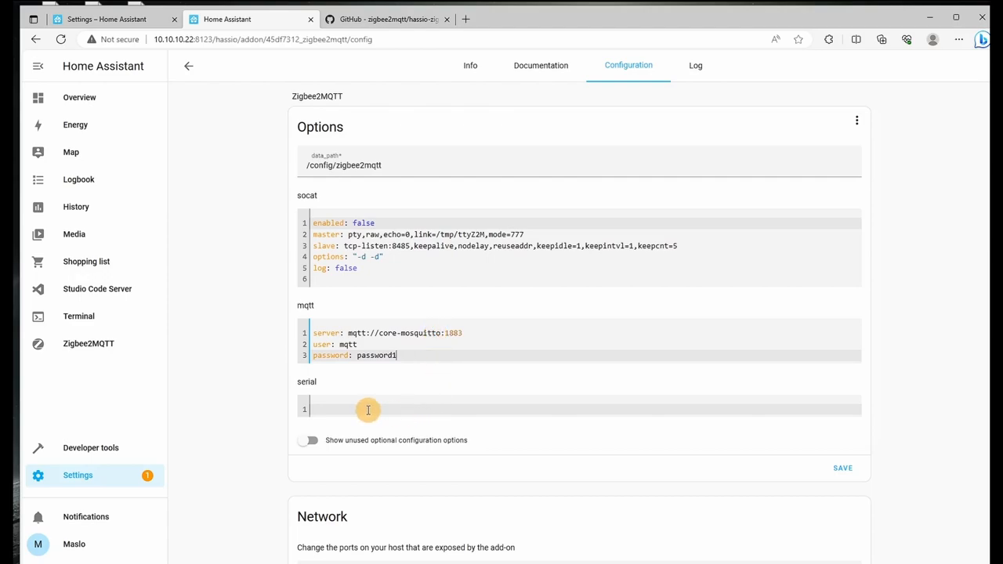
- Add empty port: and adapter: keys to the Zigbee2MQTT serial options
type("pd")
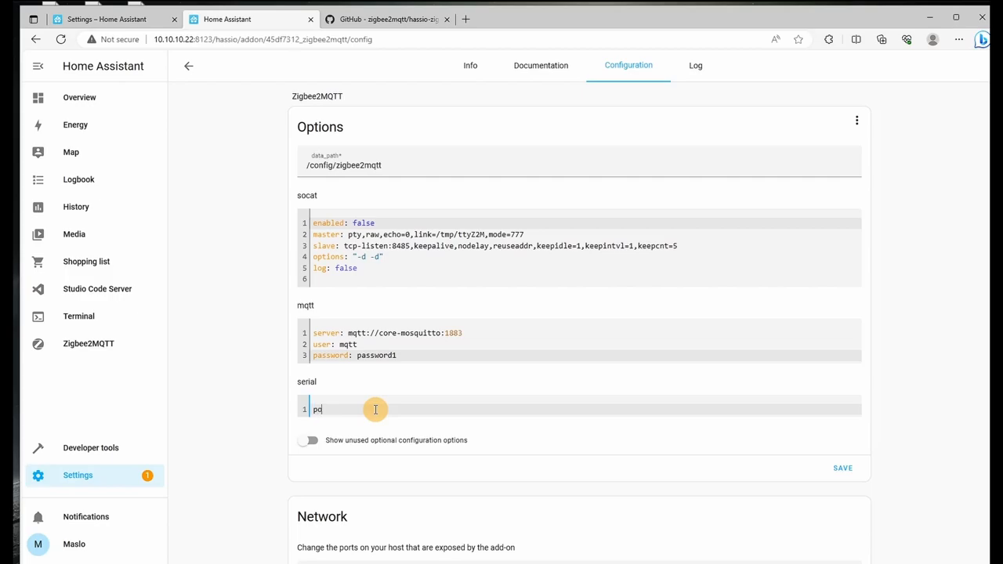
type("port'")
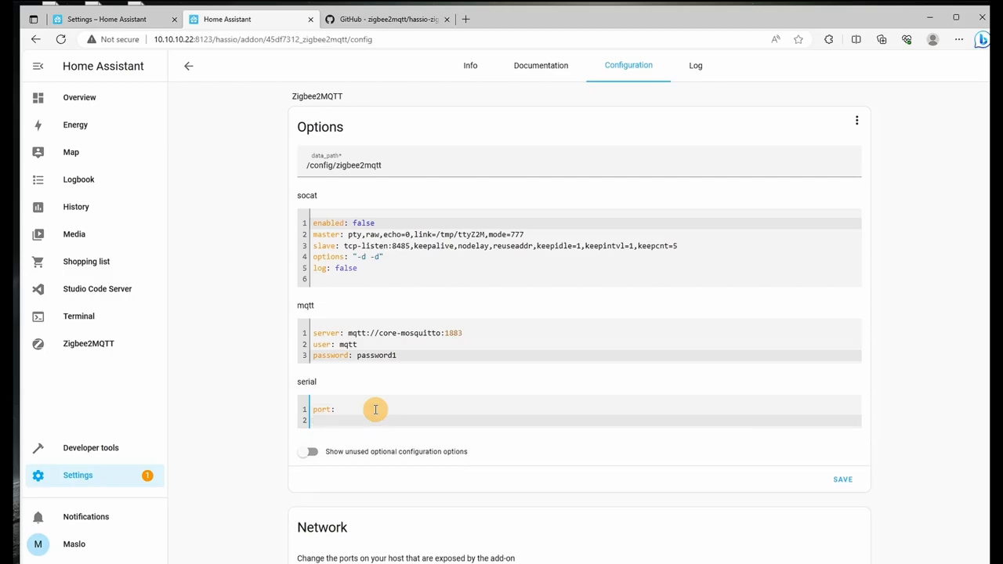
type("adapt")
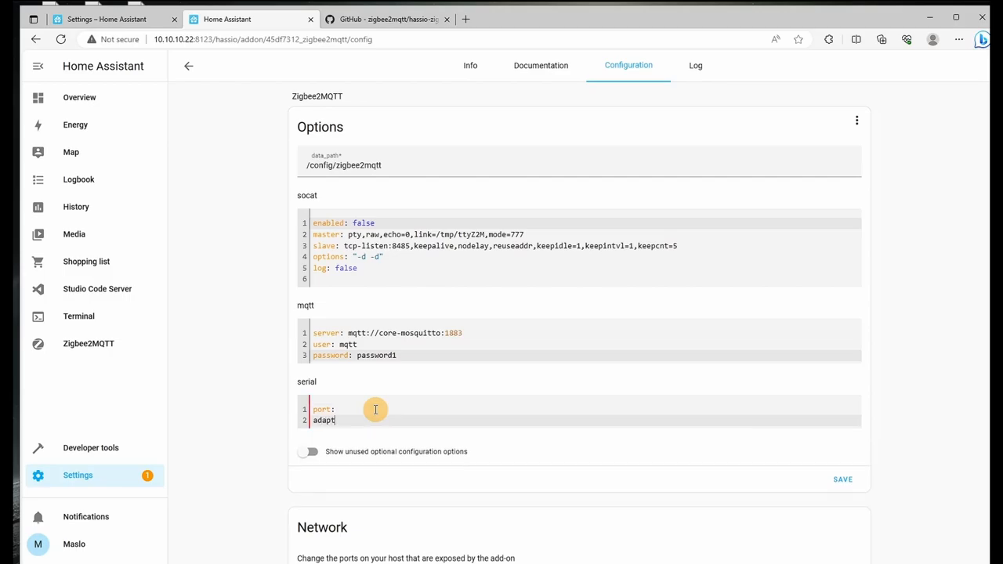
type("er:")
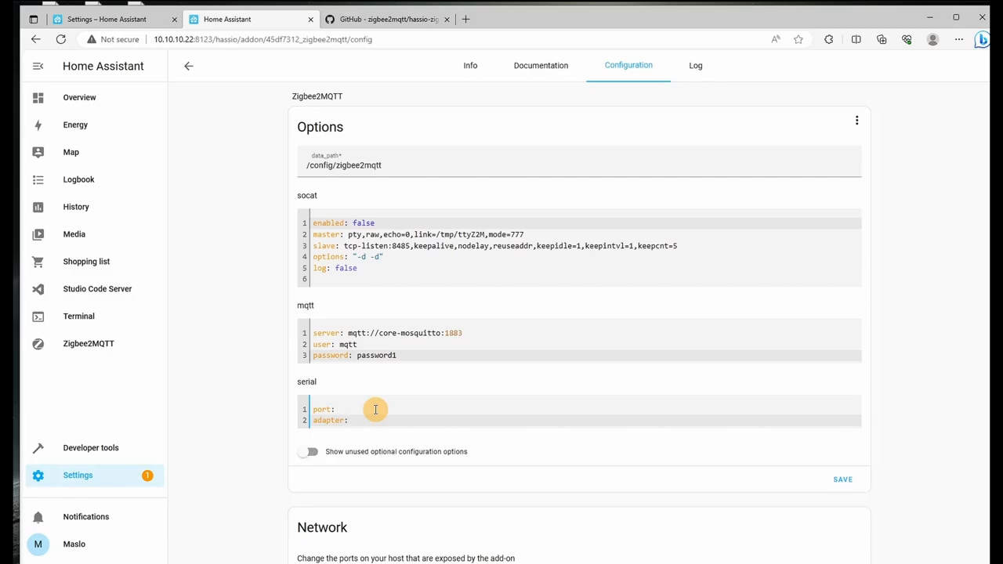
left_click(349, 420)
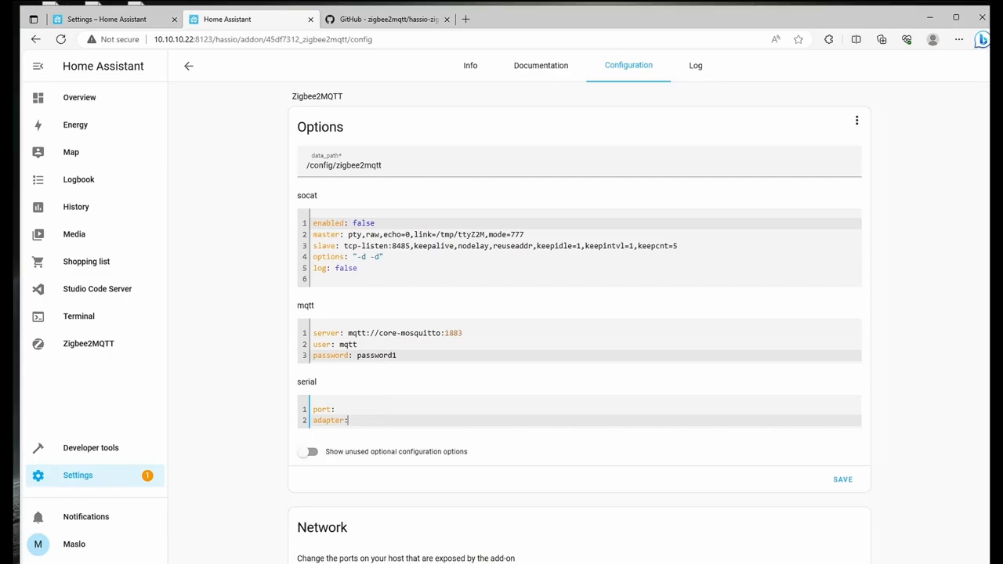
left_click(105, 19)
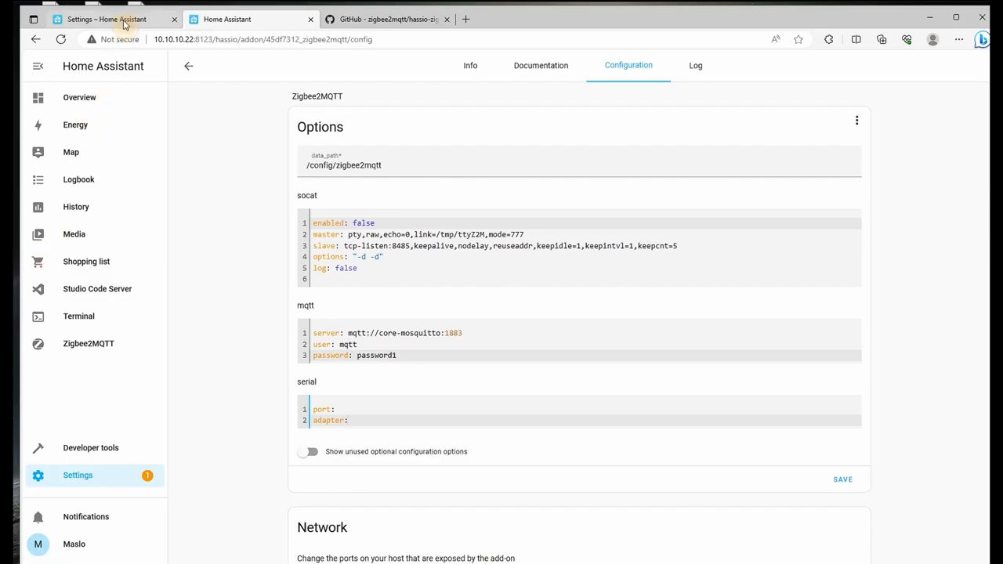
- Go to Settings > System > Hardware and list all hardware
left_click(78, 476)
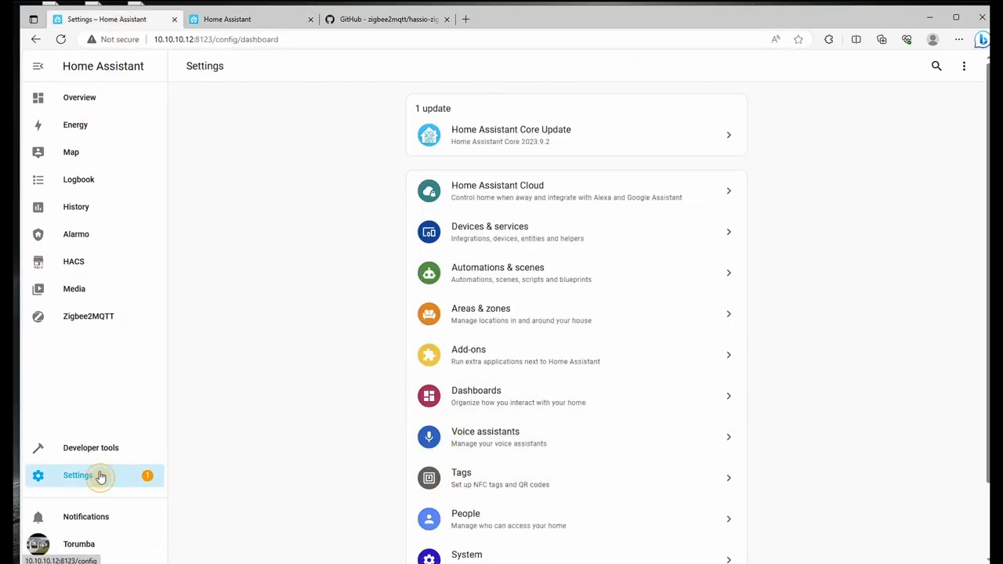
scroll("down", 3)
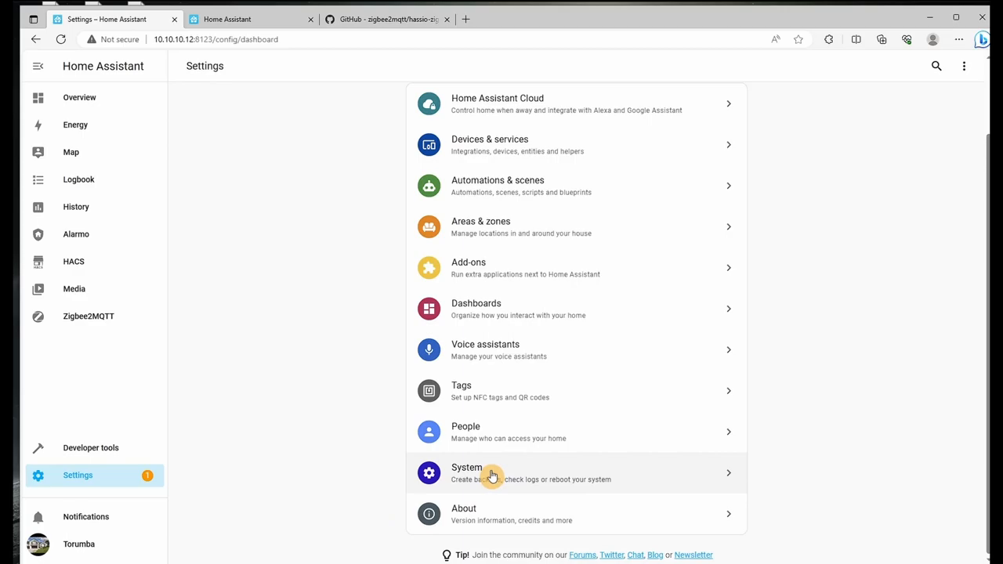
left_click(466, 474)
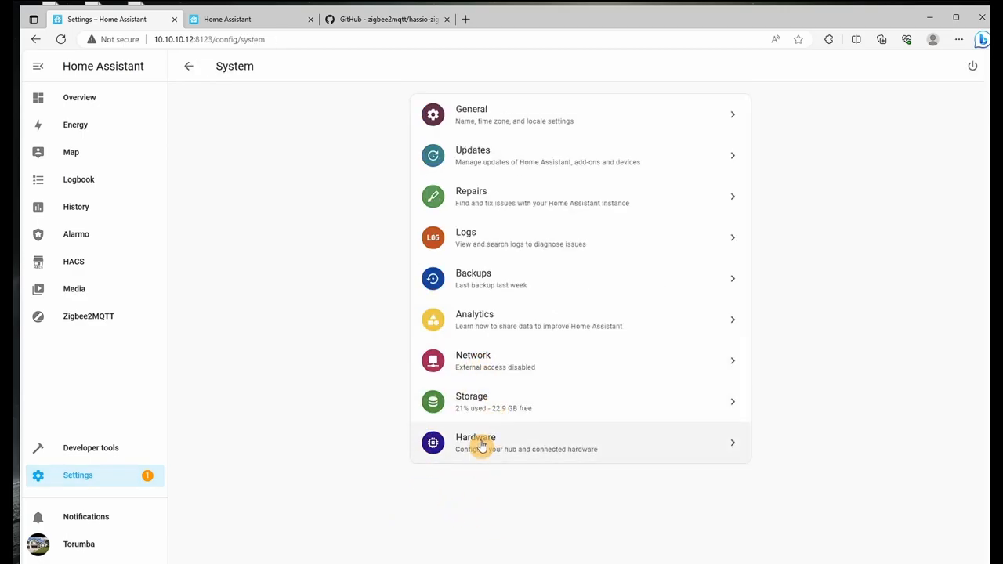
left_click(482, 443)
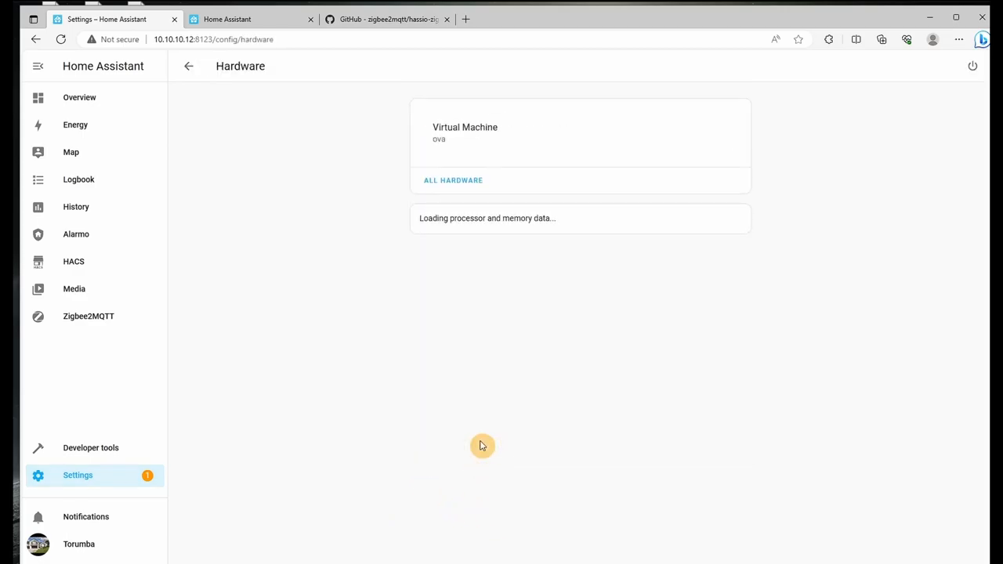
left_click(453, 179)
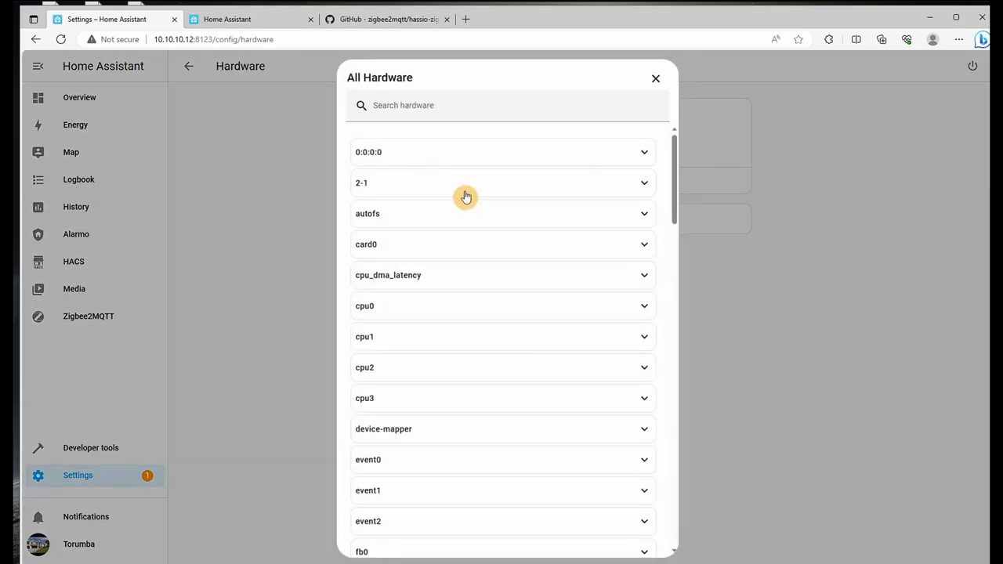
- Expand ttyACM0 and select the SONOFF dongle's /dev/serial/by-id path
scroll("down", 3)
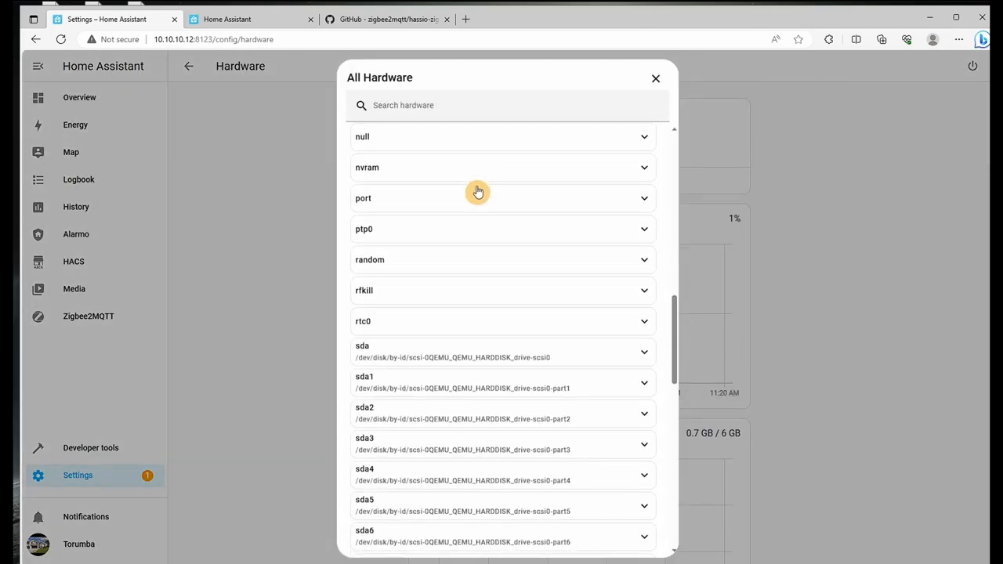
scroll("down", 3)
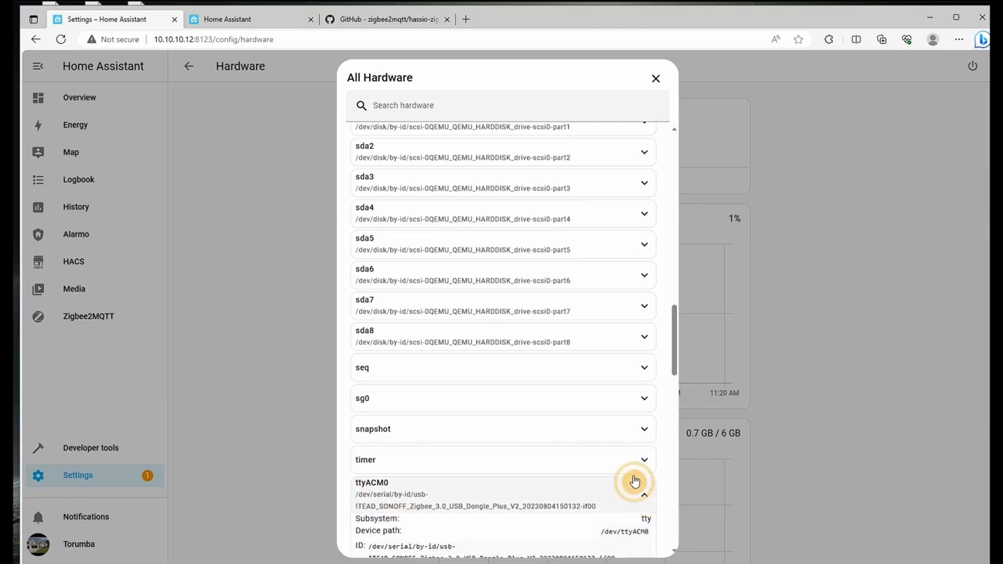
left_click(644, 495)
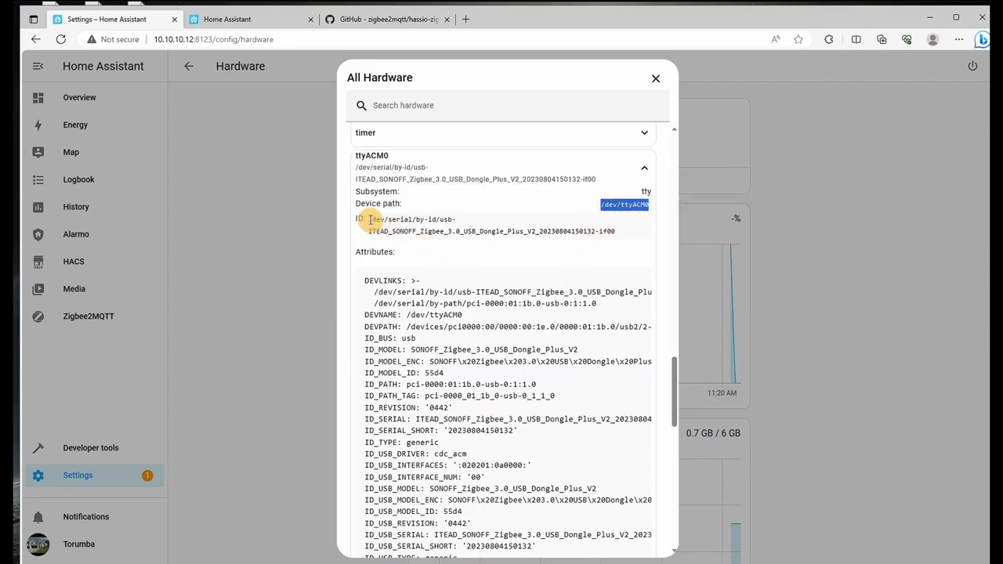
left_click_drag(367, 220, 616, 231)
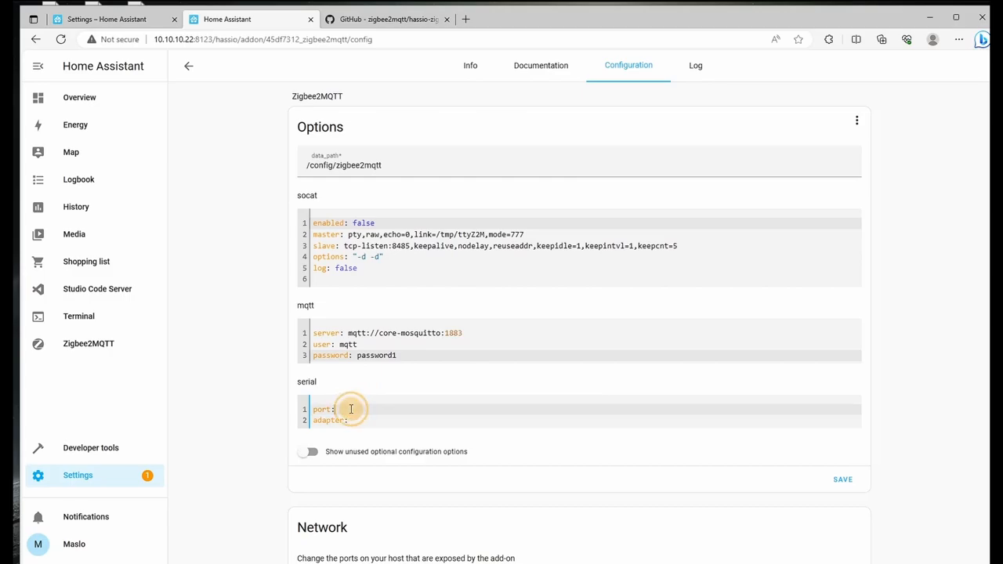
- Set serial port to the SONOFF Dongle Plus V2 by-id path and adapter to ezsp
left_click(341, 409)
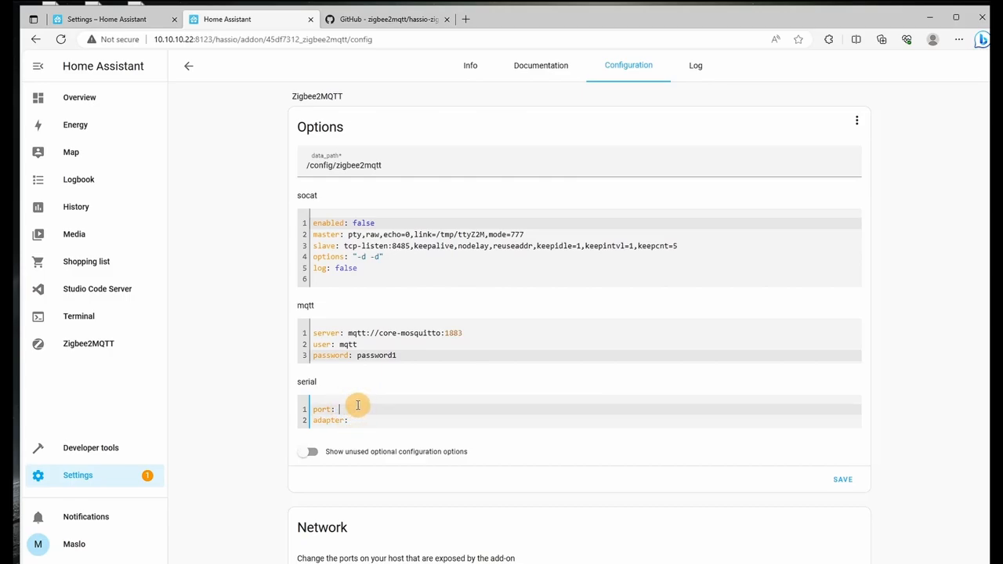
type("/dev/serial/by-id/usb-ITEAD_SONOFF_Zigbee_3.0_USB_Dongle_Plus_V2_20230804150132-if00")
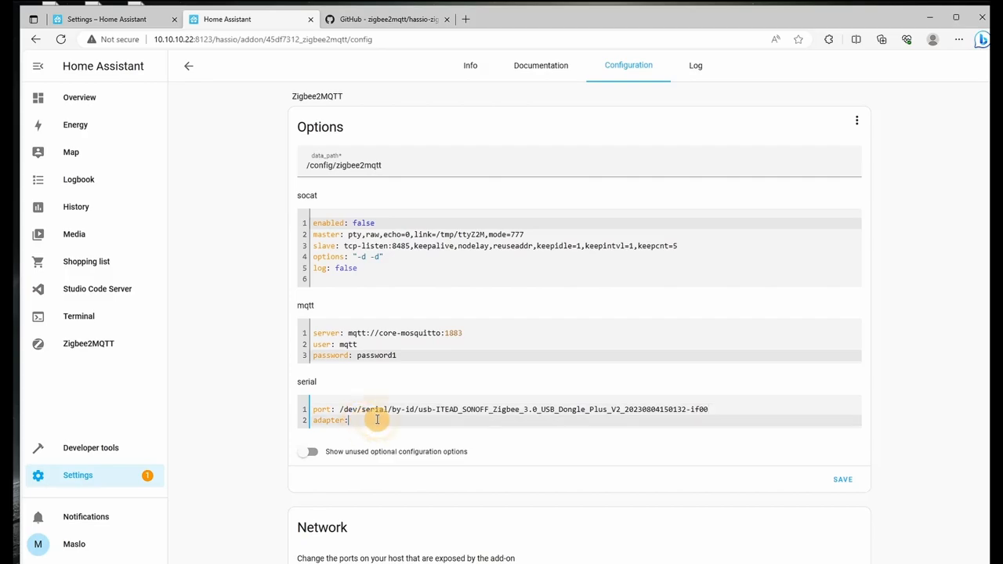
mouse_move(389, 419)
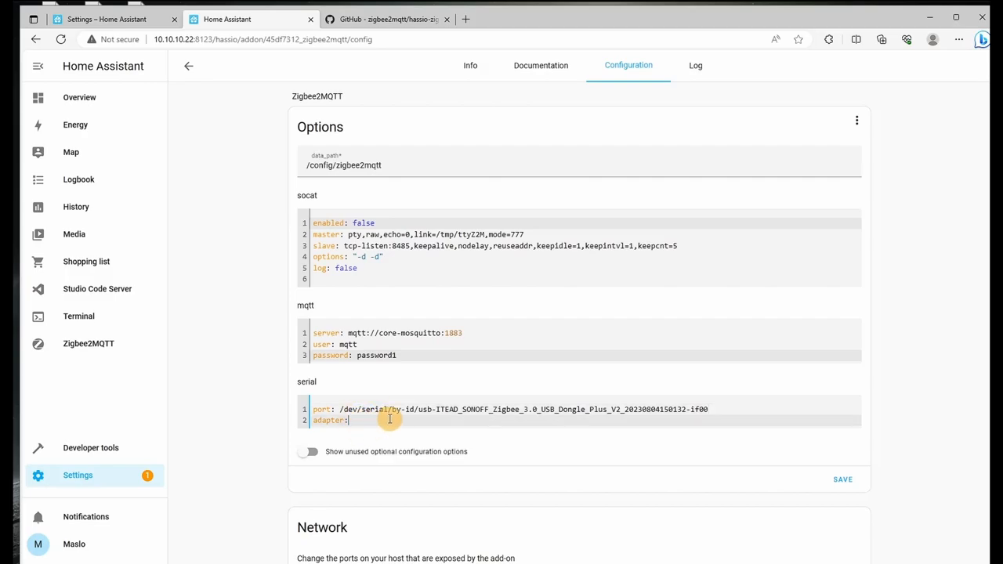
type("e")
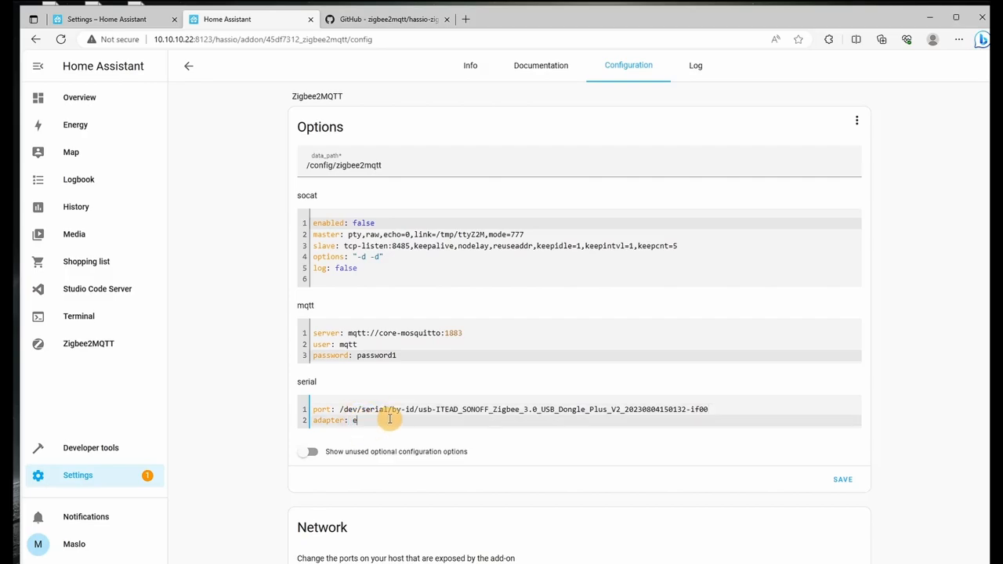
type("zs")
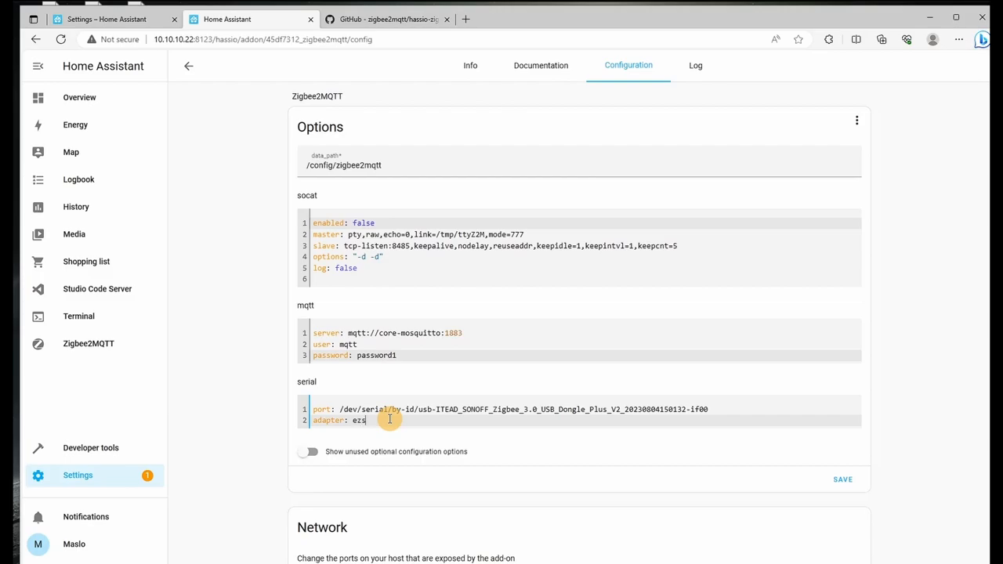
scroll("down", 3)
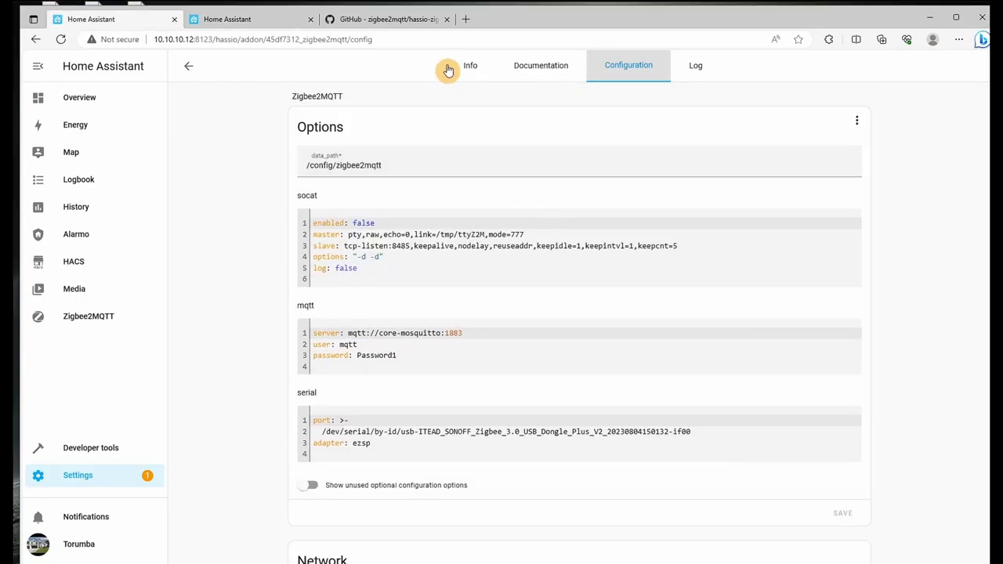
- Switch to the Mosquitto broker add-on's Info page
left_click(470, 65)
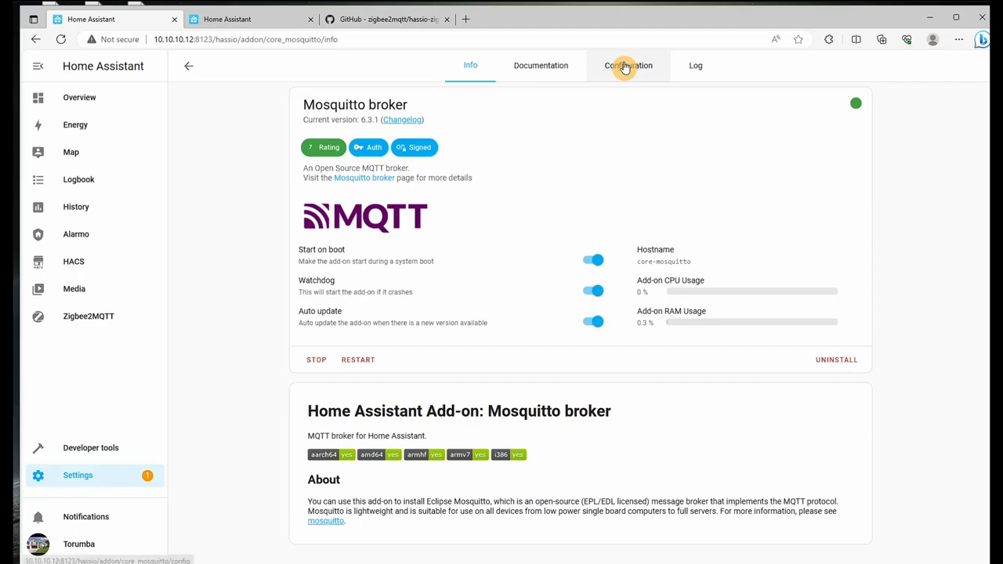
- View Mosquitto broker's Configuration and check the 1883 port under Network
left_click(629, 65)
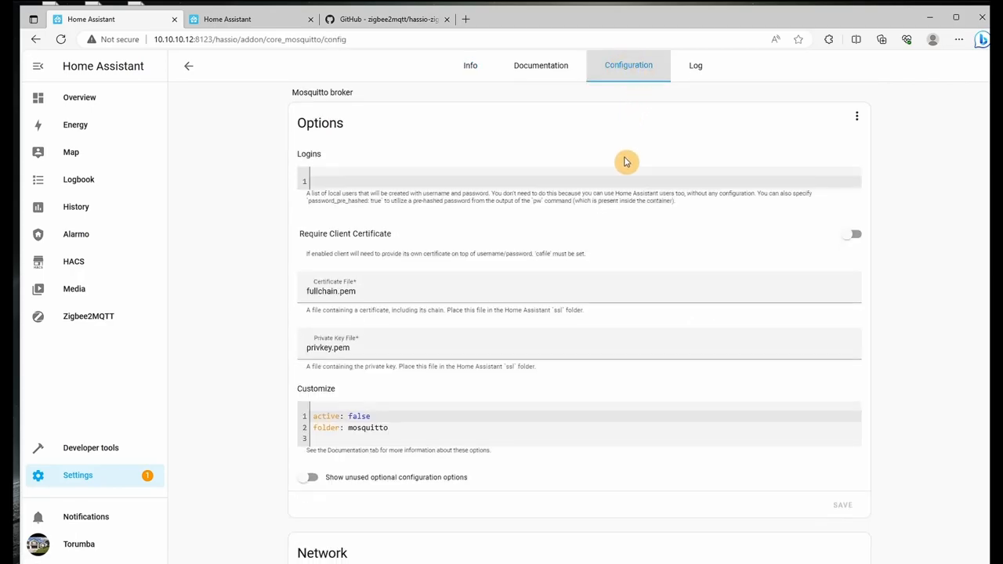
scroll("down", 3)
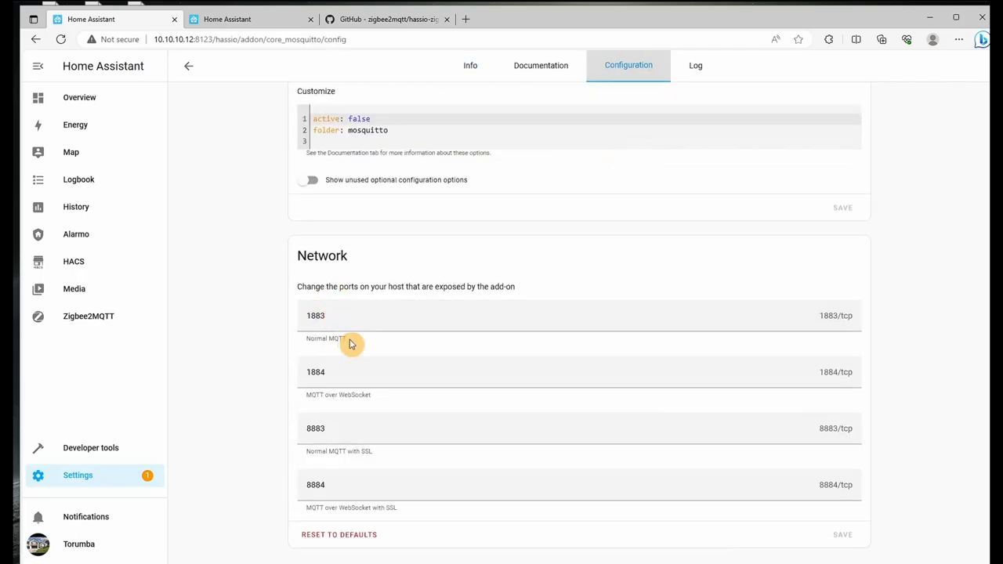
left_click(316, 315)
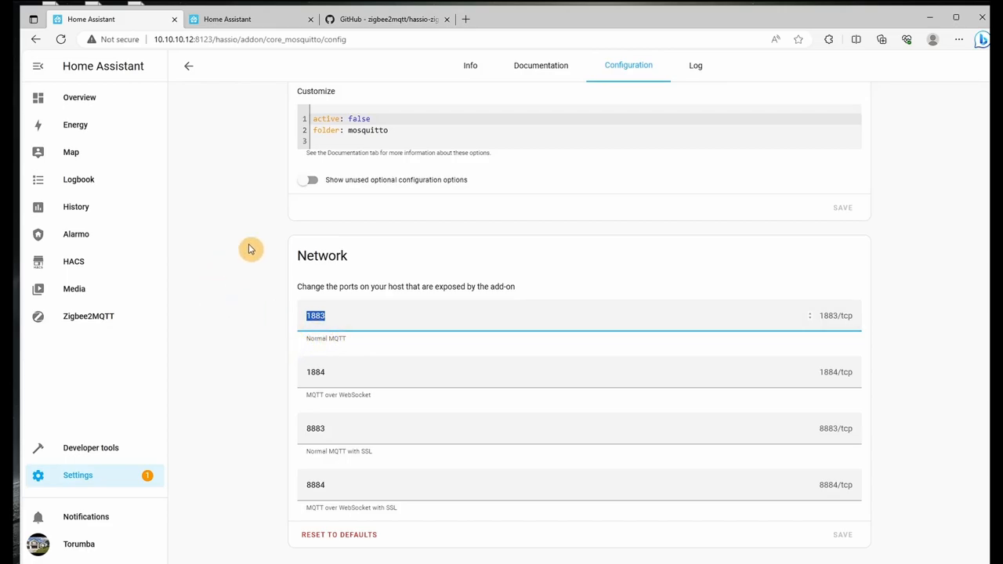
- Return to Zigbee2MQTT, review its configuration, and read the startup log
left_click(188, 66)
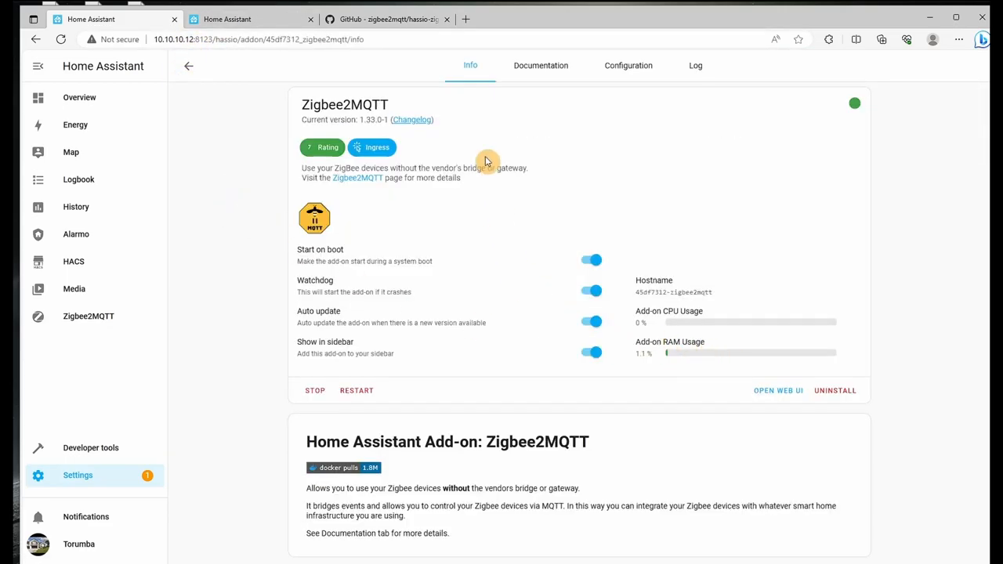
left_click(628, 65)
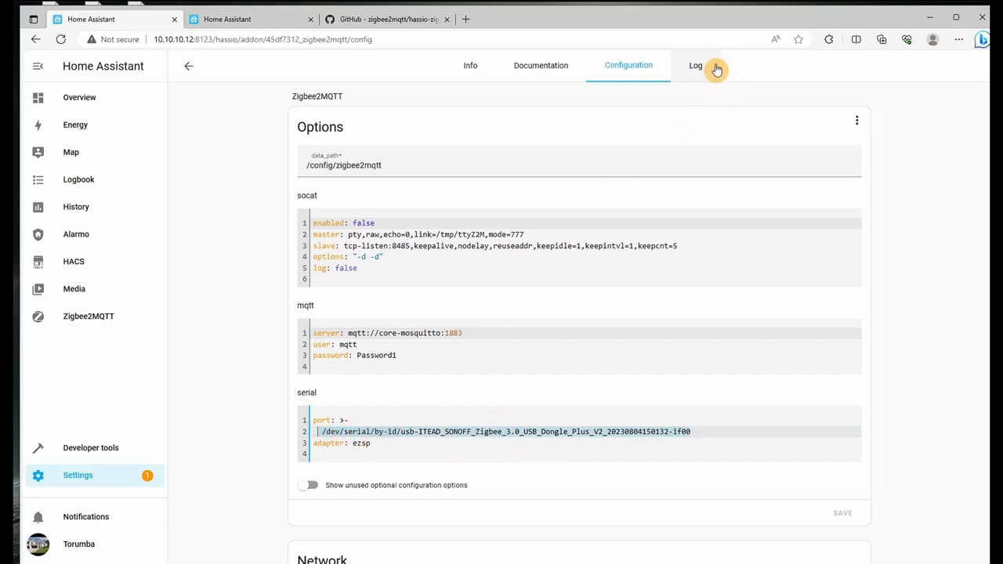
left_click(695, 65)
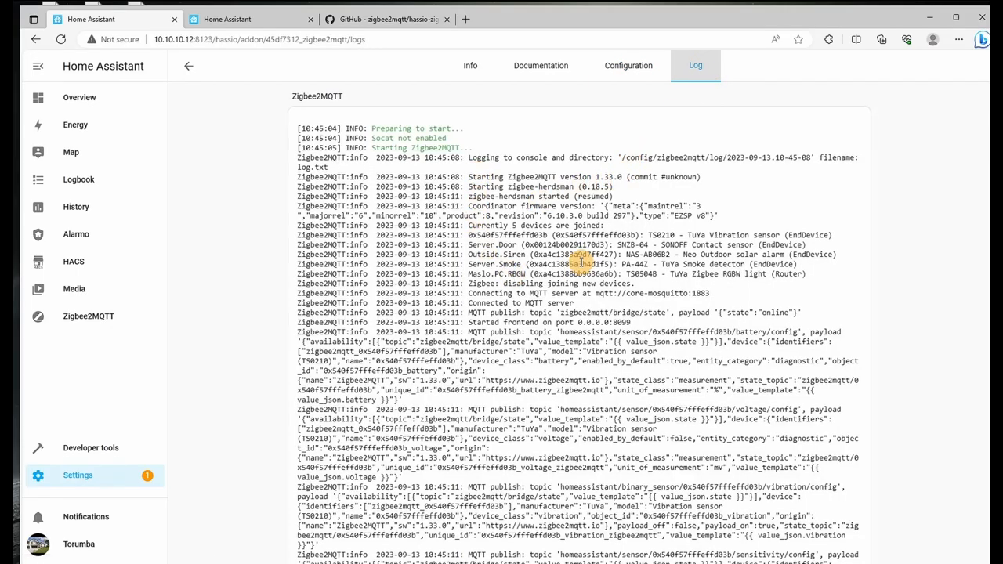
scroll("down", 3)
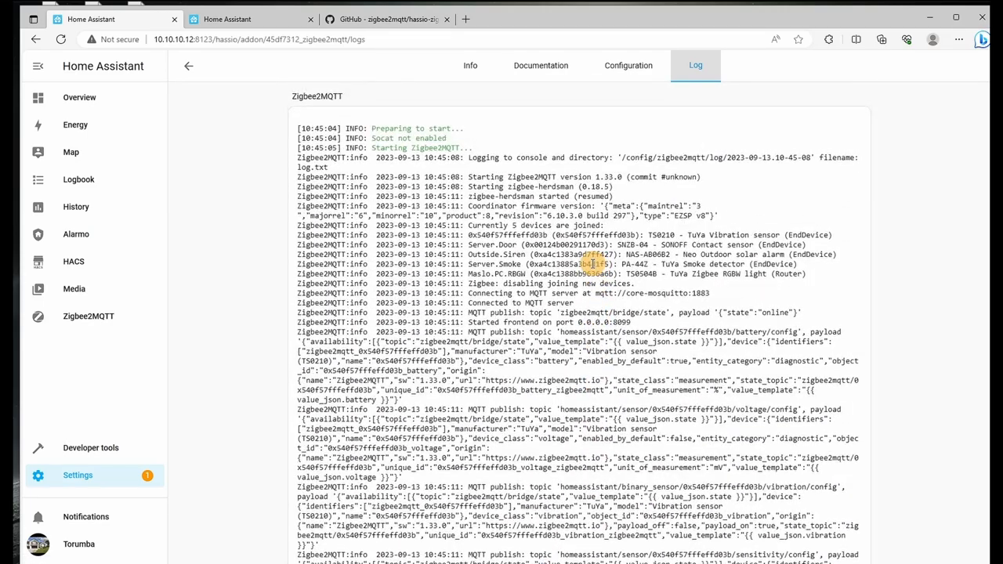
mouse_move(118, 330)
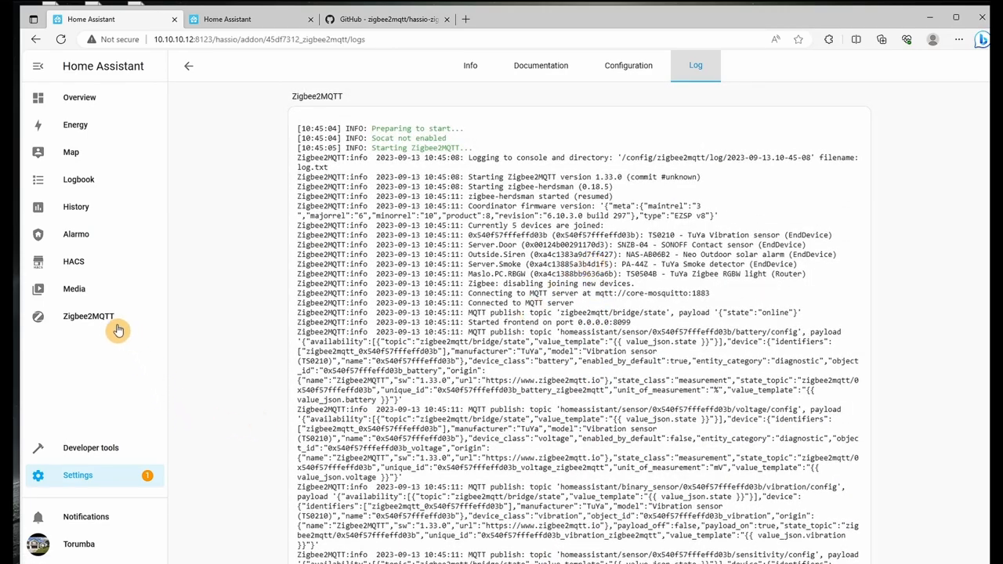
- Launch the Zigbee2MQTT web UI and view the five devices, including Server.Door
left_click(87, 316)
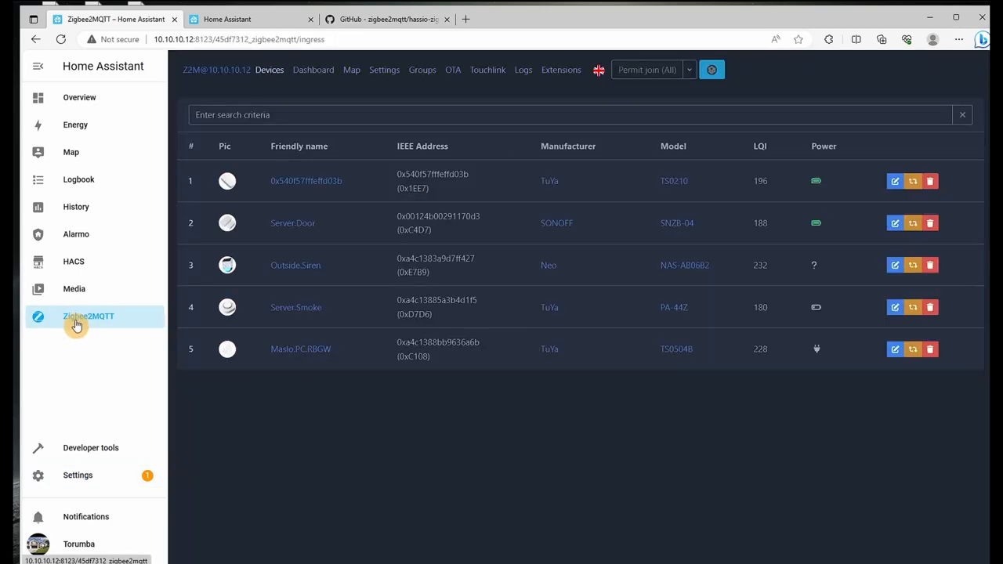
mouse_move(107, 370)
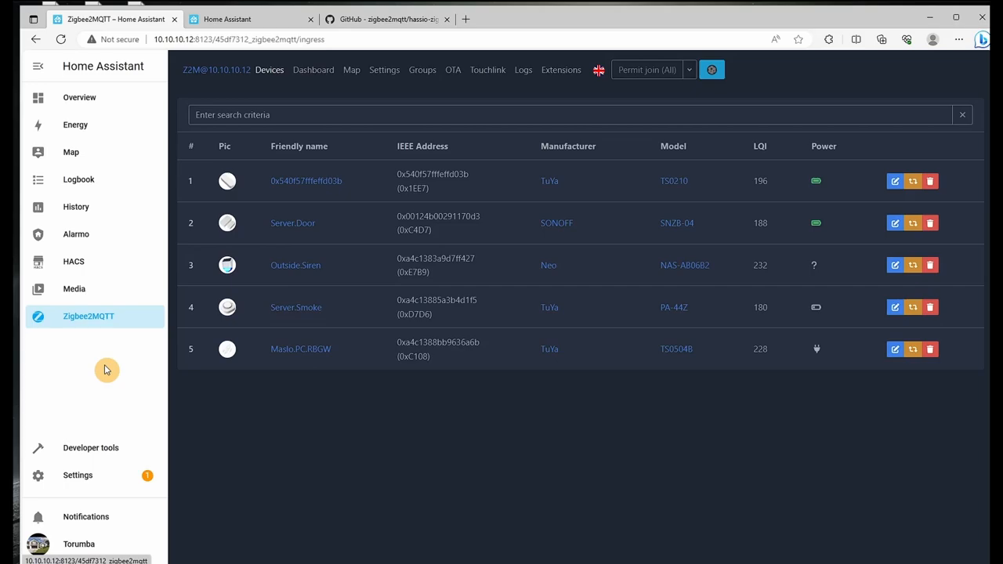
mouse_move(108, 362)
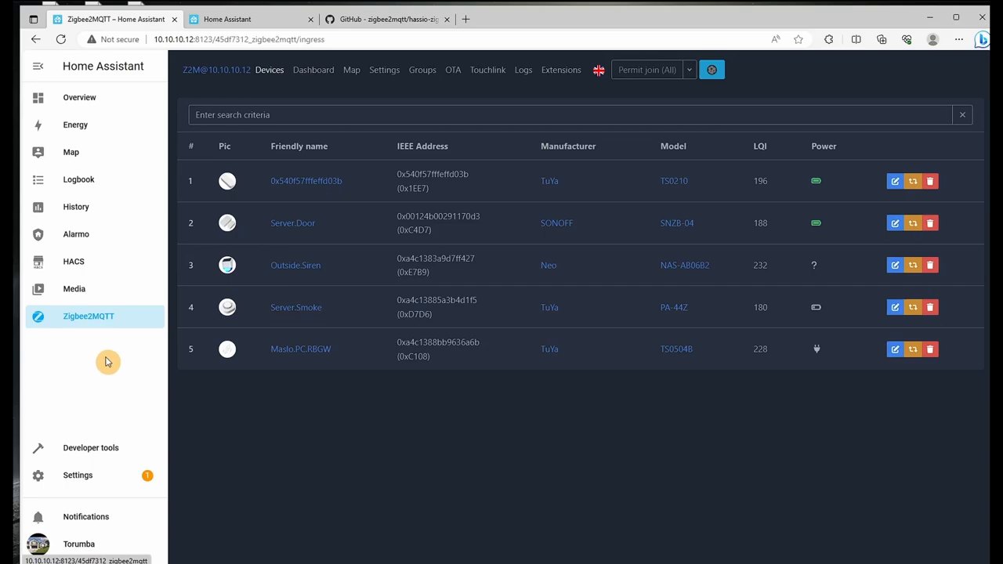
left_click(676, 223)
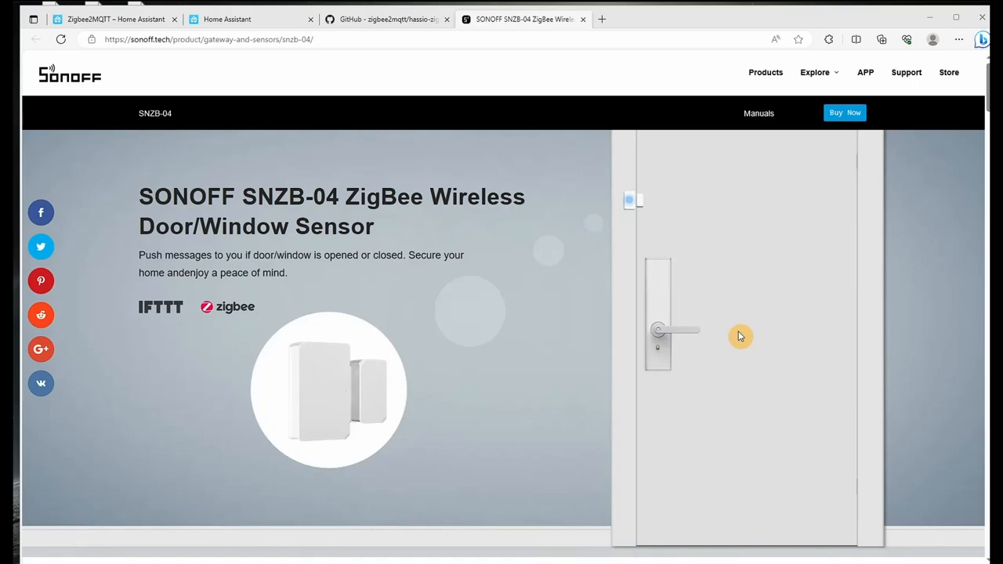
mouse_move(674, 399)
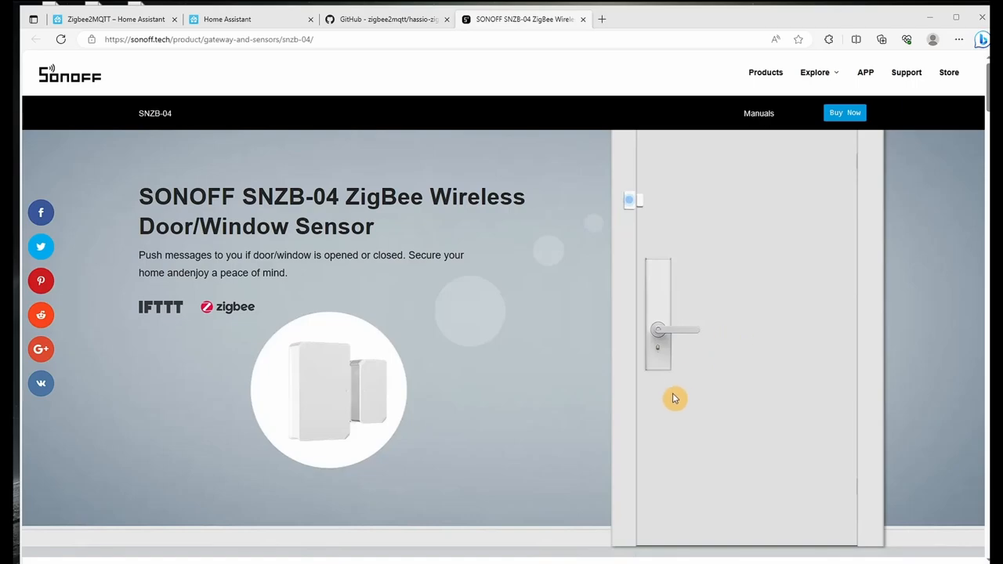
- Scroll the SNZB-04 product page's feature tiles, then return to Zigbee2MQTT
scroll("down", 3)
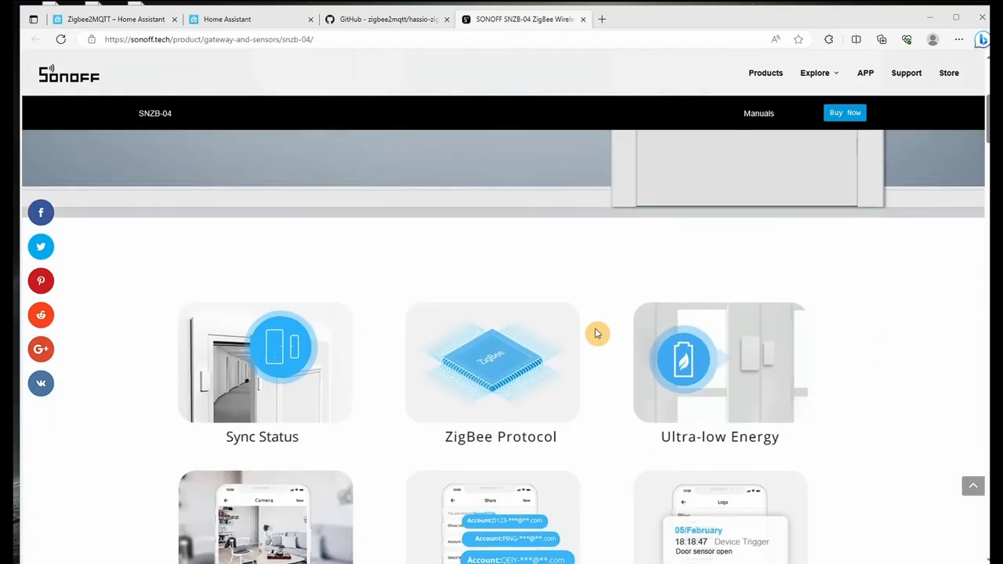
scroll("down", 3)
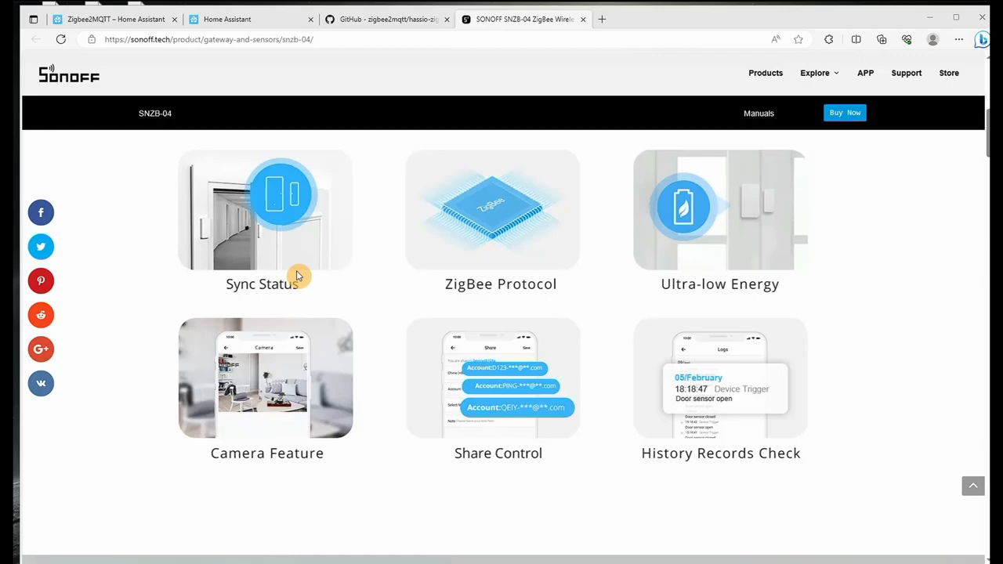
mouse_move(288, 253)
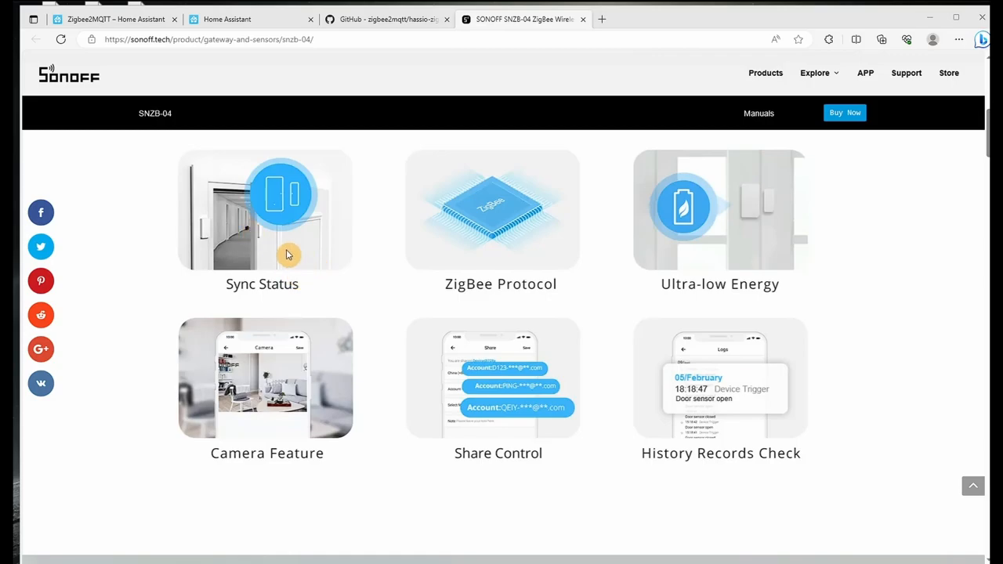
left_click(116, 19)
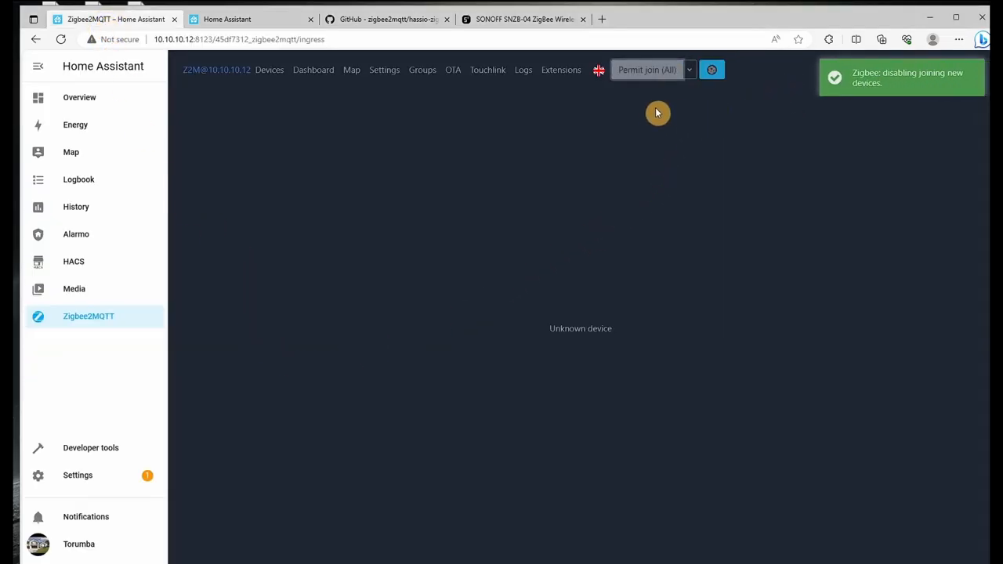
mouse_move(650, 79)
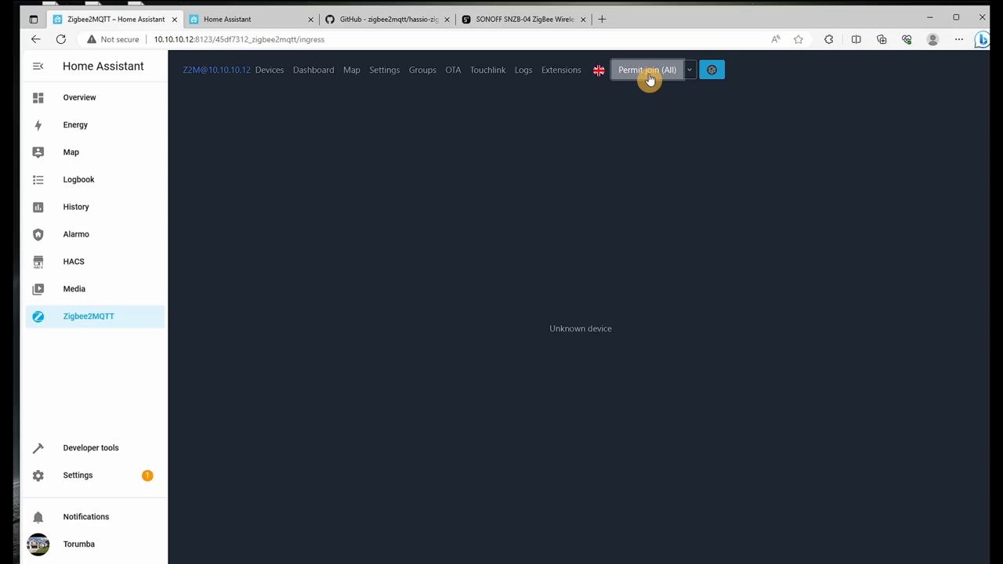
mouse_move(638, 136)
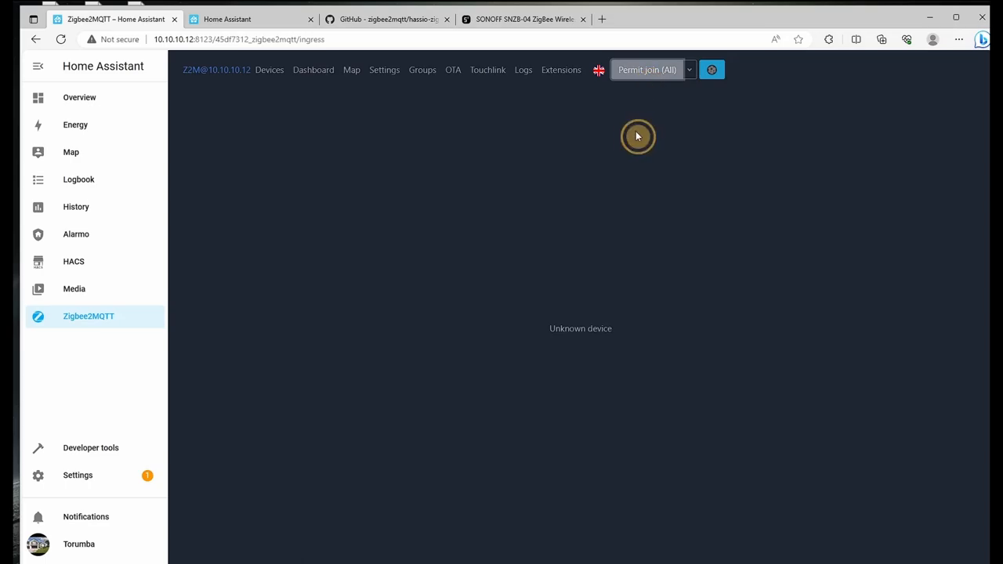
- Toggle Permit join (All) for new Zigbee devices
left_click(646, 70)
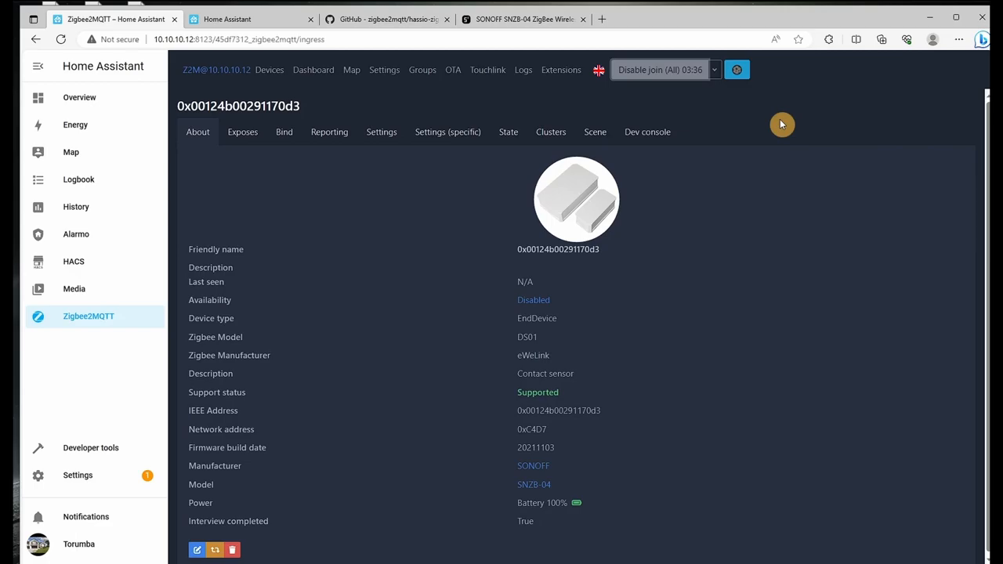
mouse_move(215, 550)
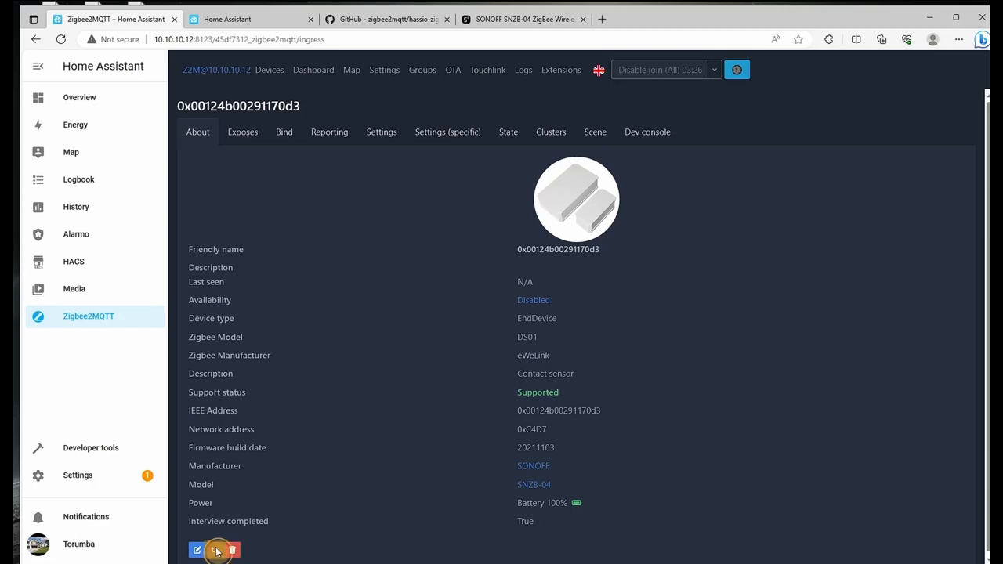
- Open the rename dialog for SNZB-04 sensor 0x00124b00291170d3 from its About page
left_click(215, 550)
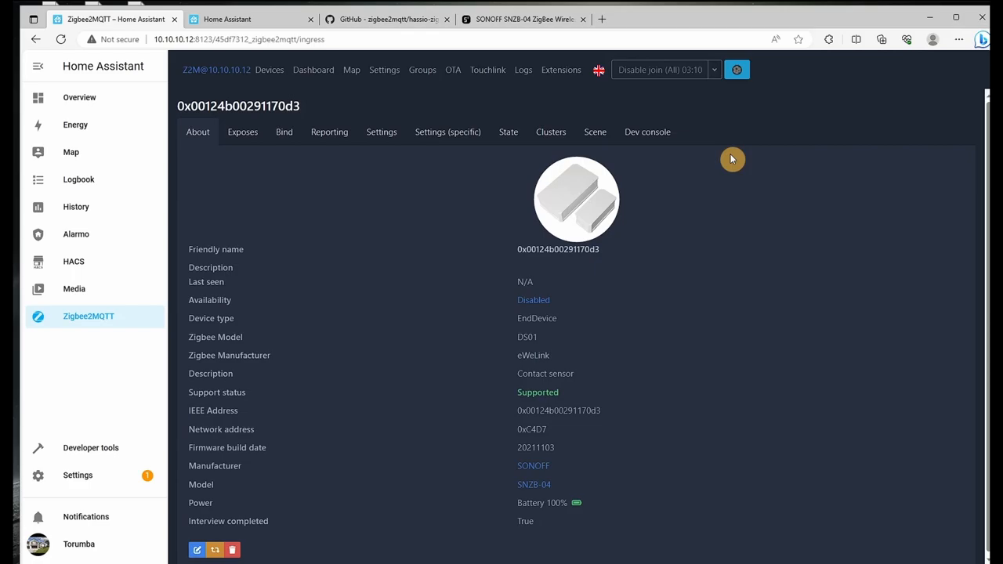
triple_click(237, 105)
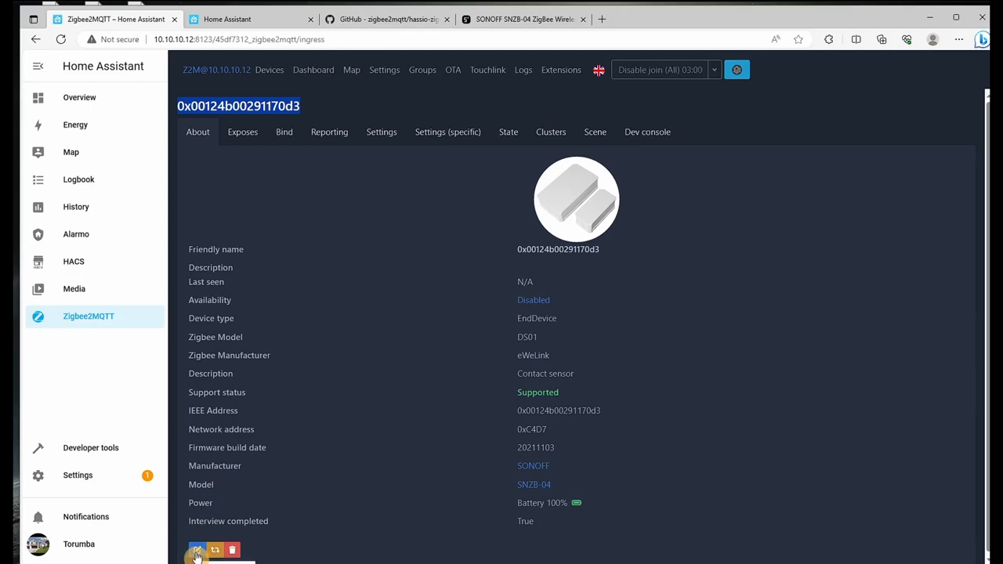
left_click(197, 550)
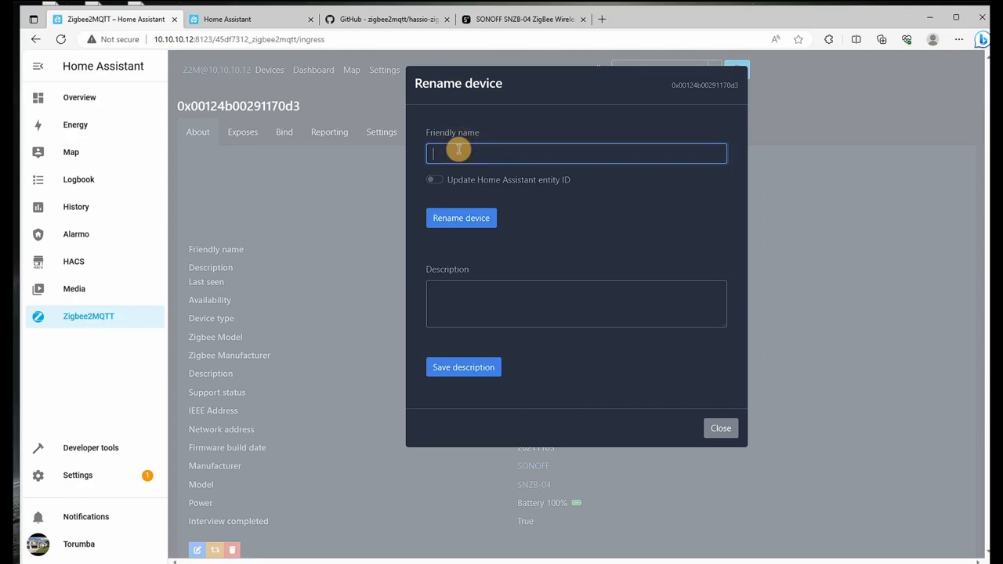
- Rename the contact sensor to Server.Door and update its Home Assistant entity ID too
type("S")
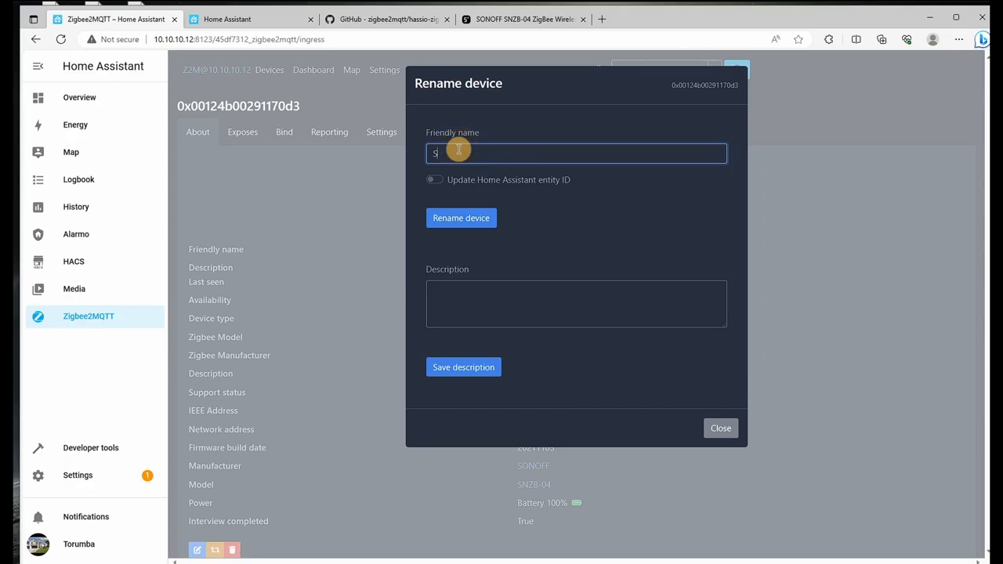
type("E")
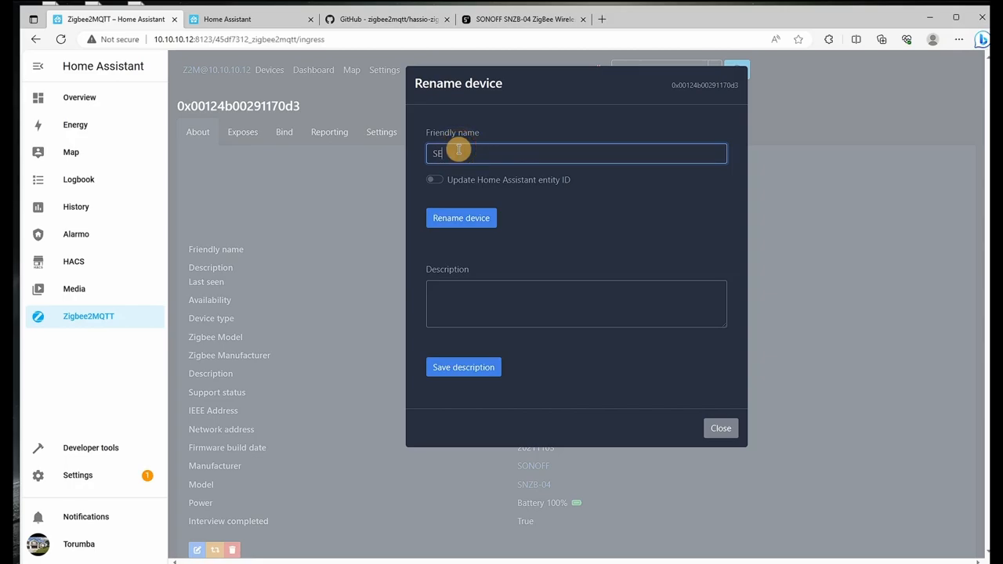
type("Server.Door")
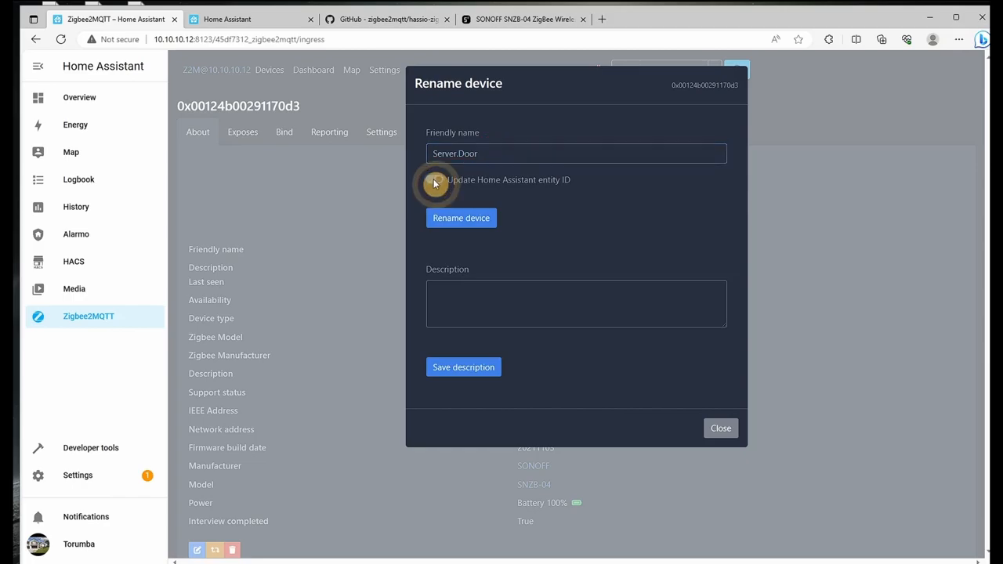
left_click(434, 179)
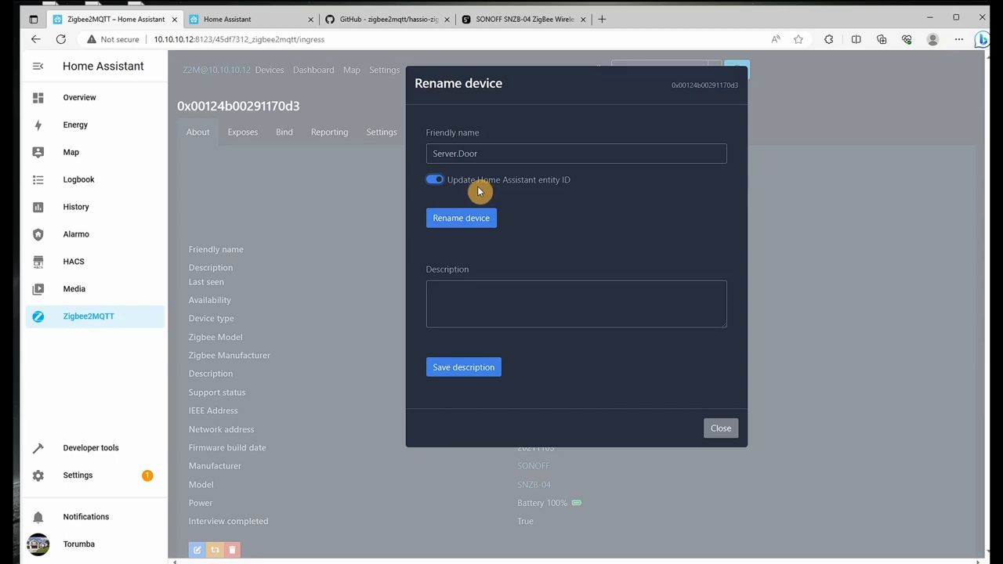
left_click(460, 218)
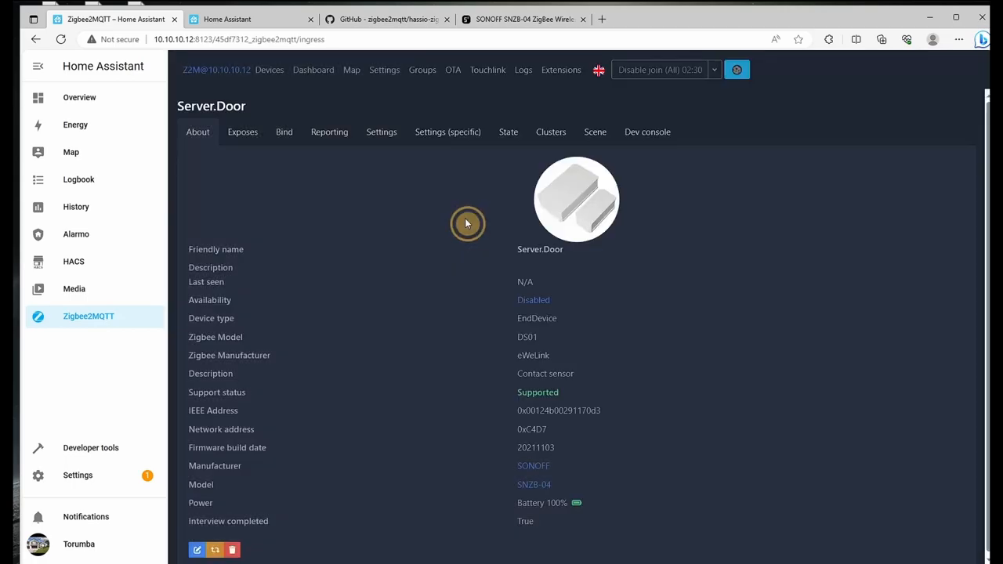
mouse_move(516, 255)
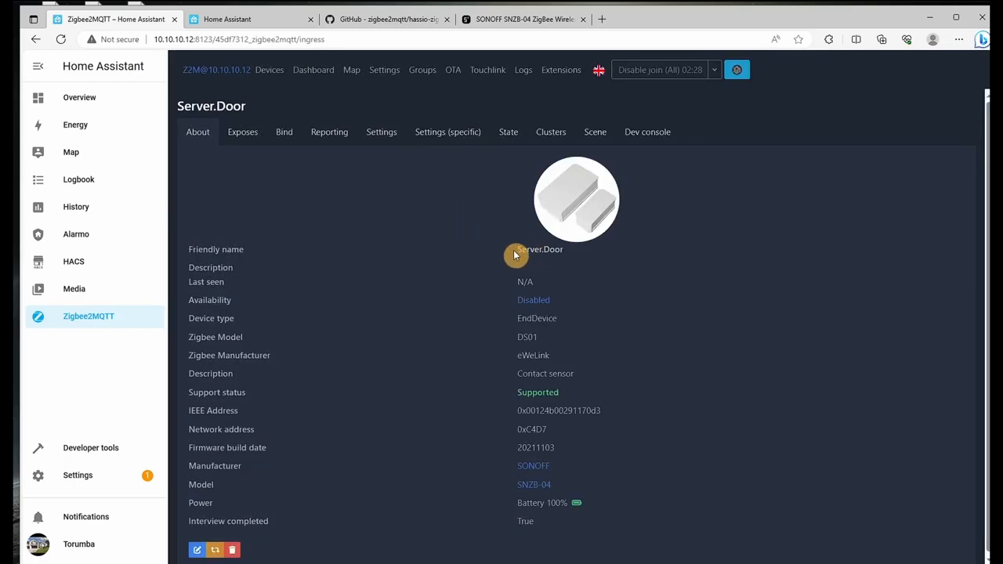
mouse_move(643, 312)
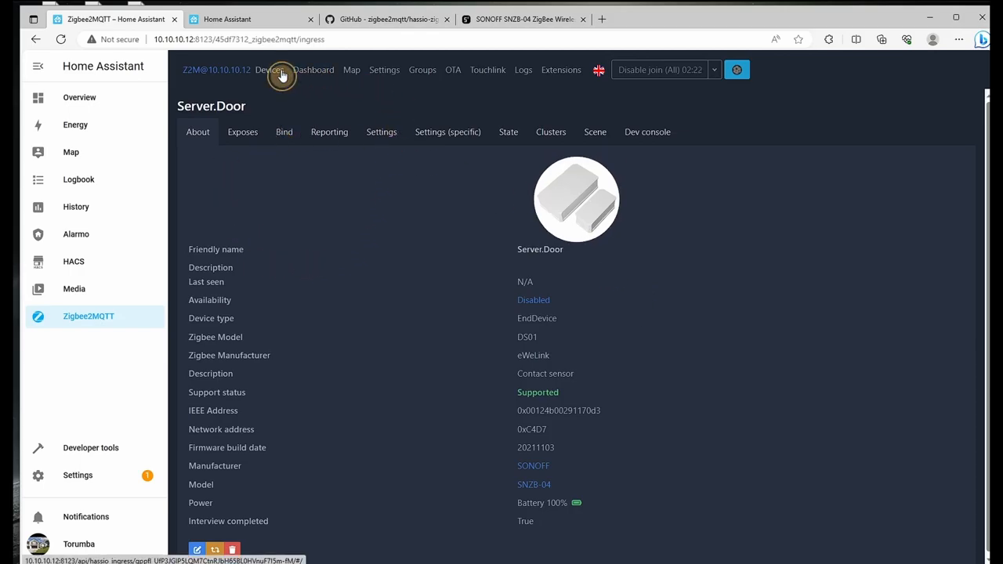
- Return to the Zigbee2MQTT device list showing Server.Door among five devices
left_click(268, 69)
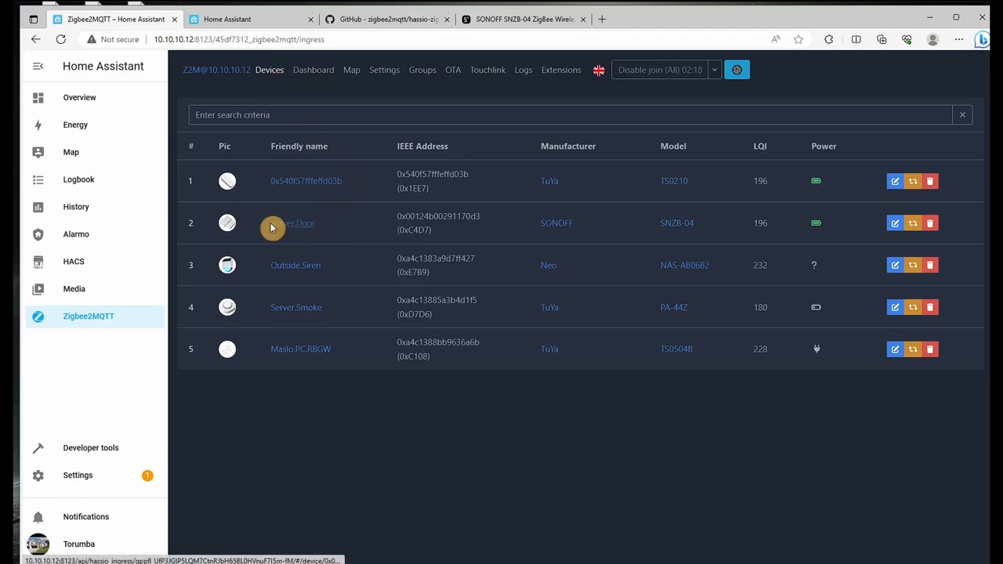
mouse_move(819, 237)
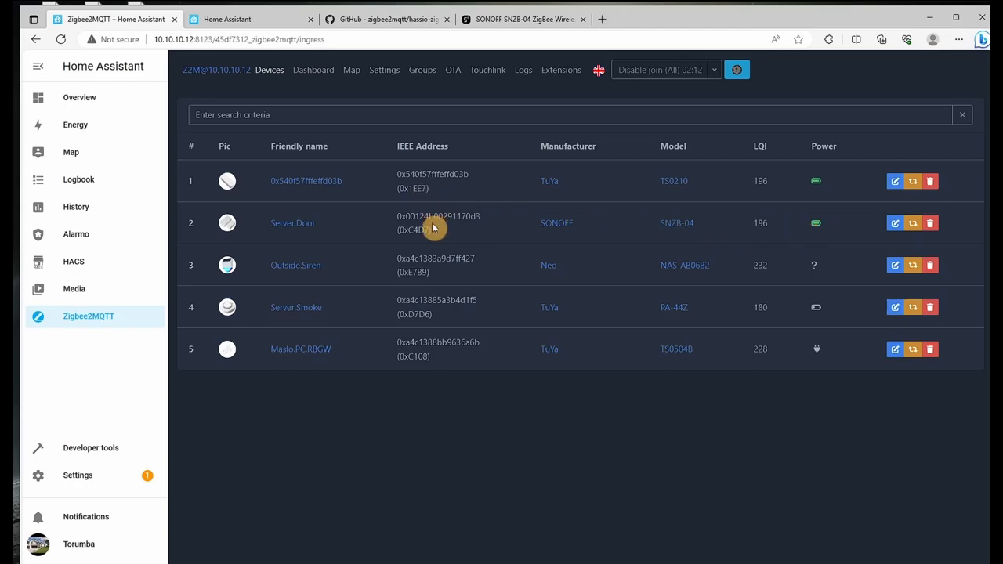
mouse_move(168, 394)
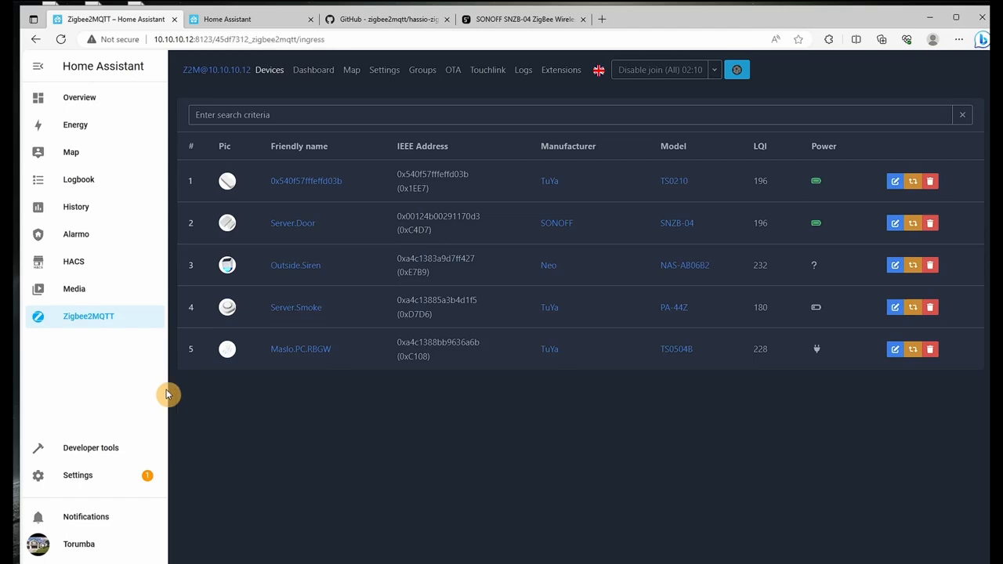
- Check the Mosquitto broker add-on configuration for the normal MQTT port 1883
left_click(78, 475)
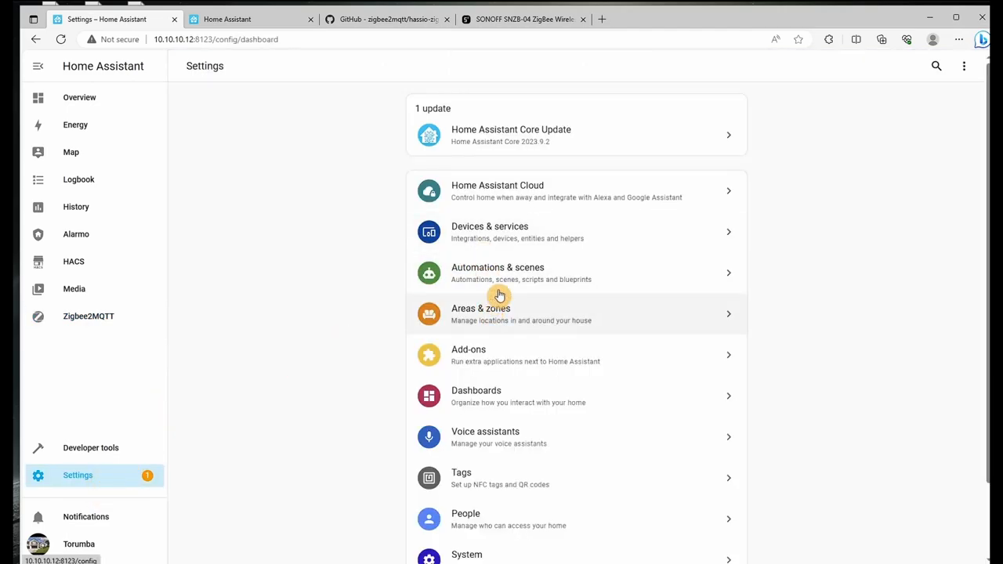
left_click(489, 232)
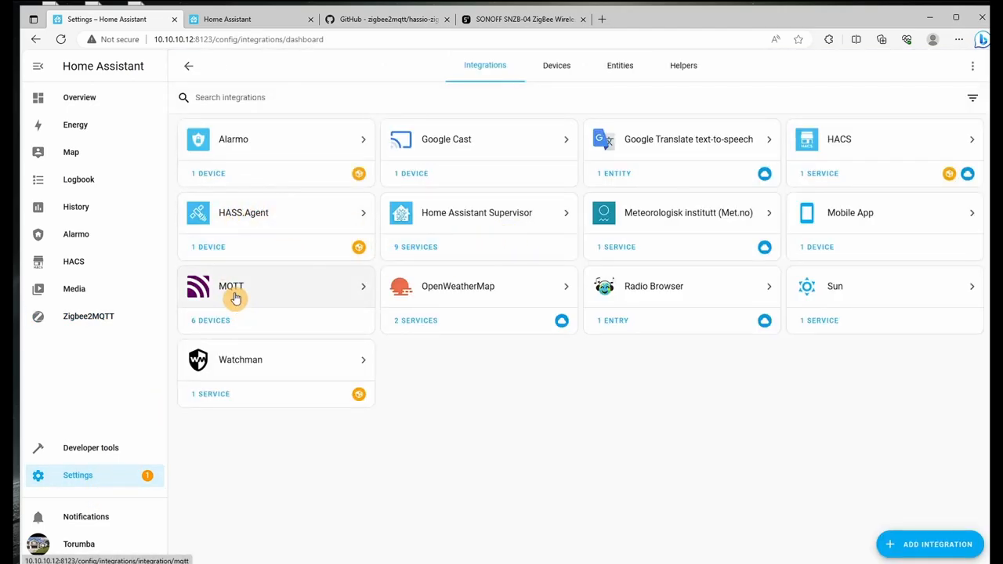
mouse_move(588, 365)
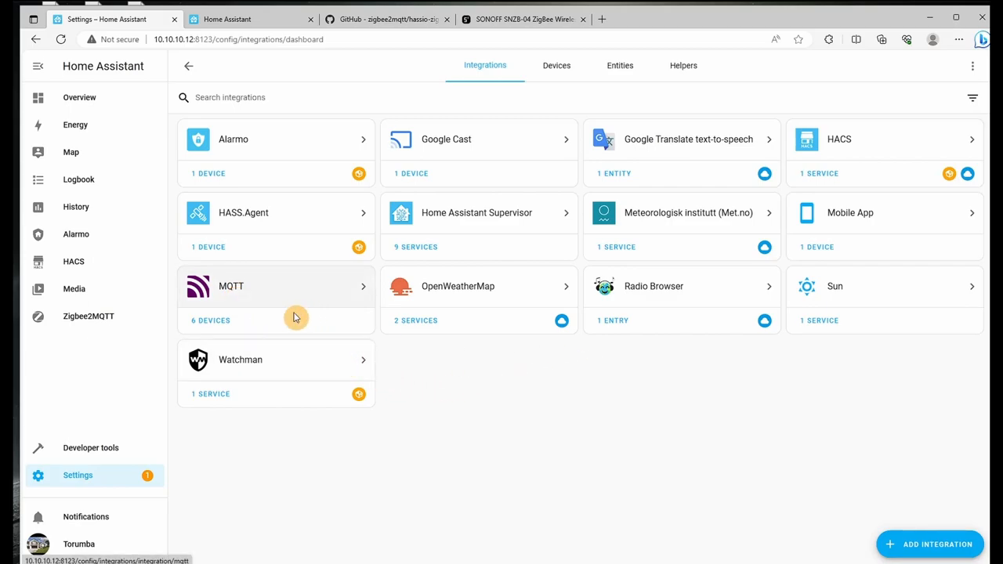
mouse_move(103, 476)
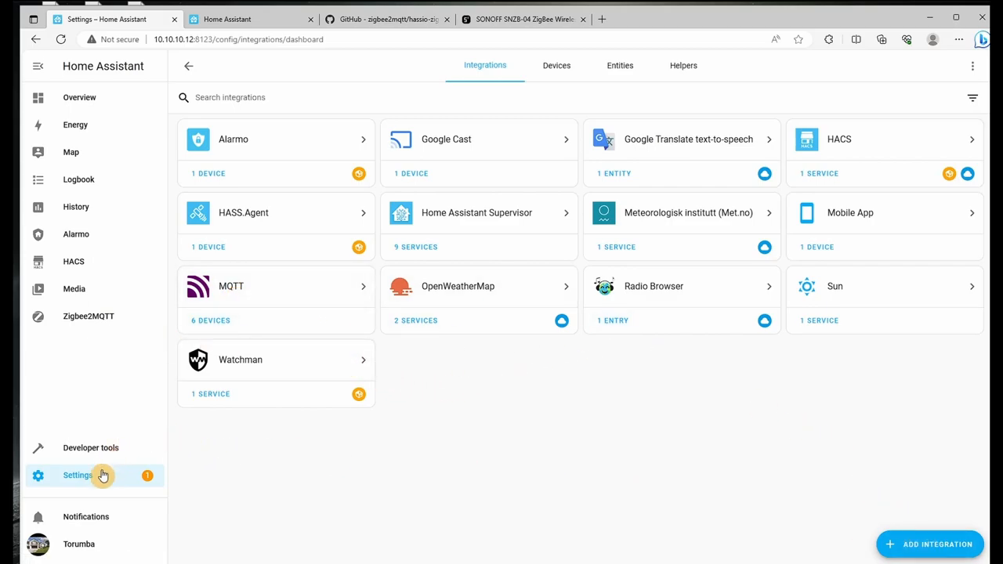
left_click(77, 475)
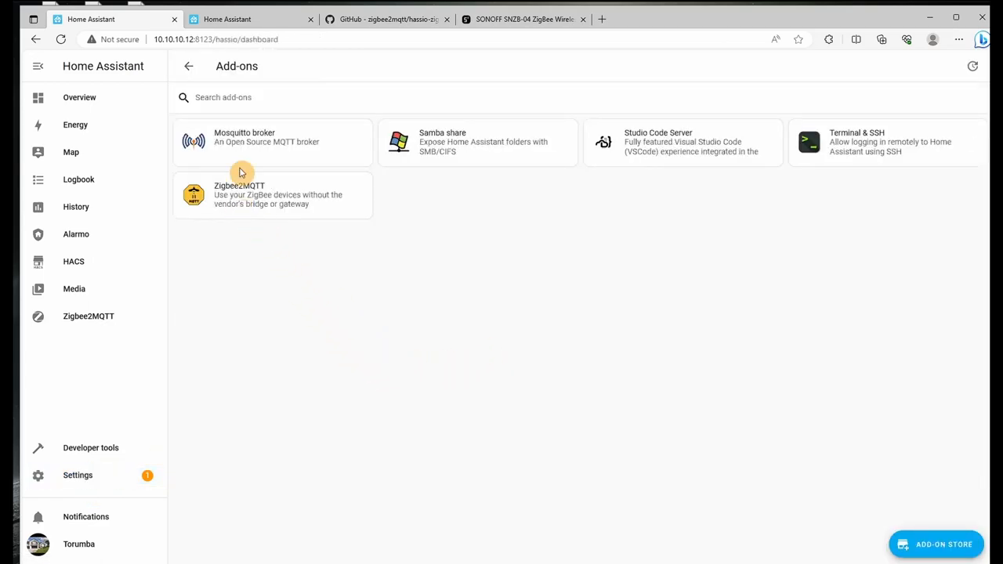
left_click(272, 142)
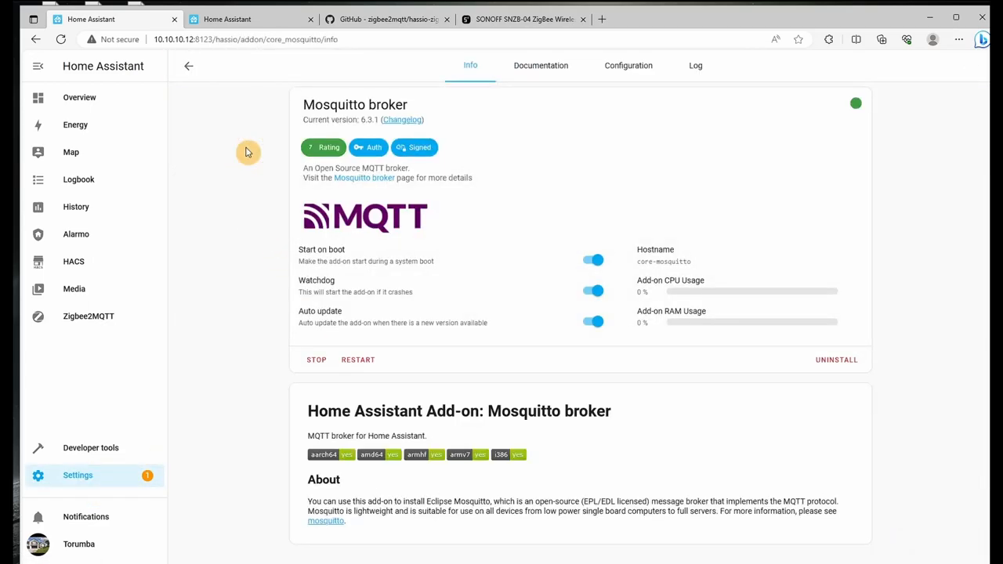
left_click(628, 65)
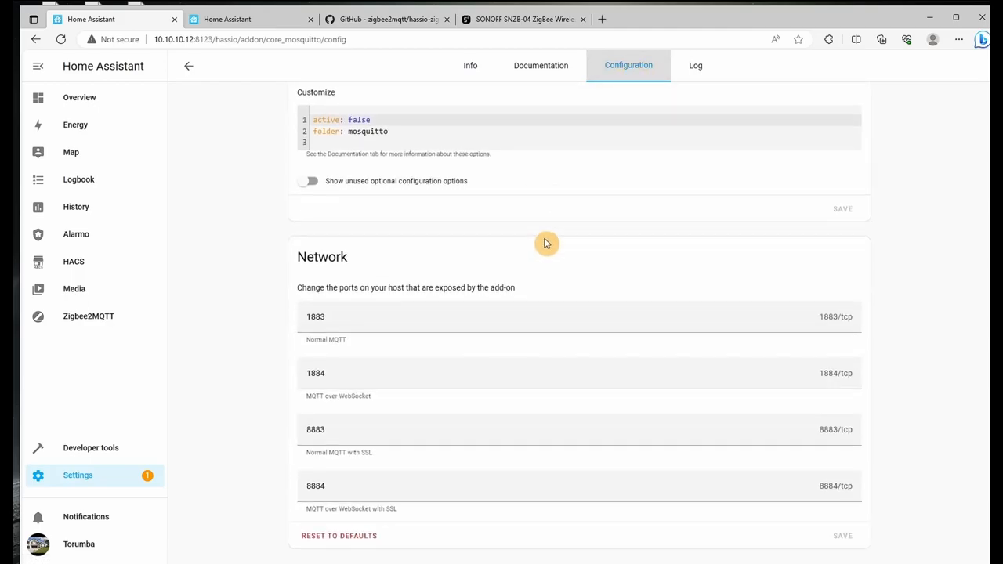
left_click(315, 316)
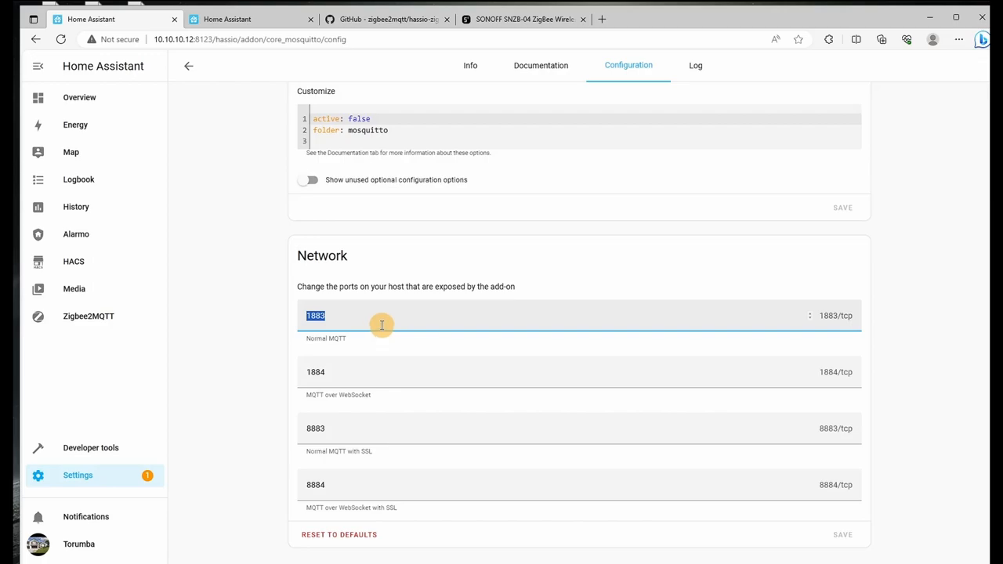
left_click(188, 66)
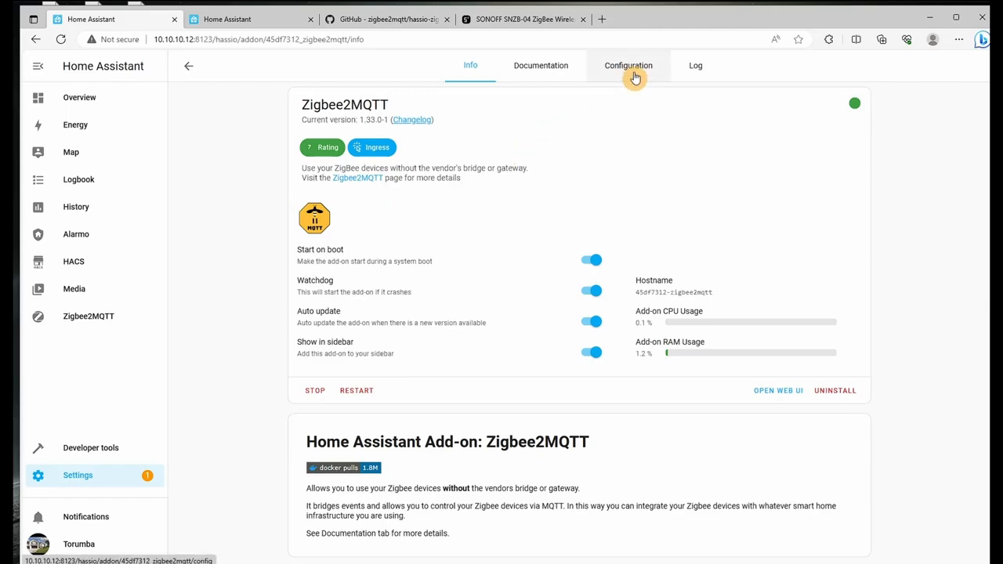
mouse_move(633, 77)
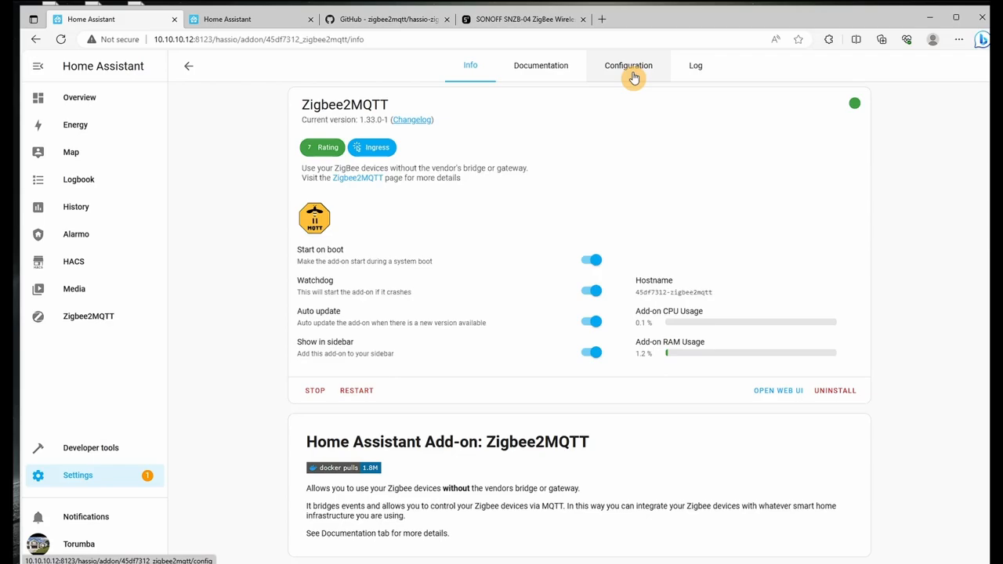
- Review the Zigbee2MQTT add-on's mqtt and serial configuration, then reopen the Zigbee2MQTT panel
left_click(628, 65)
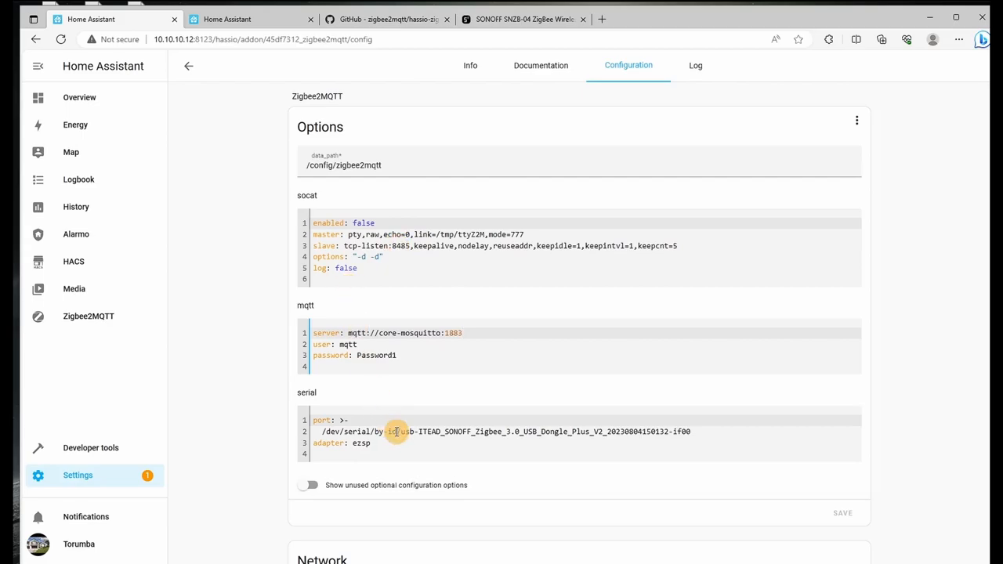
left_click(77, 475)
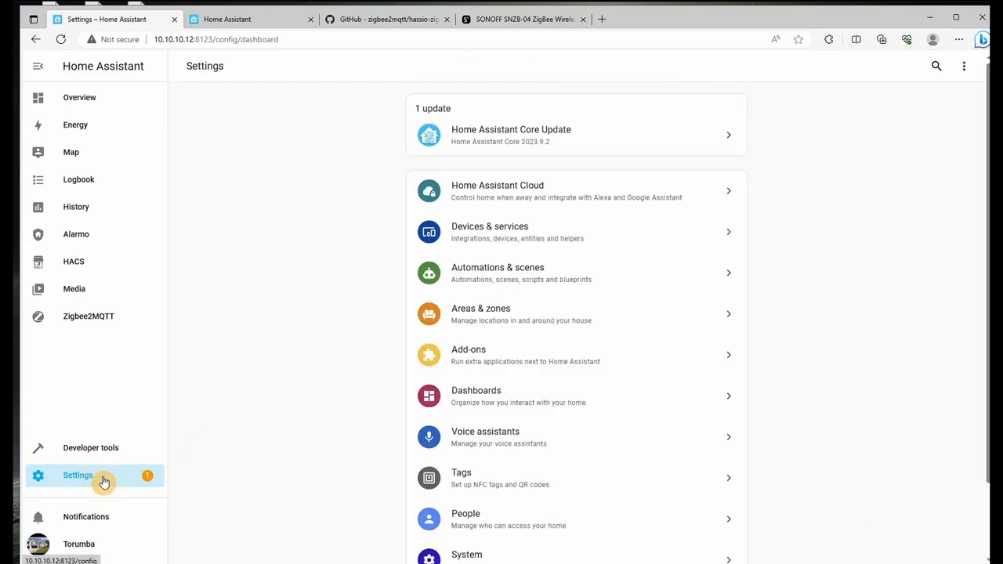
left_click(88, 316)
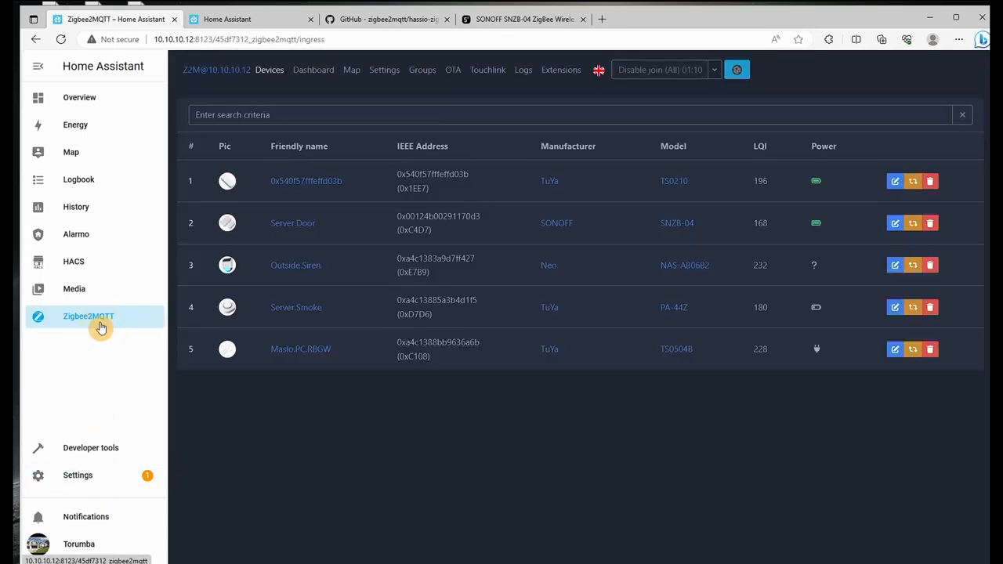